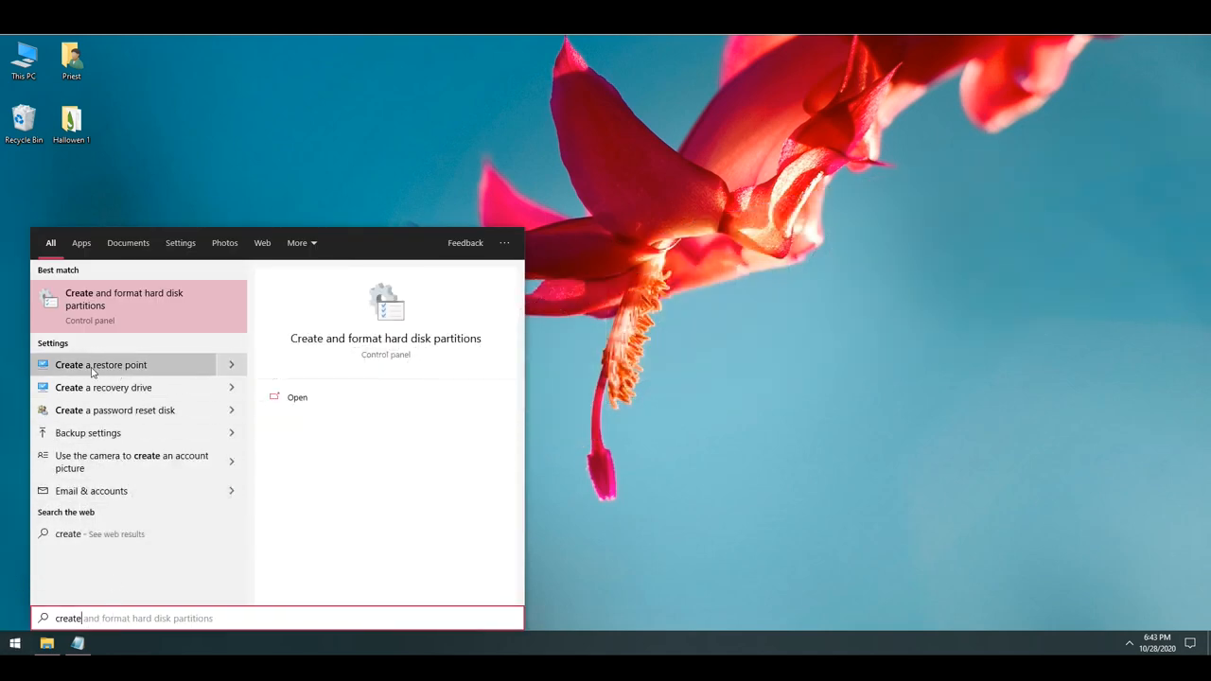
# Step: Open the system drive's protection settings from 'create a restore point' and confirm them
pyautogui.click(100, 365)
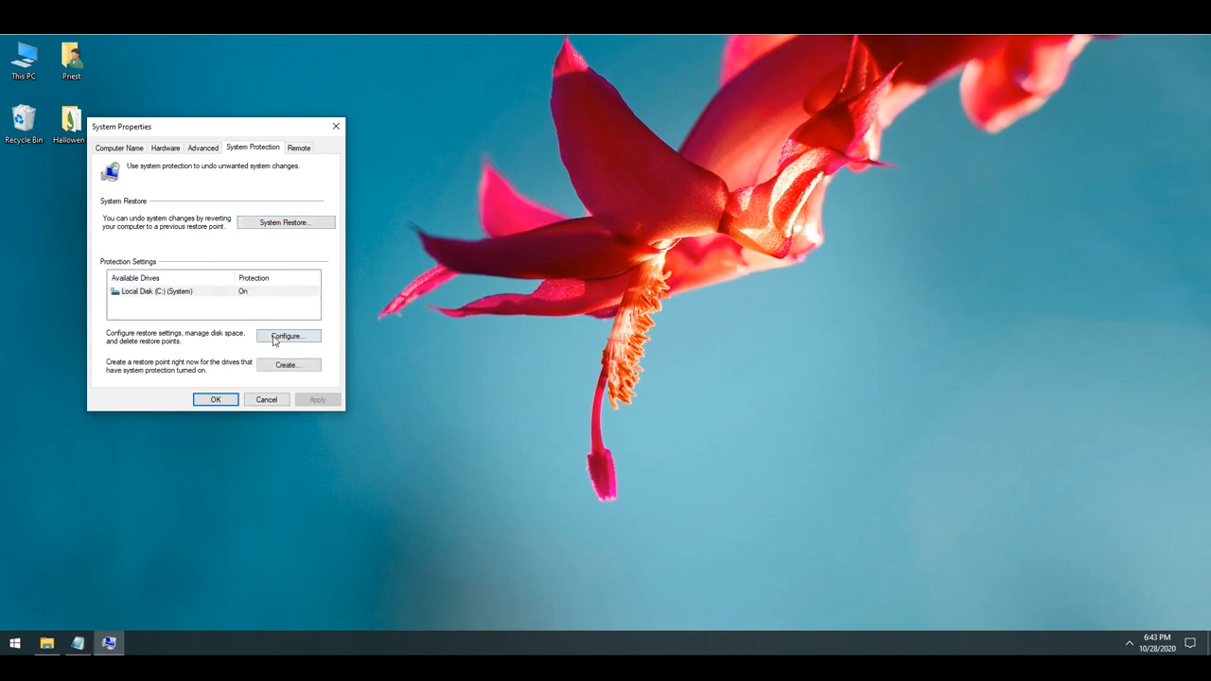
pyautogui.click(289, 337)
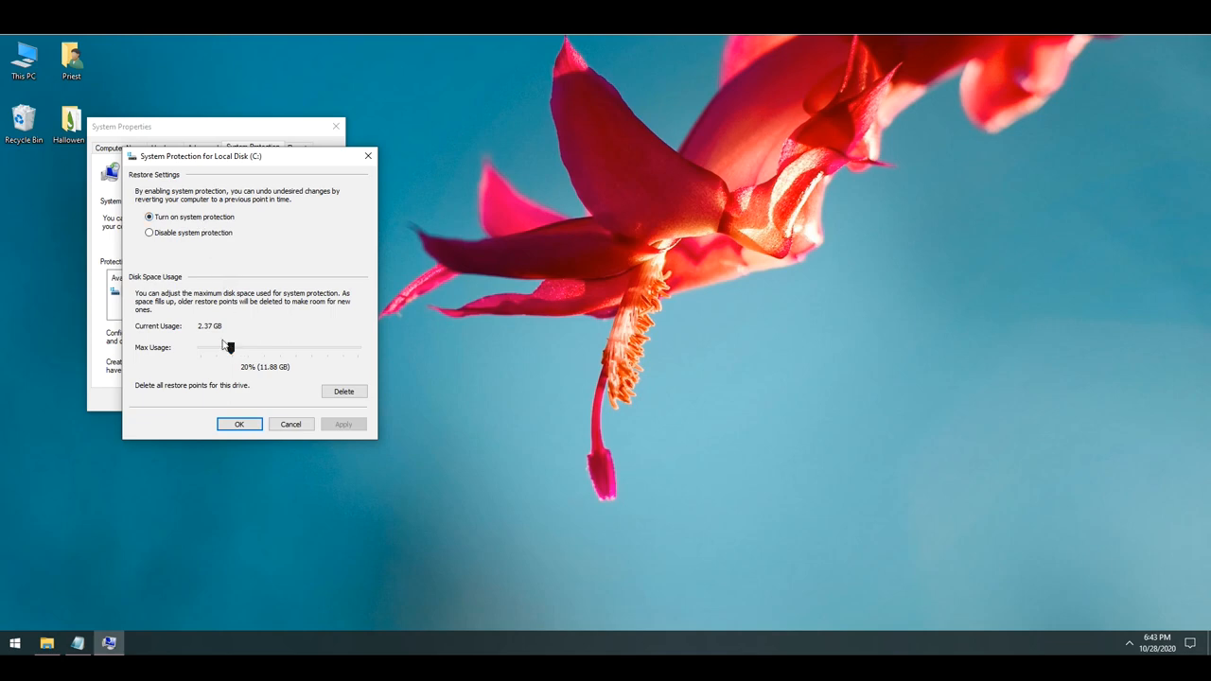
pyautogui.moveTo(230, 348)
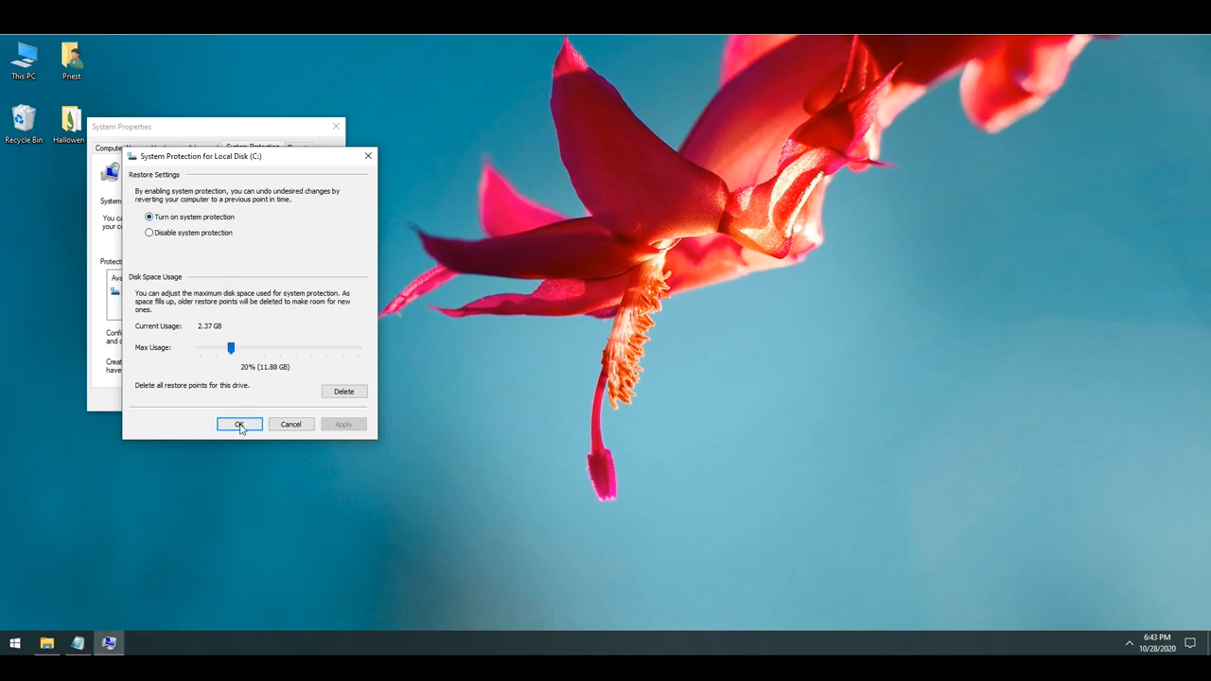
pyautogui.click(239, 424)
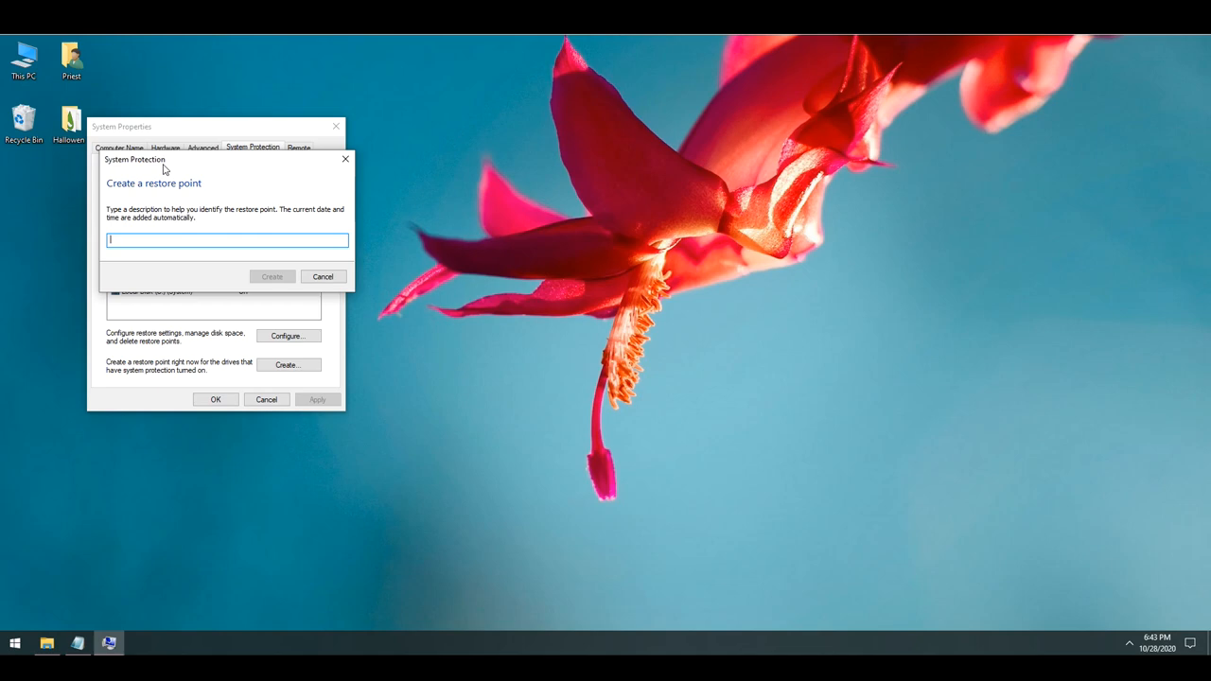
# Step: Cancel the new restore point prompt and view existing restore points in System Restore
pyautogui.click(323, 276)
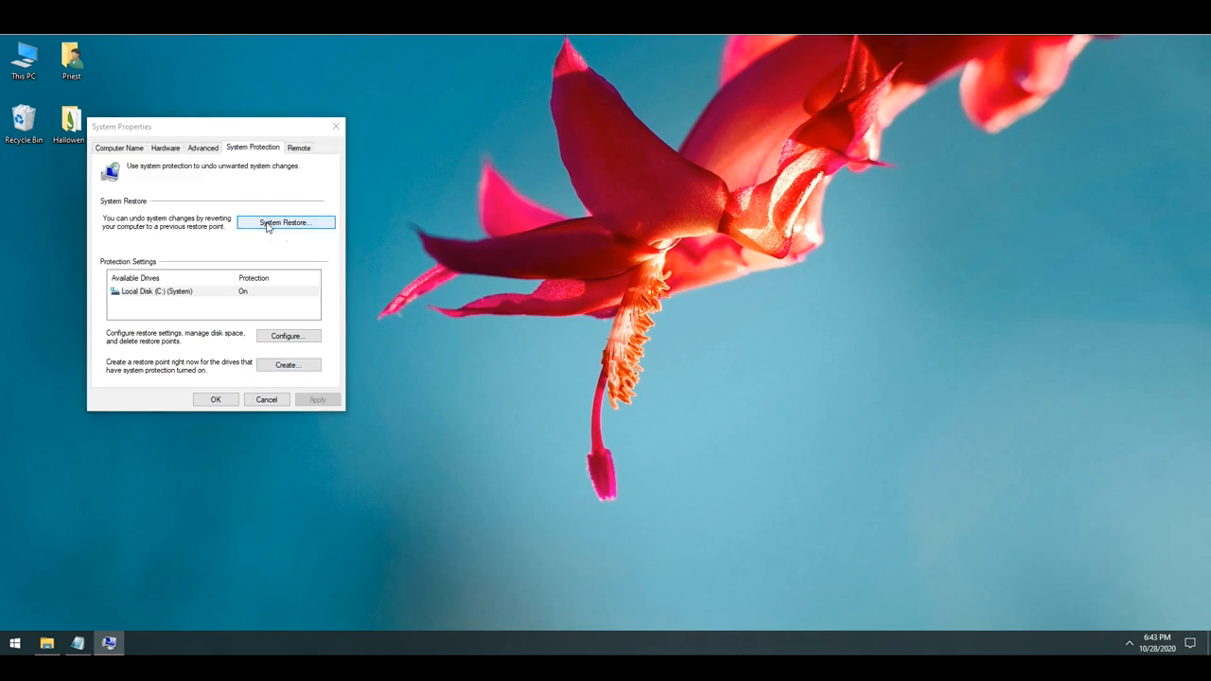
pyautogui.click(285, 223)
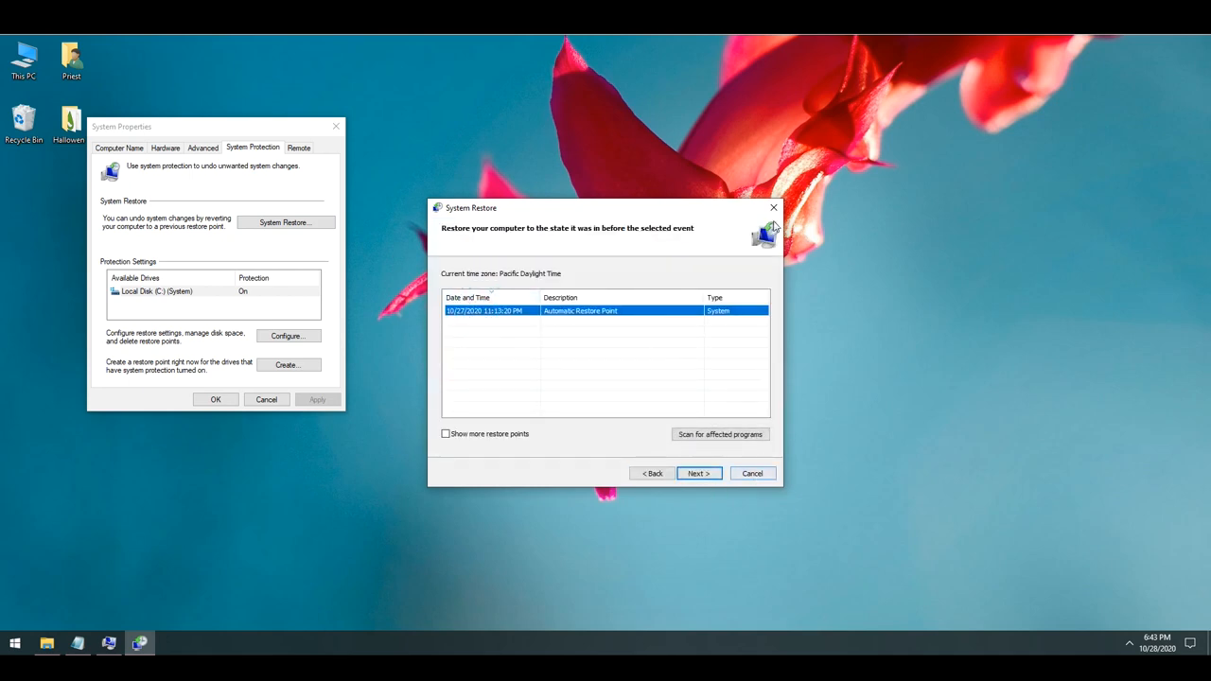
pyautogui.click(752, 473)
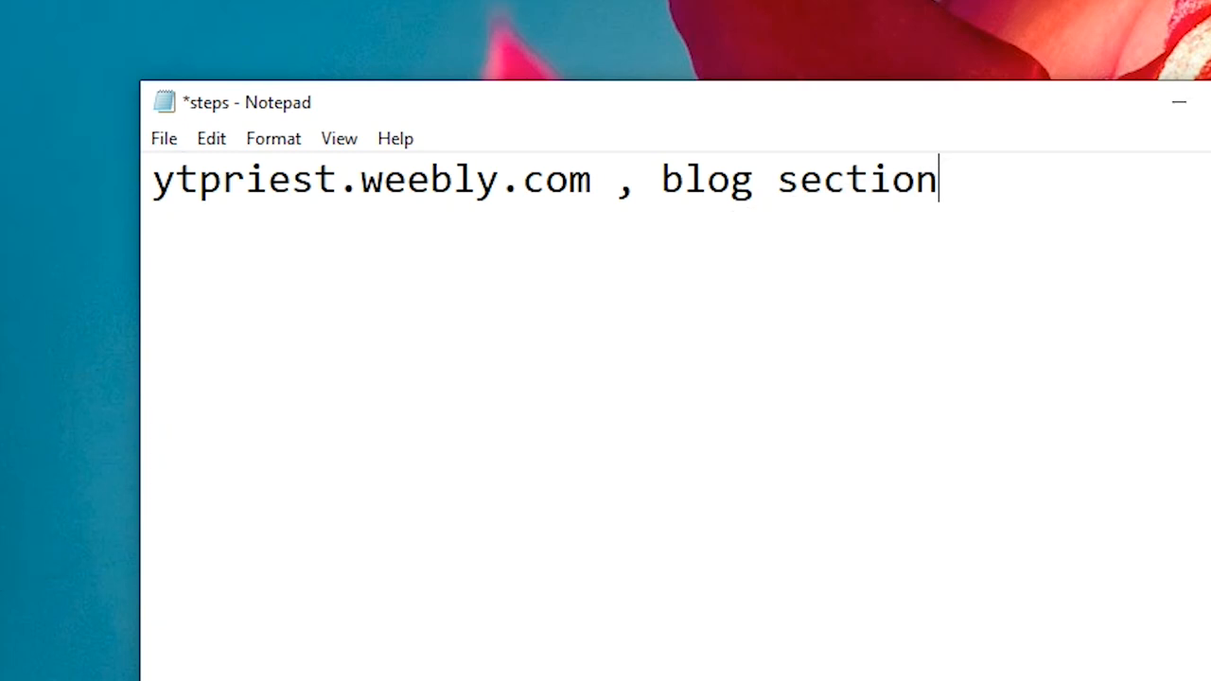
# Step: Download the Rainmeter 4.3.1 installer and search Google for 'wallpaper engine 1.1.341'
pyautogui.moveTo(663, 180); pyautogui.dragTo(937, 180)
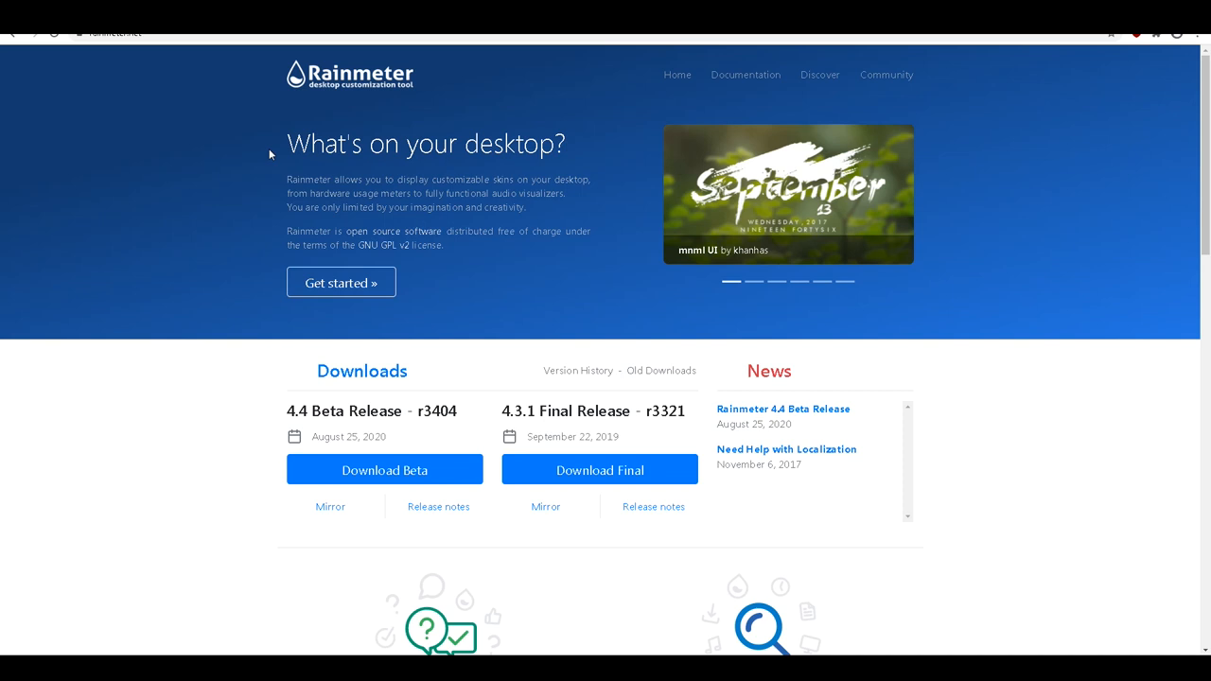
pyautogui.moveTo(288, 157)
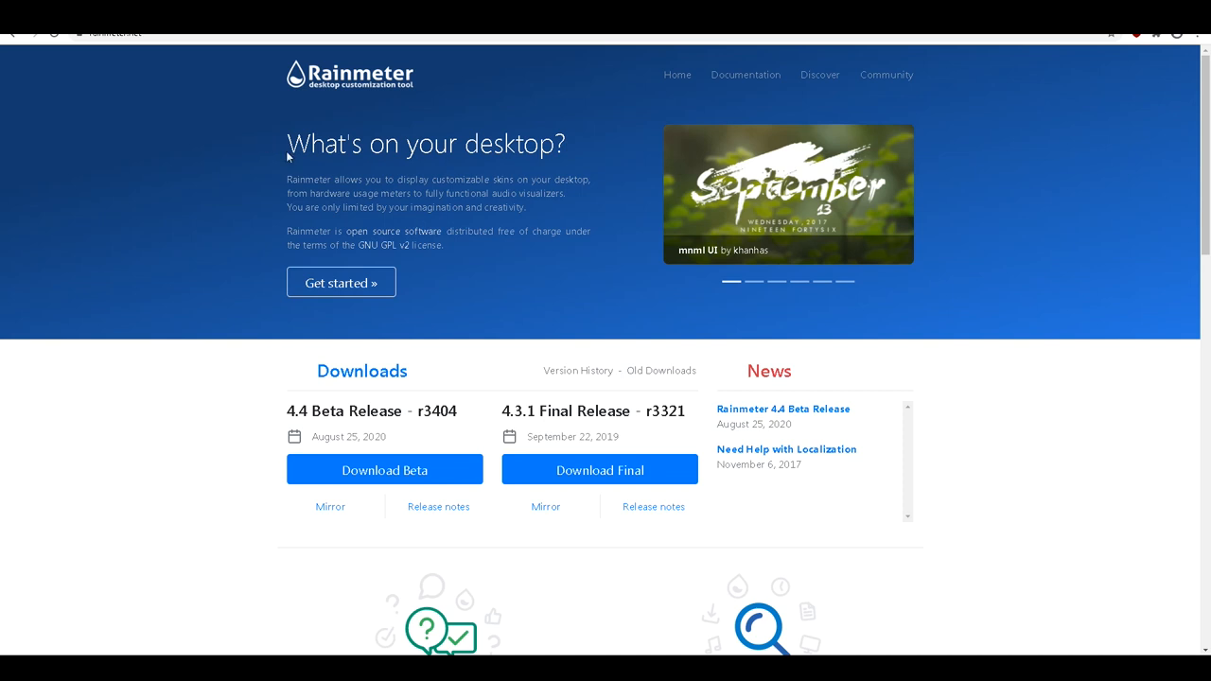
pyautogui.scroll(-3)
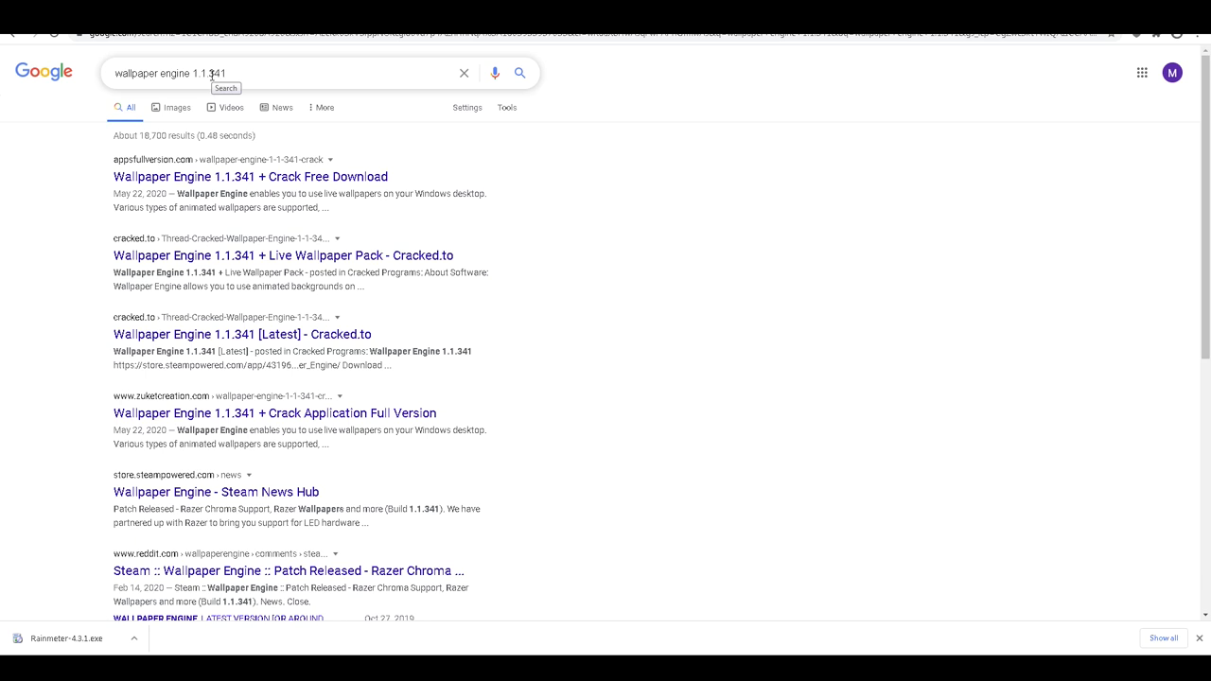
pyautogui.tripleClick(189, 73)
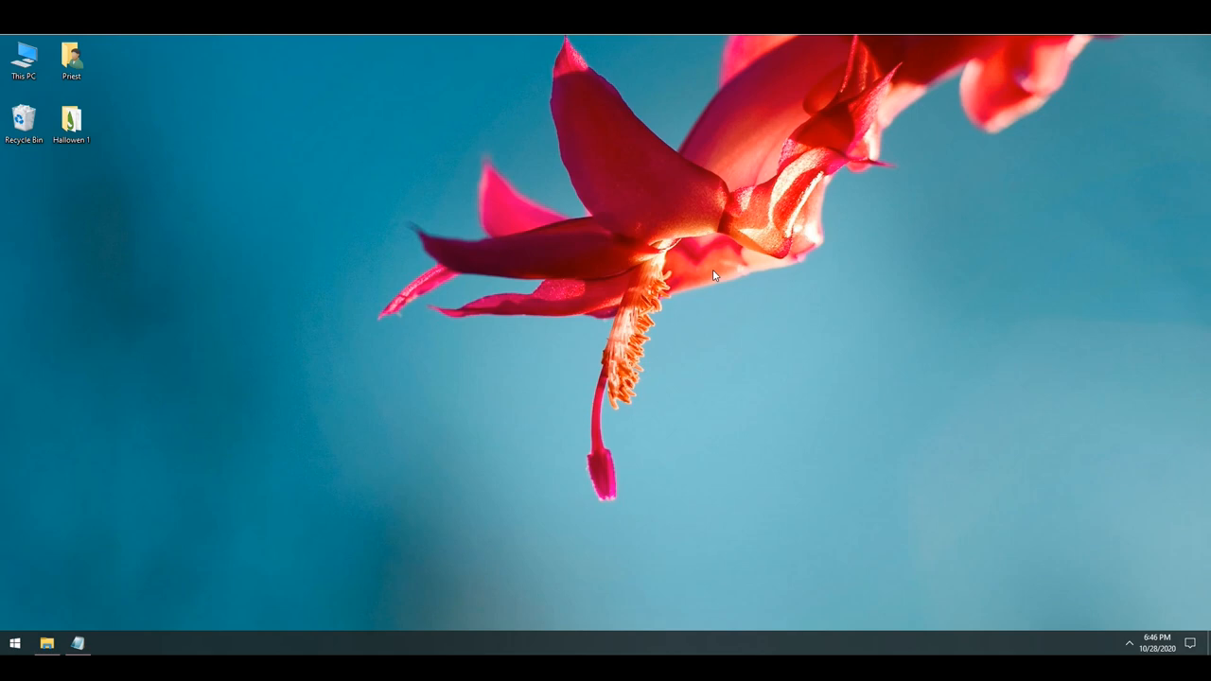
# Step: Browse Hallowen 1 into wallpaper engine 1.1.341 > wallpaper_engine and return
pyautogui.doubleClick(70, 116)
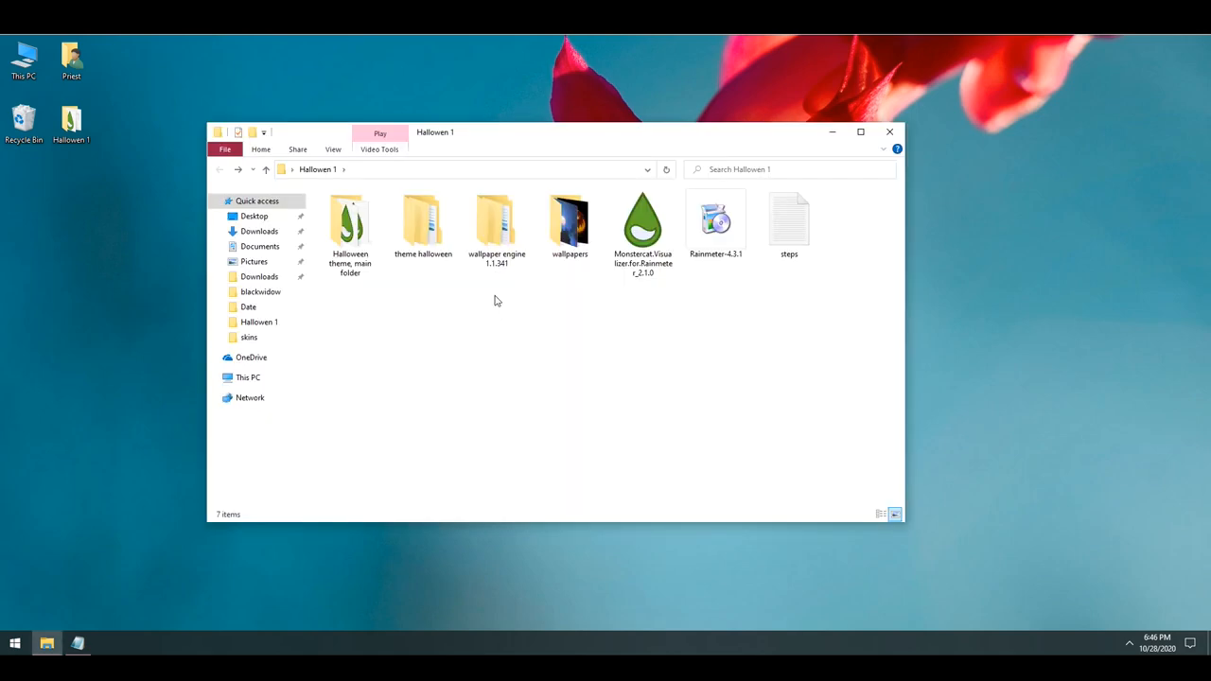
pyautogui.doubleClick(496, 222)
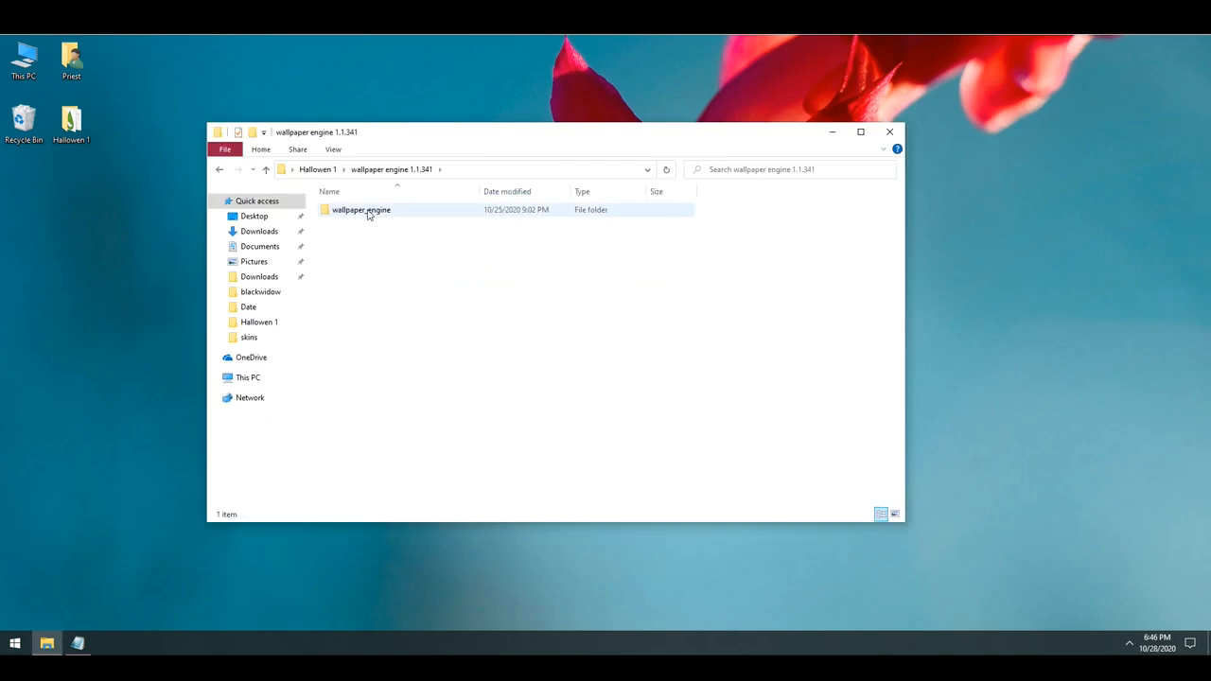
pyautogui.doubleClick(360, 210)
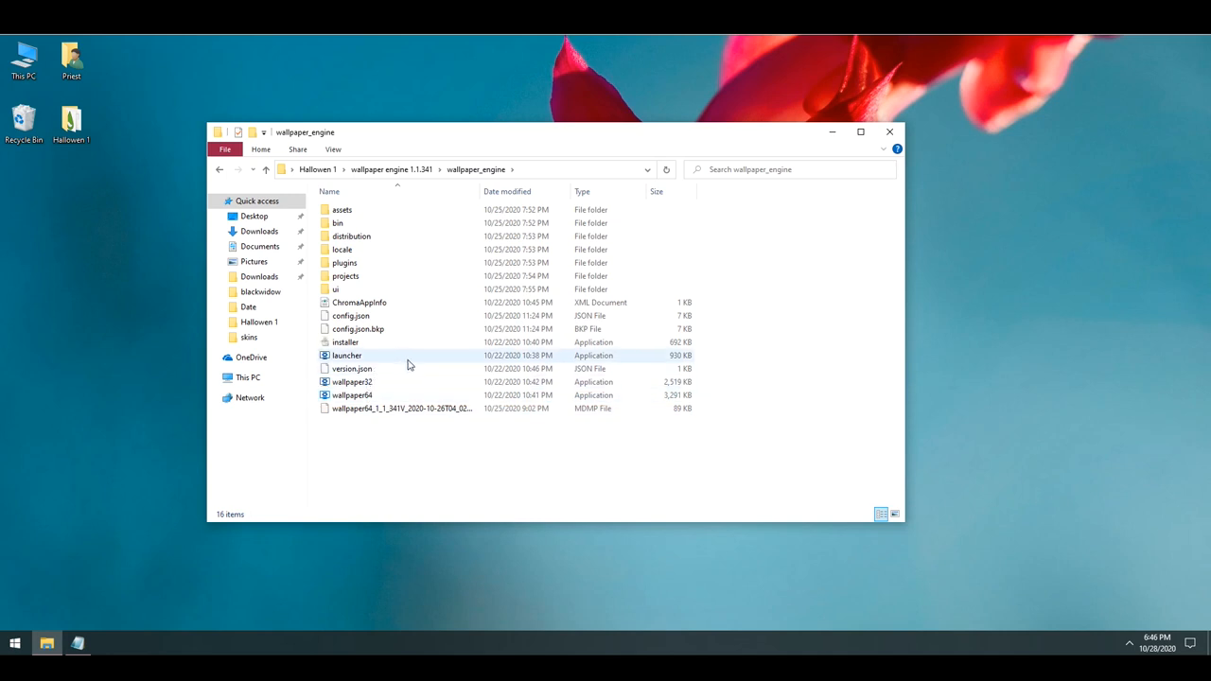
pyautogui.click(345, 342)
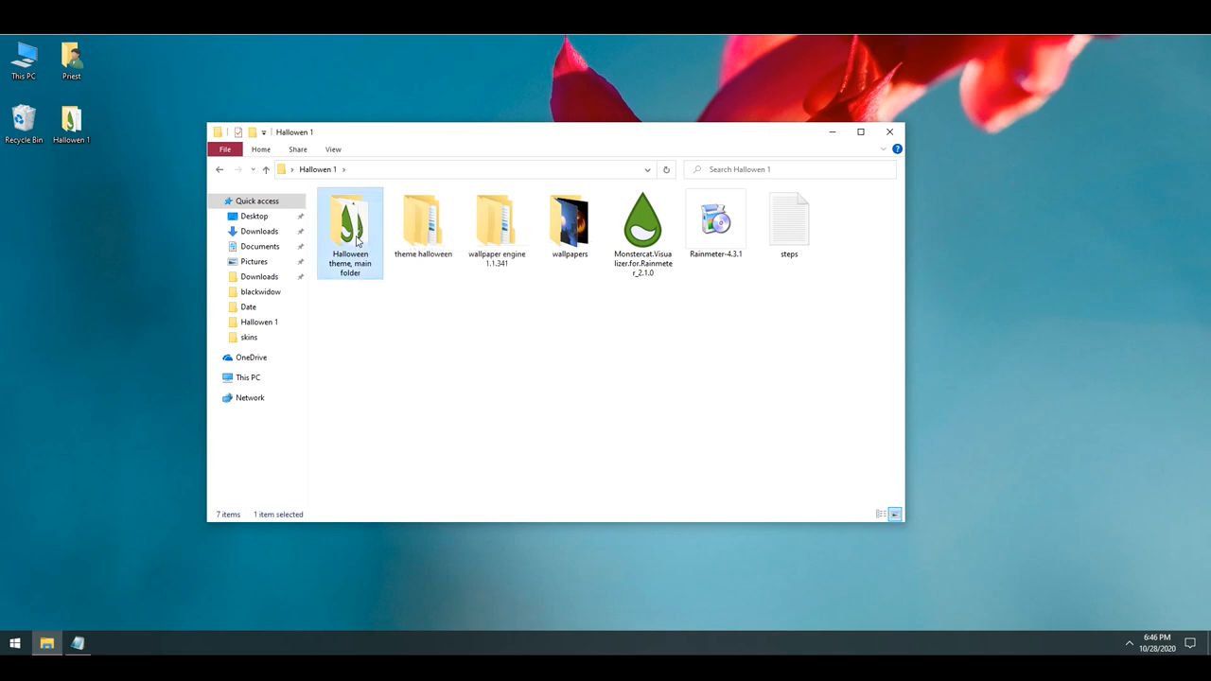
# Step: Check the Halloween theme main folder, then launch Wallpaper Engine's launcher
pyautogui.doubleClick(349, 220)
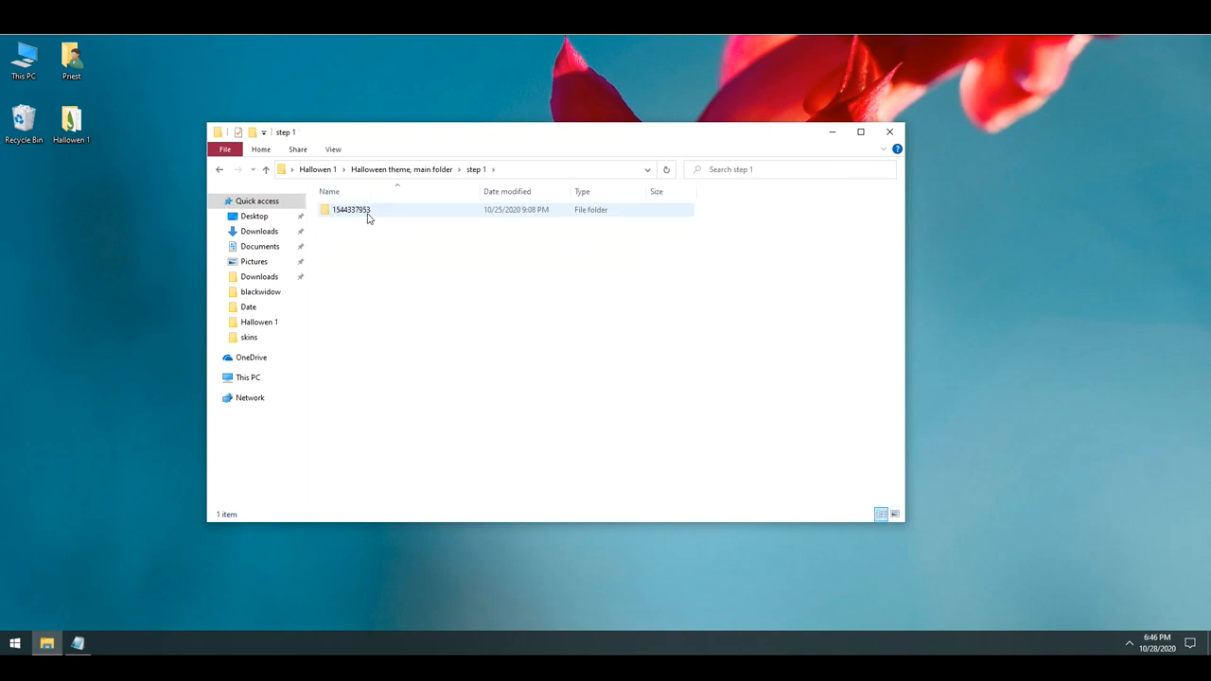
pyautogui.rightClick(351, 209)
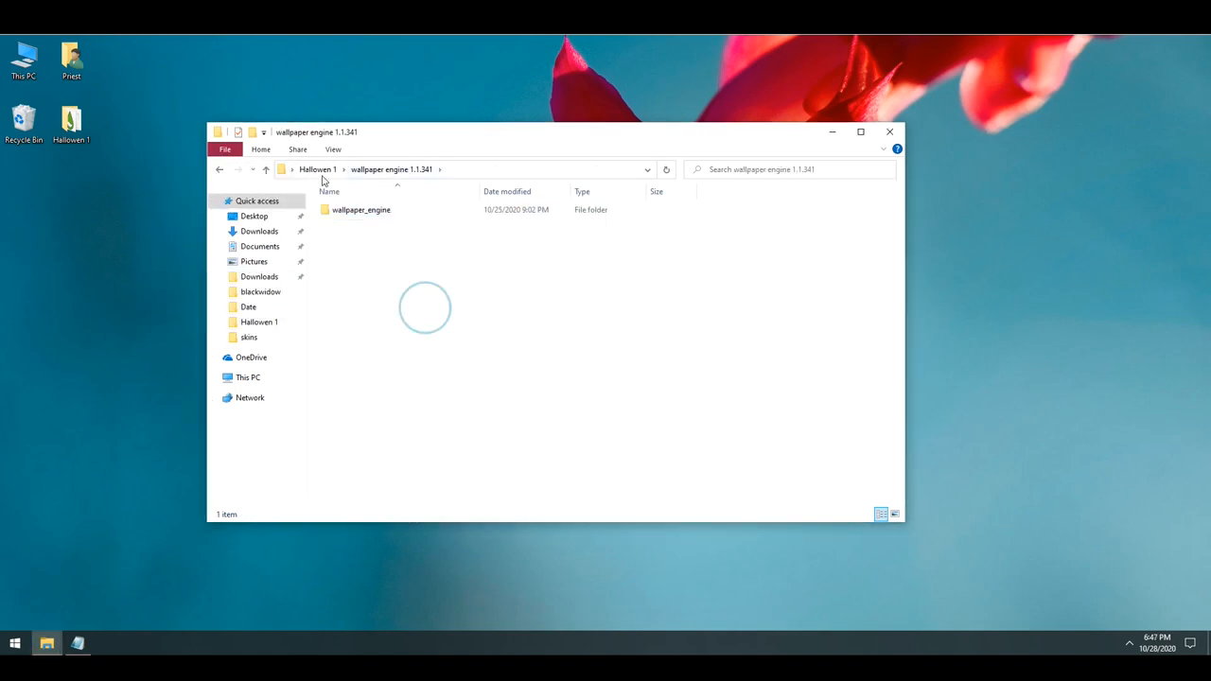
pyautogui.doubleClick(361, 209)
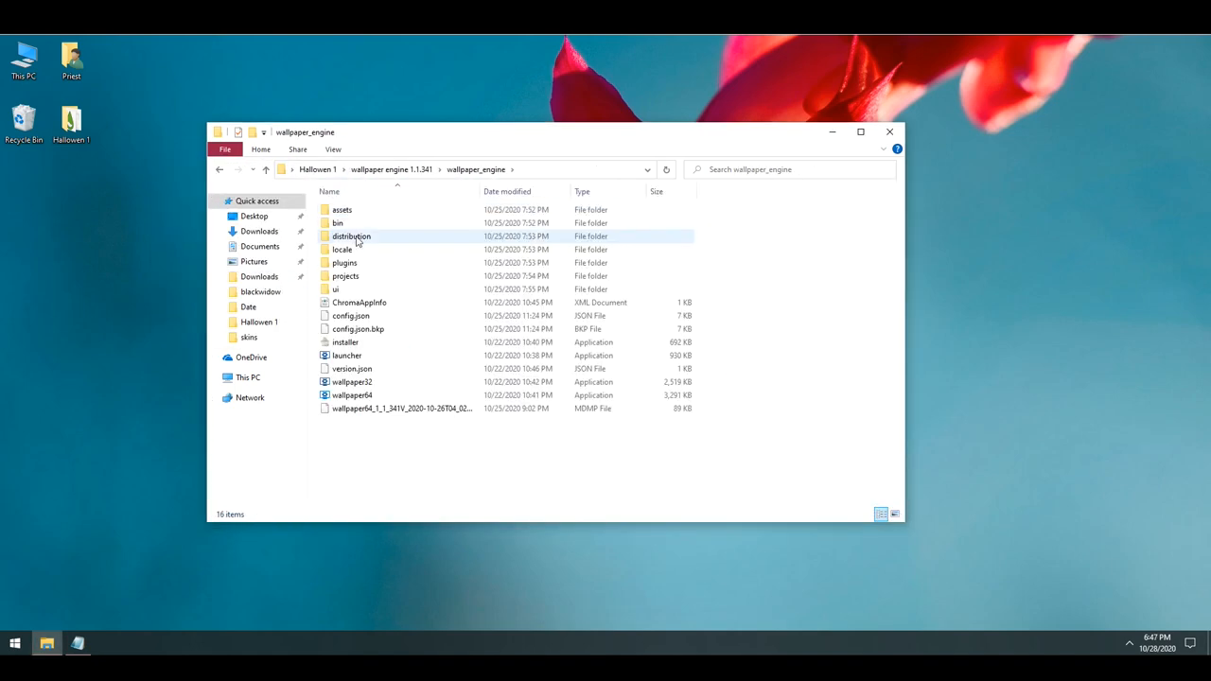
pyautogui.click(347, 354)
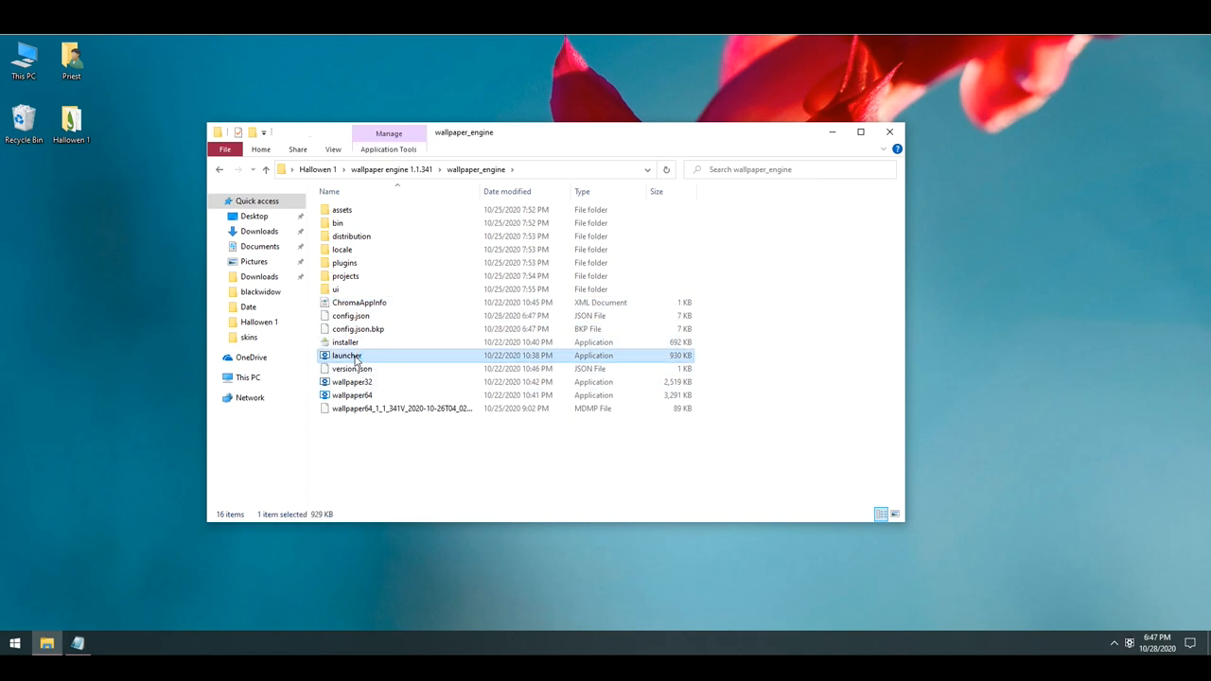
pyautogui.doubleClick(347, 355)
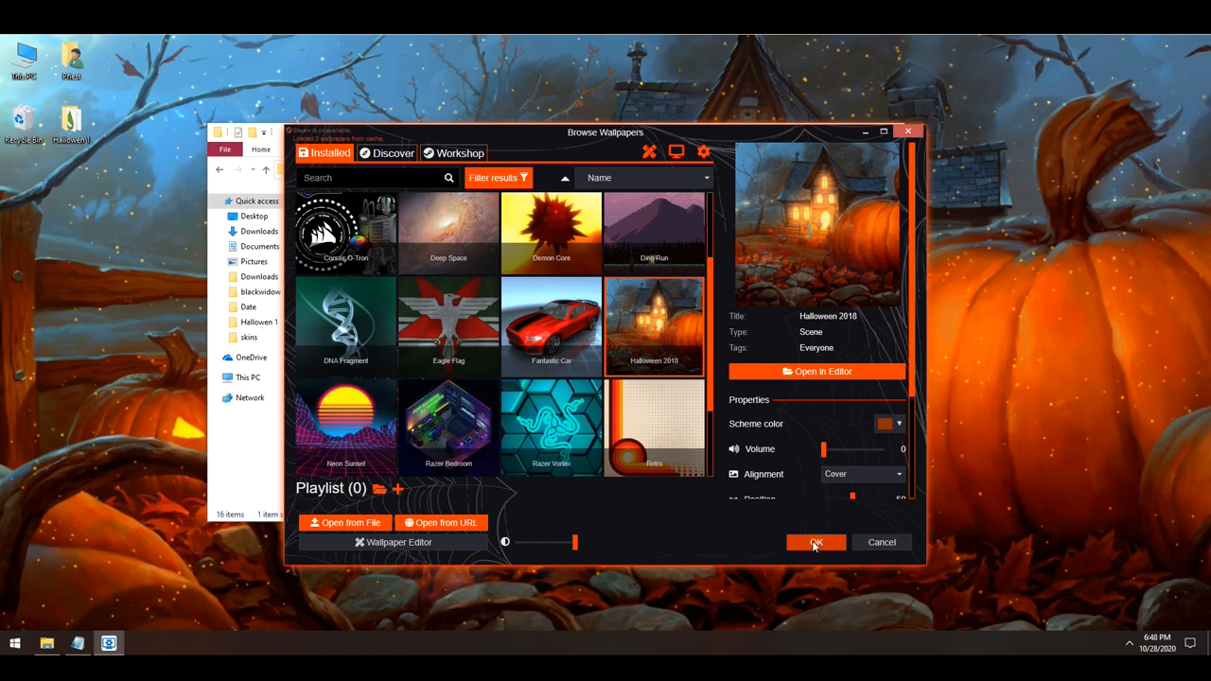
# Step: Apply the installed Halloween 2018 wallpaper
pyautogui.click(816, 542)
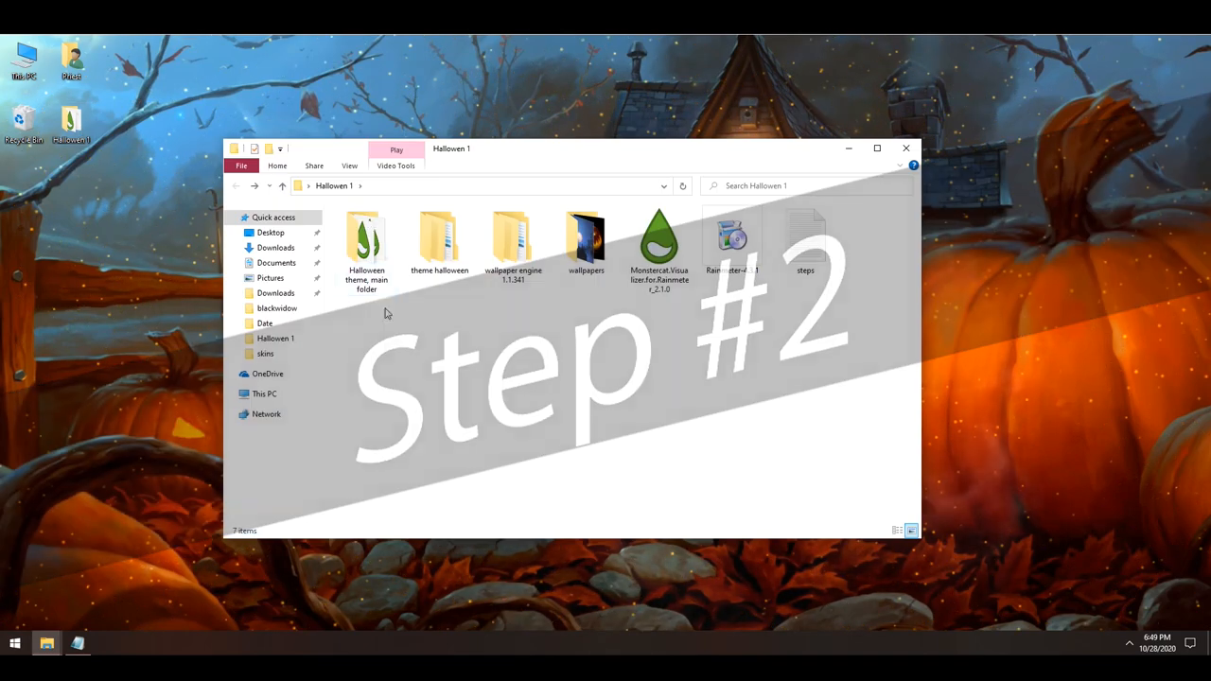
# Step: Install the Arvigo font from the main folder's step 2 > fonts > arvigo
pyautogui.click(732, 239)
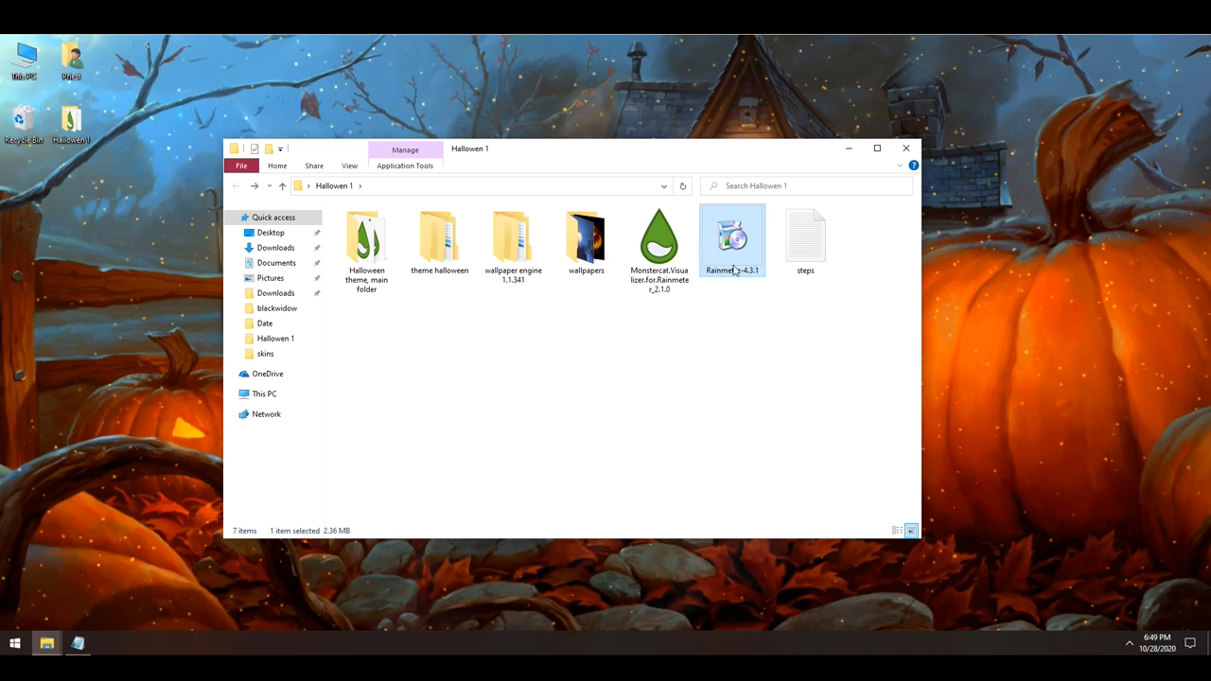
pyautogui.moveTo(733, 241)
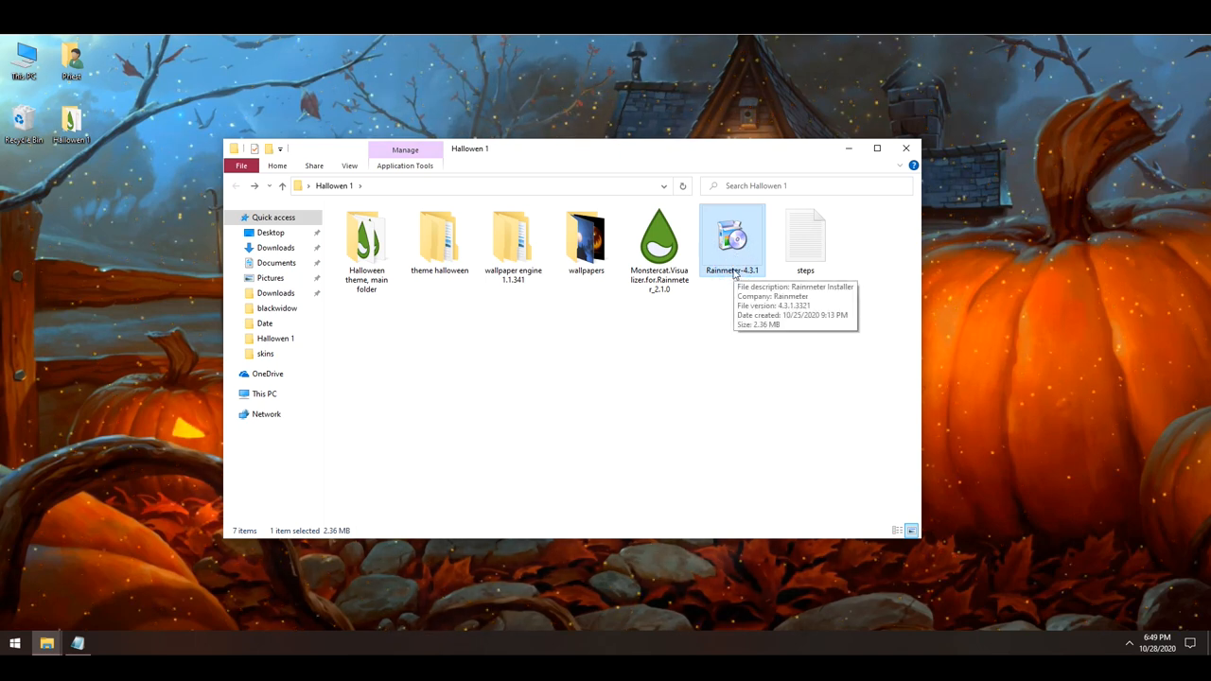
pyautogui.moveTo(721, 366)
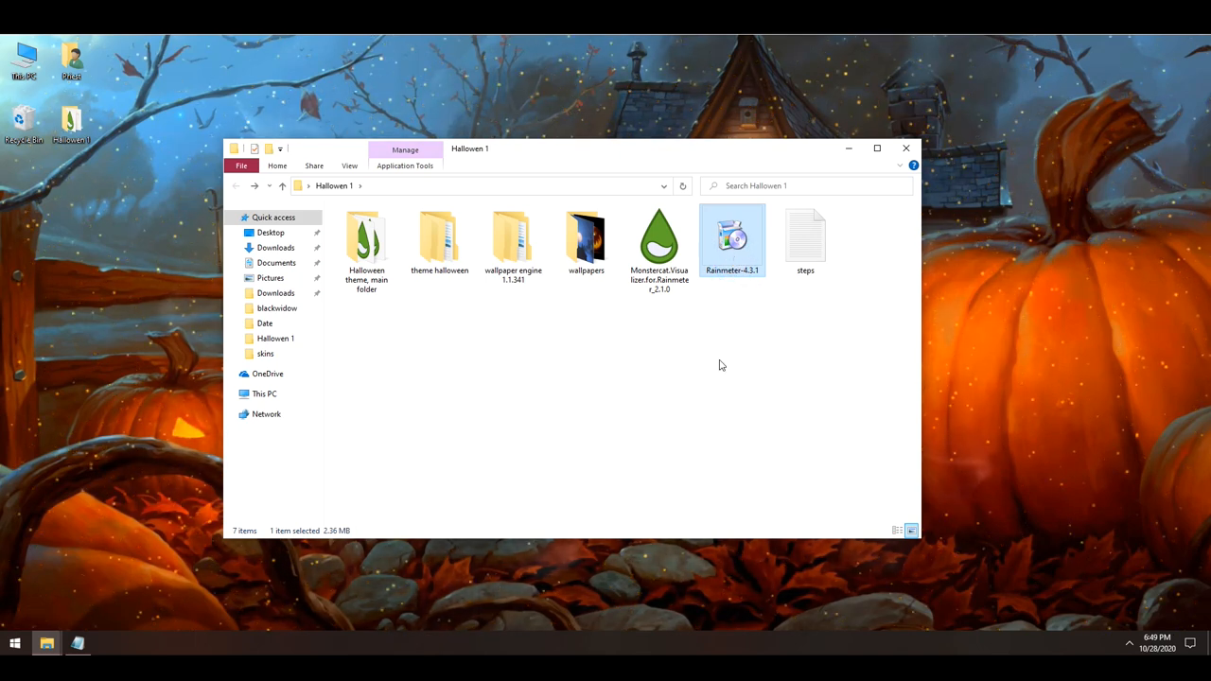
pyautogui.doubleClick(366, 237)
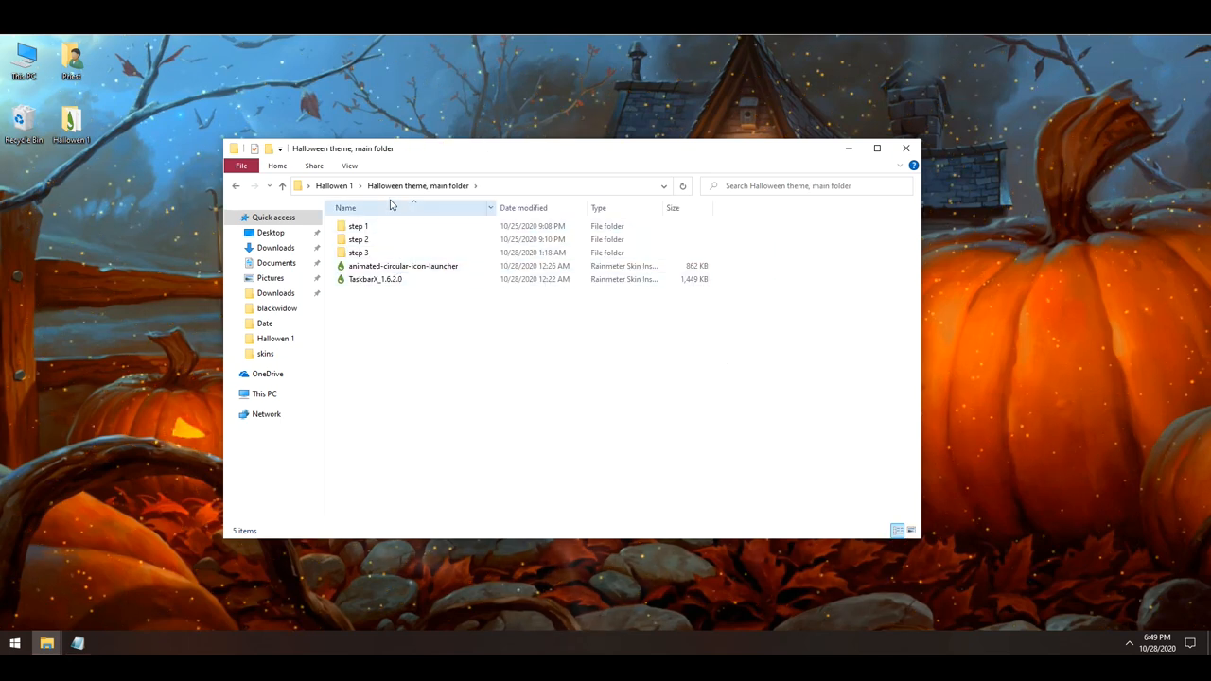
pyautogui.click(359, 240)
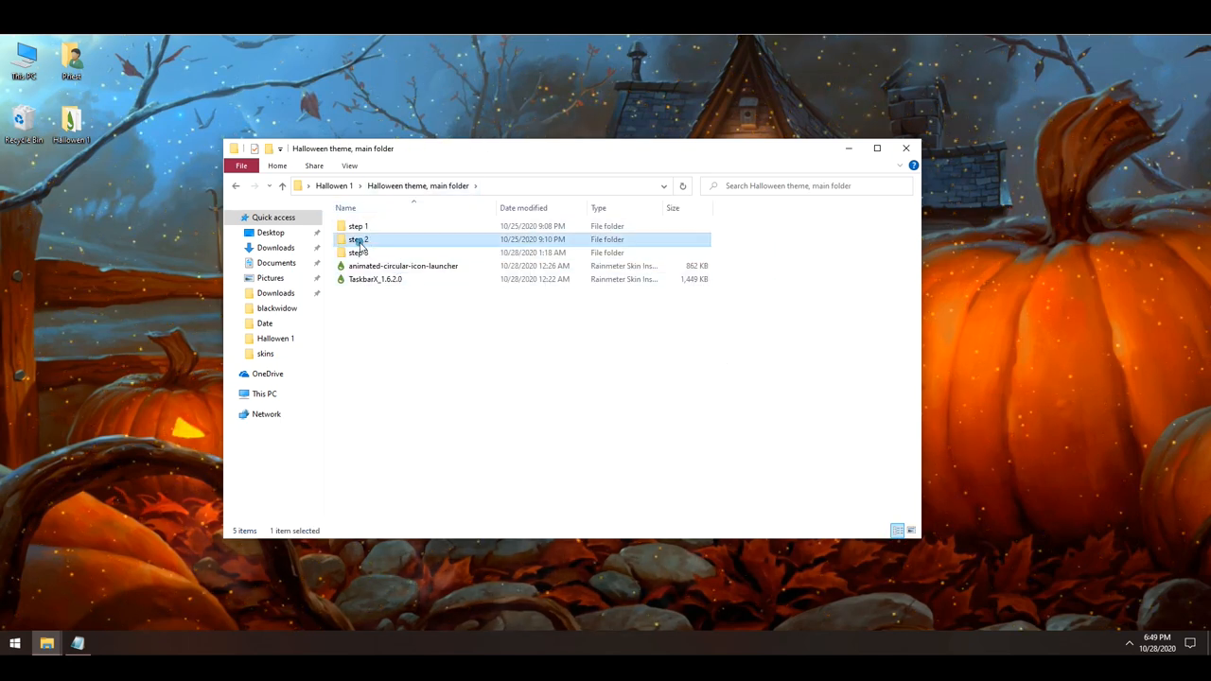
pyautogui.doubleClick(358, 239)
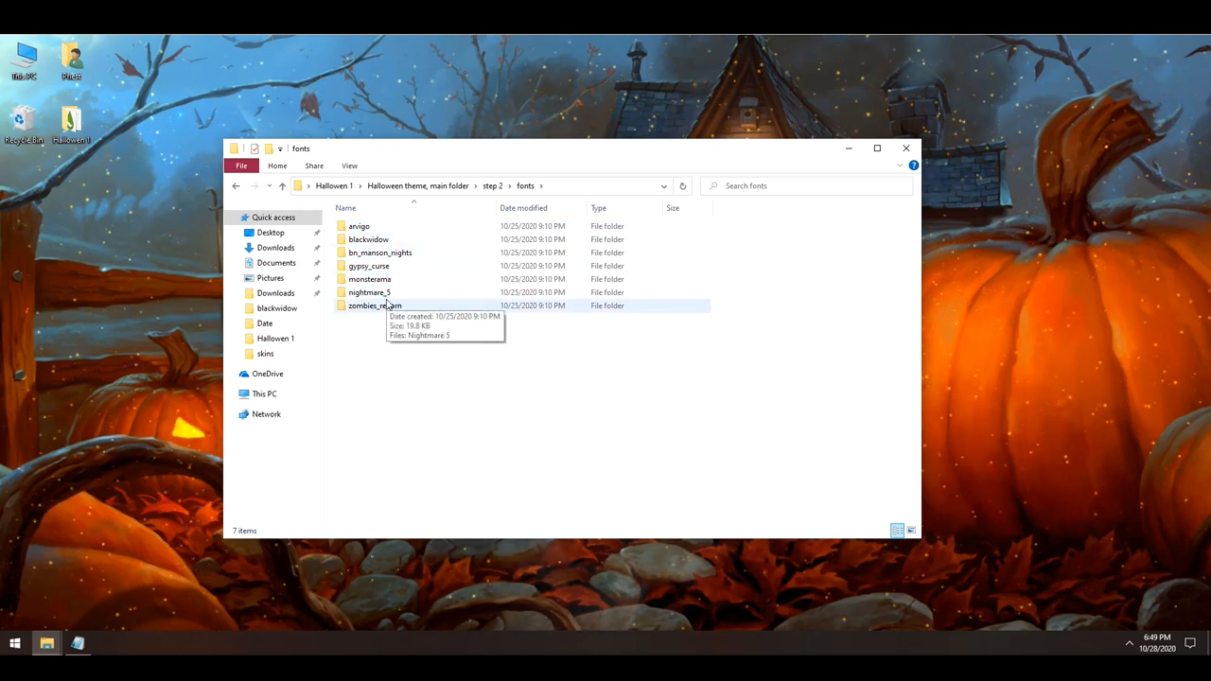
pyautogui.moveTo(378, 227)
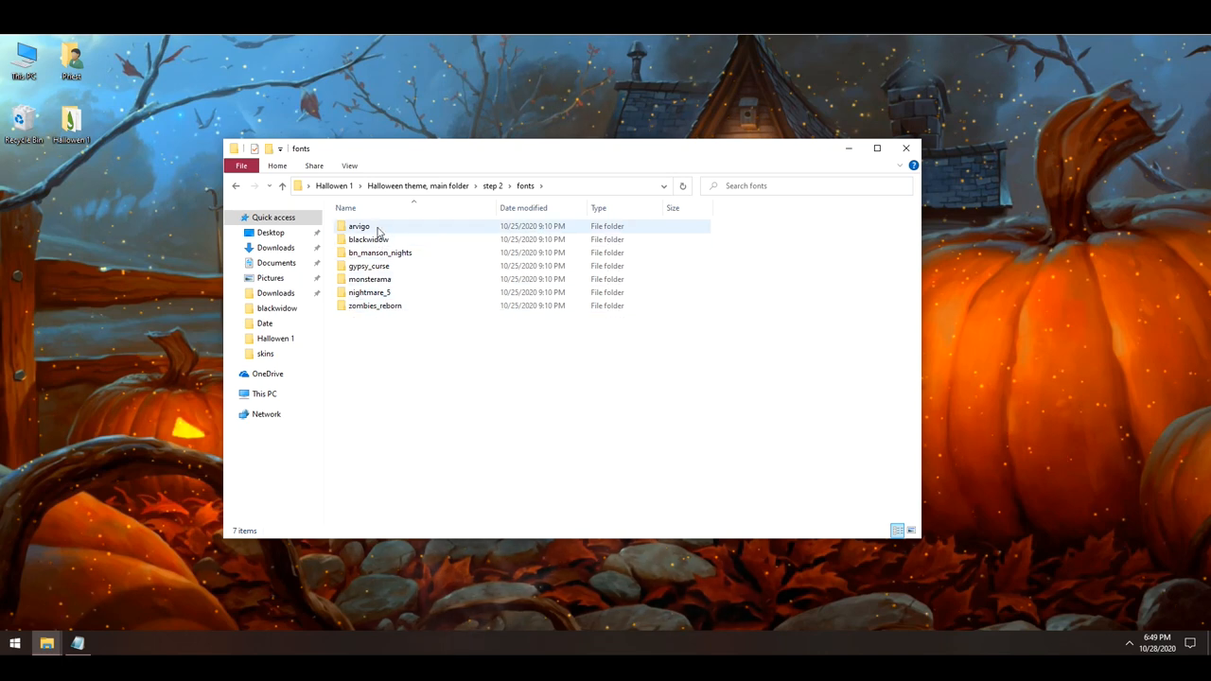
pyautogui.rightClick(357, 226)
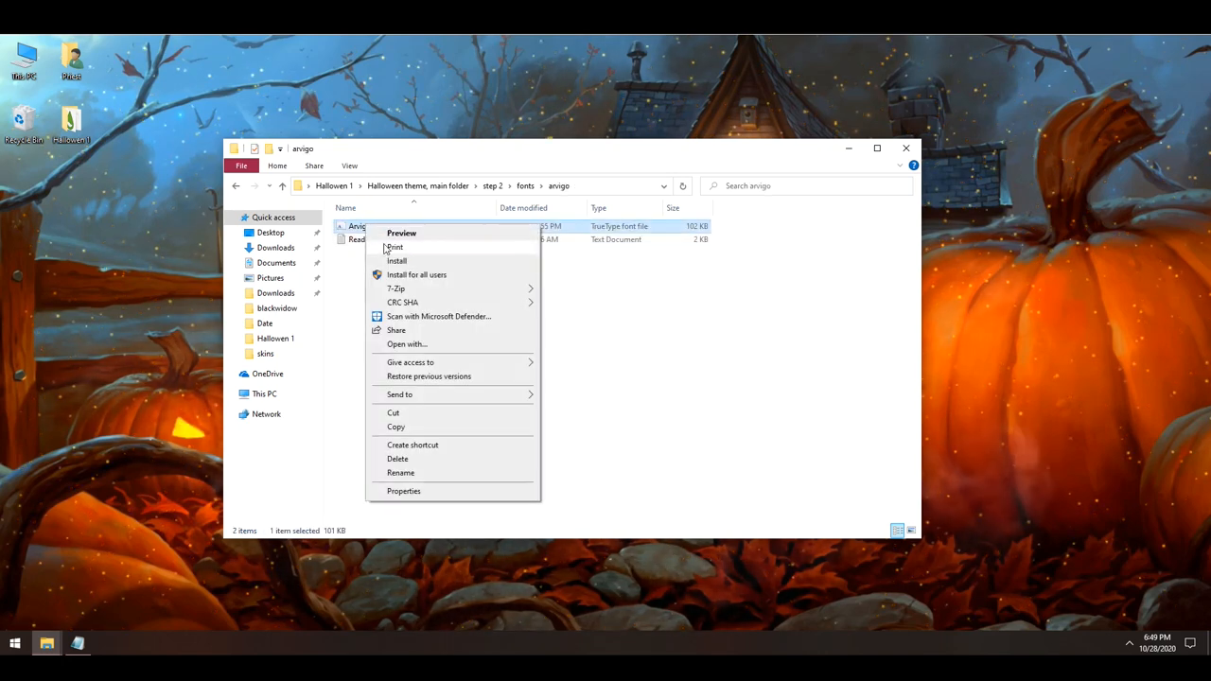
pyautogui.click(650, 317)
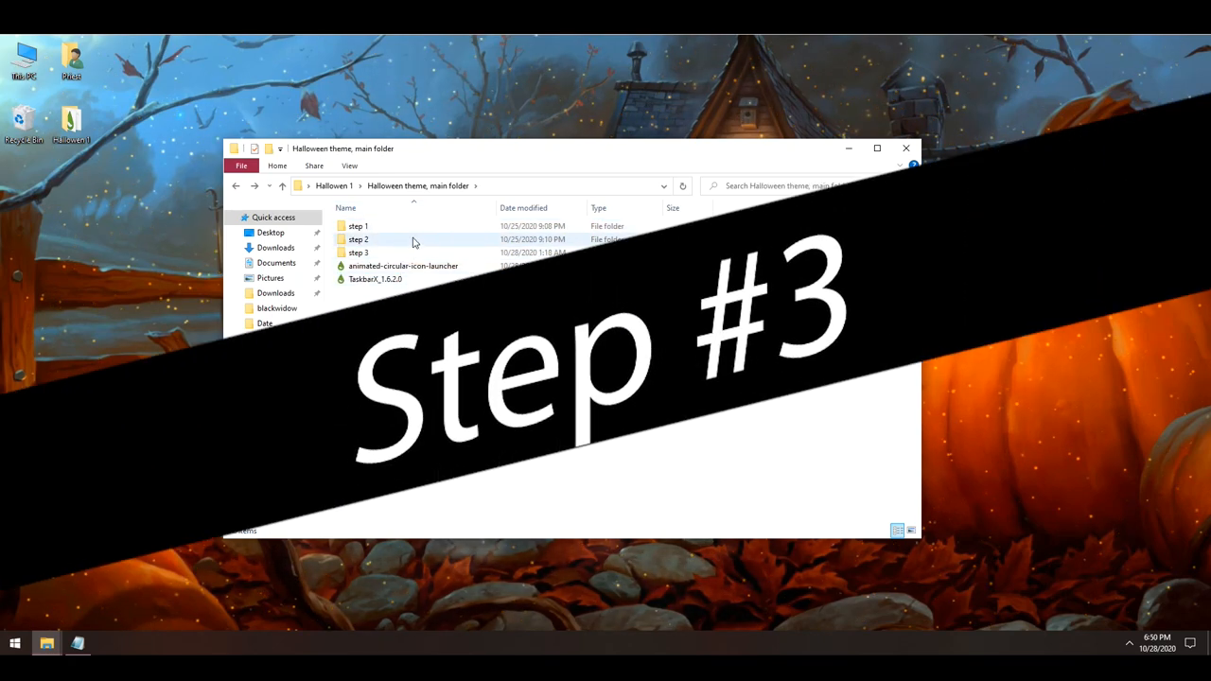
# Step: Copy simple-calendar-v1's simple calendar folder into Documents\Rainmeter\Skins, then search Windows for 'rainmeter'
pyautogui.doubleClick(358, 253)
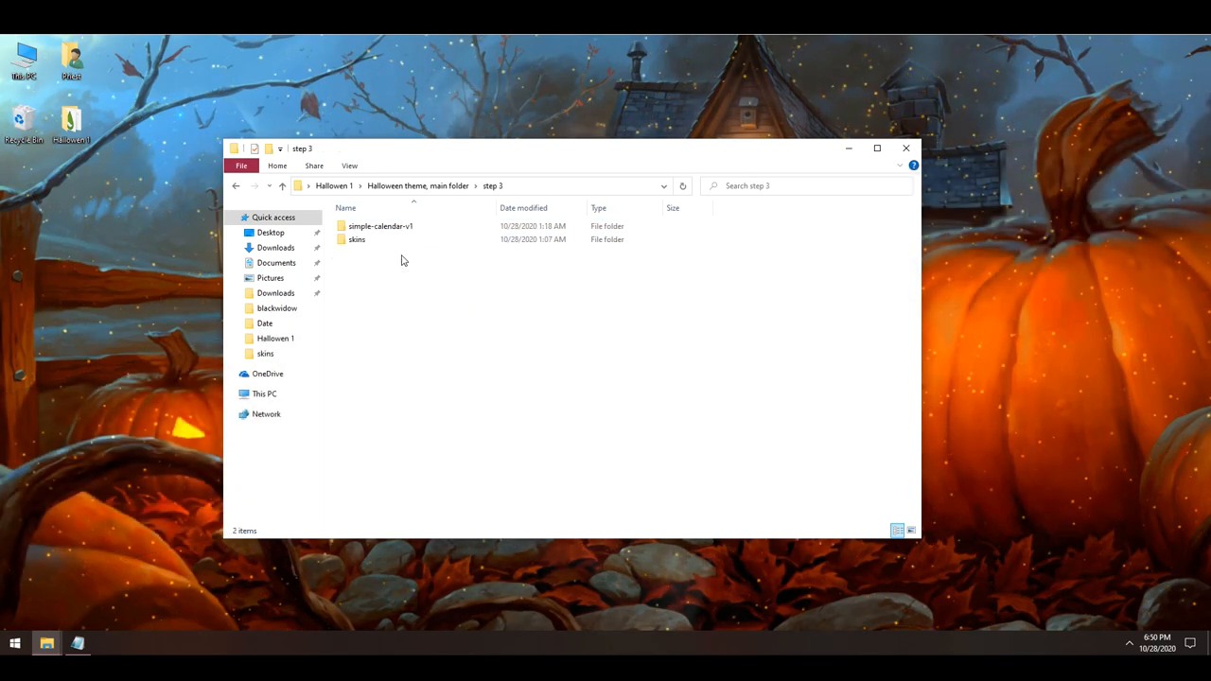
pyautogui.doubleClick(381, 226)
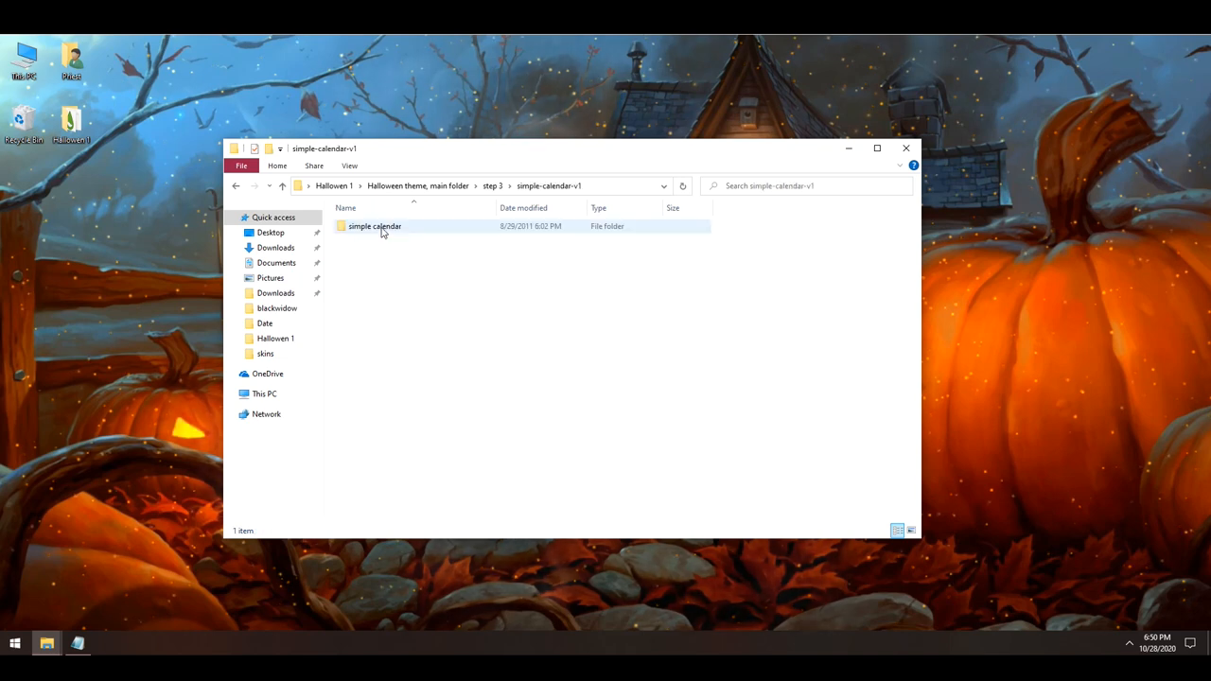
pyautogui.rightClick(374, 226)
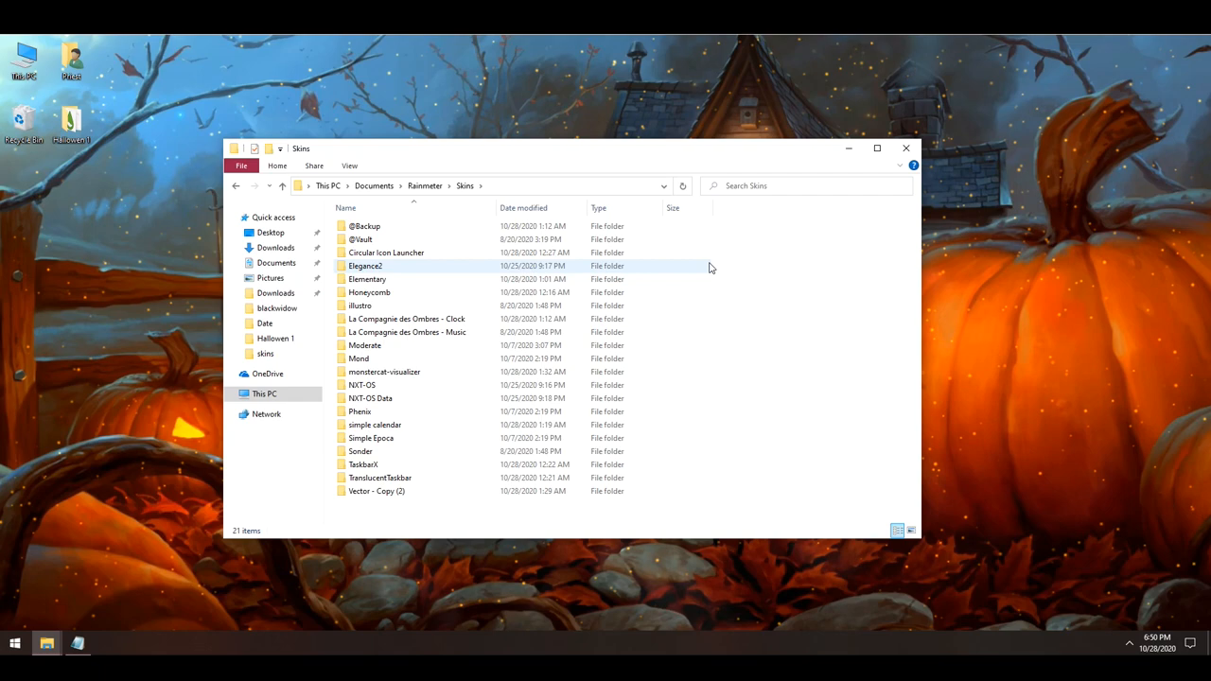
pyautogui.click(374, 186)
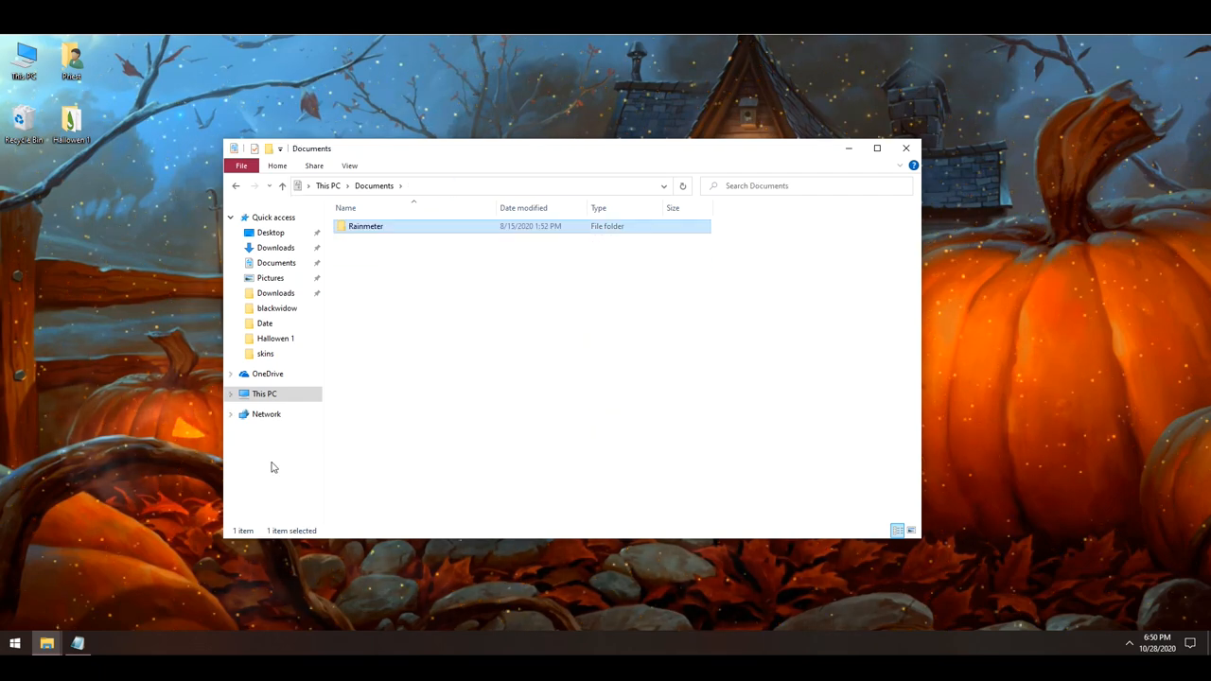
pyautogui.write('rainmeter')
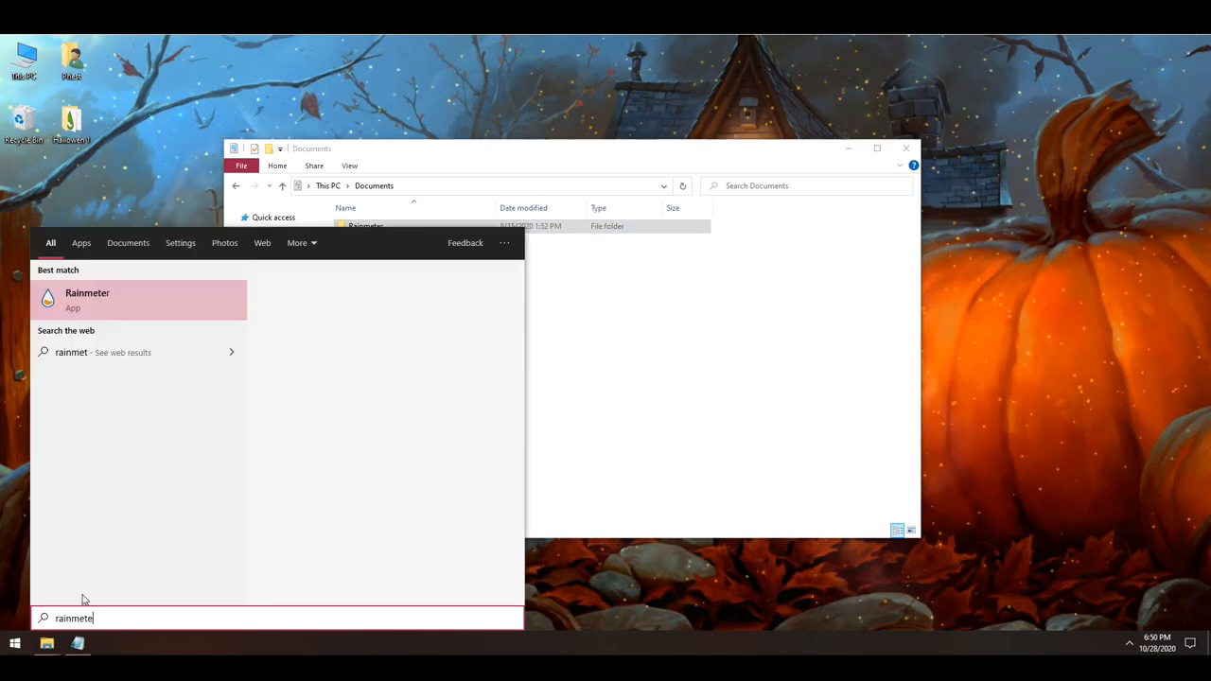
# Step: Launch Rainmeter and load the simple calendar skin's calendar.ini
pyautogui.click(87, 299)
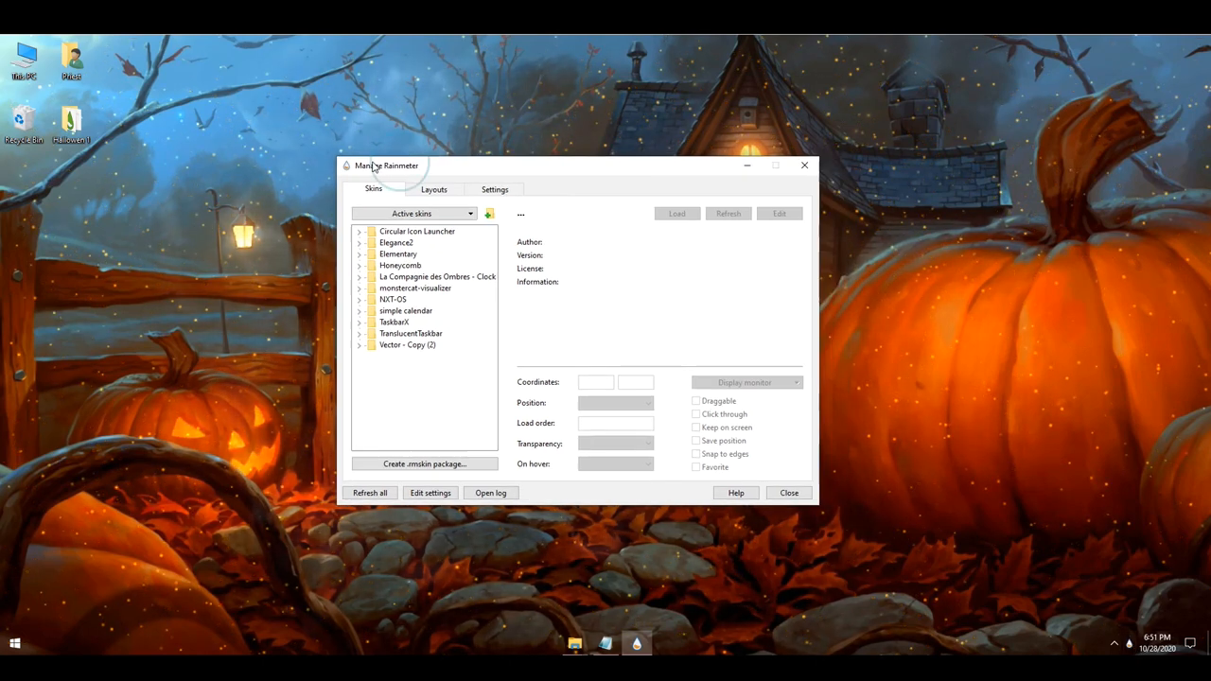
pyautogui.moveTo(402, 244)
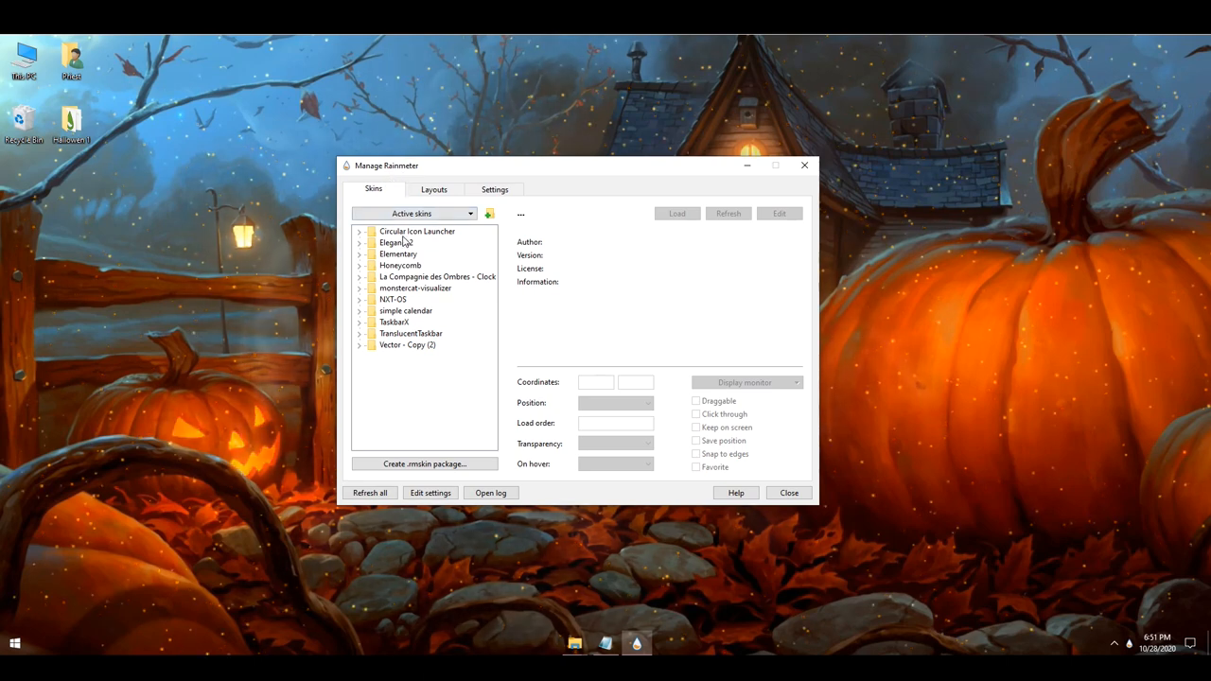
pyautogui.click(359, 310)
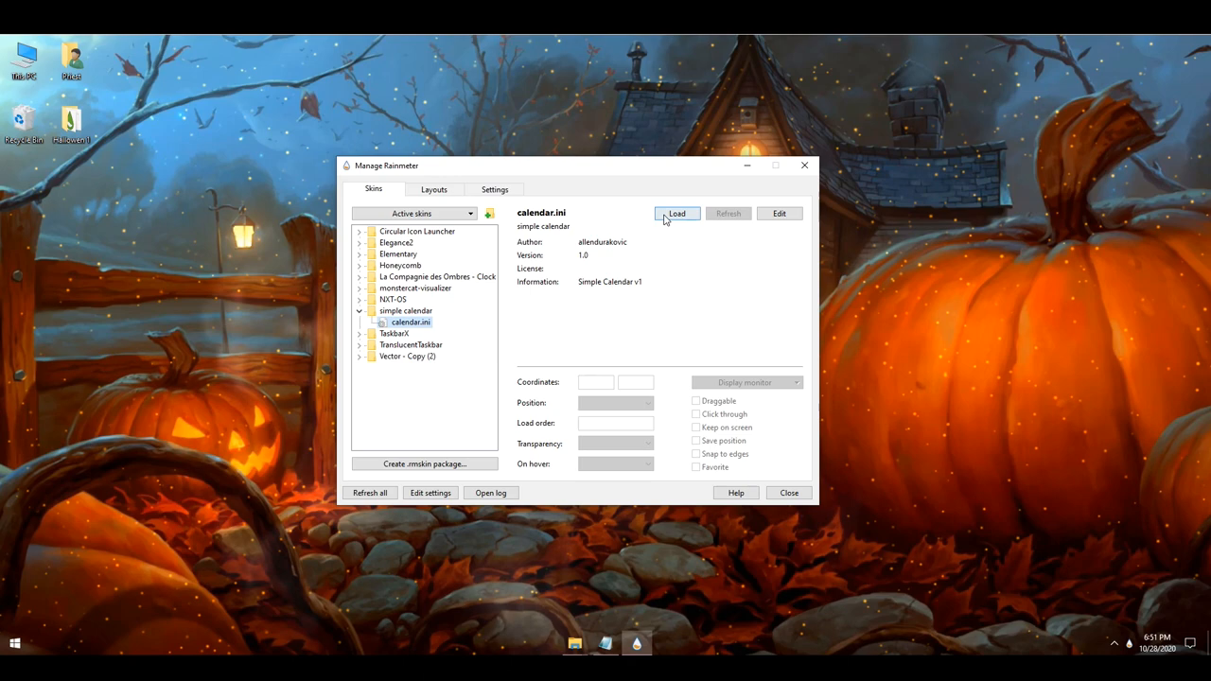
pyautogui.click(677, 213)
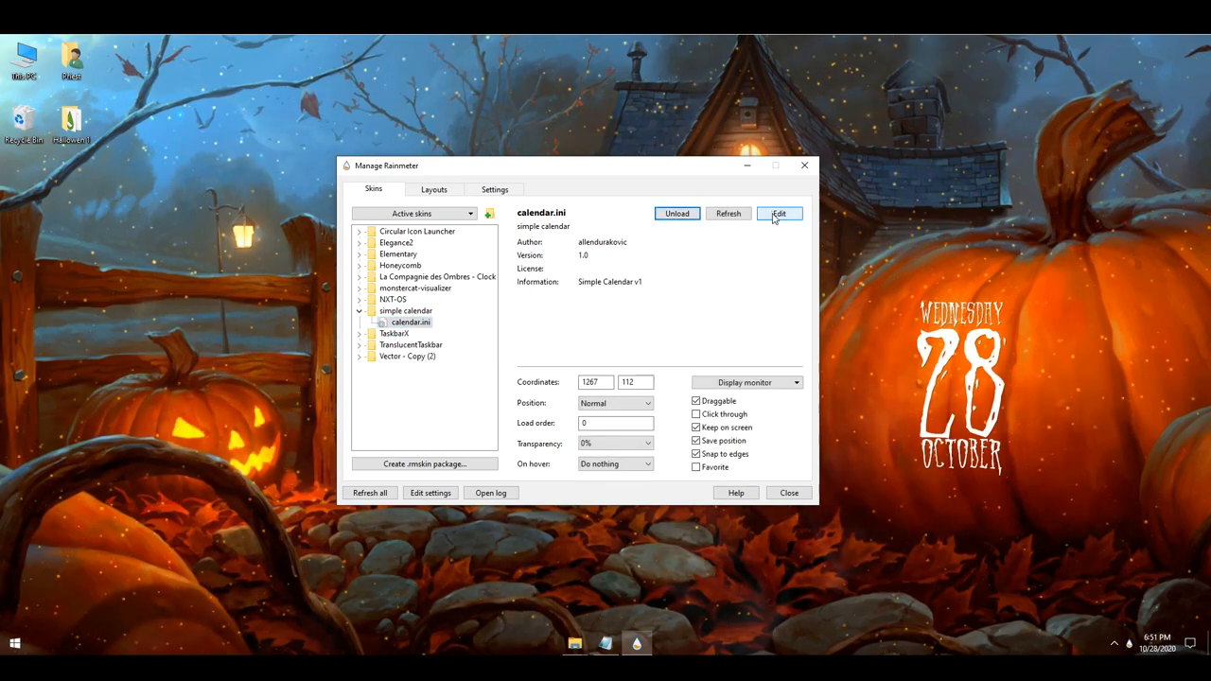
# Step: Open calendar.ini in Notepad and locate the arvigo FontFace under Days
pyautogui.click(779, 213)
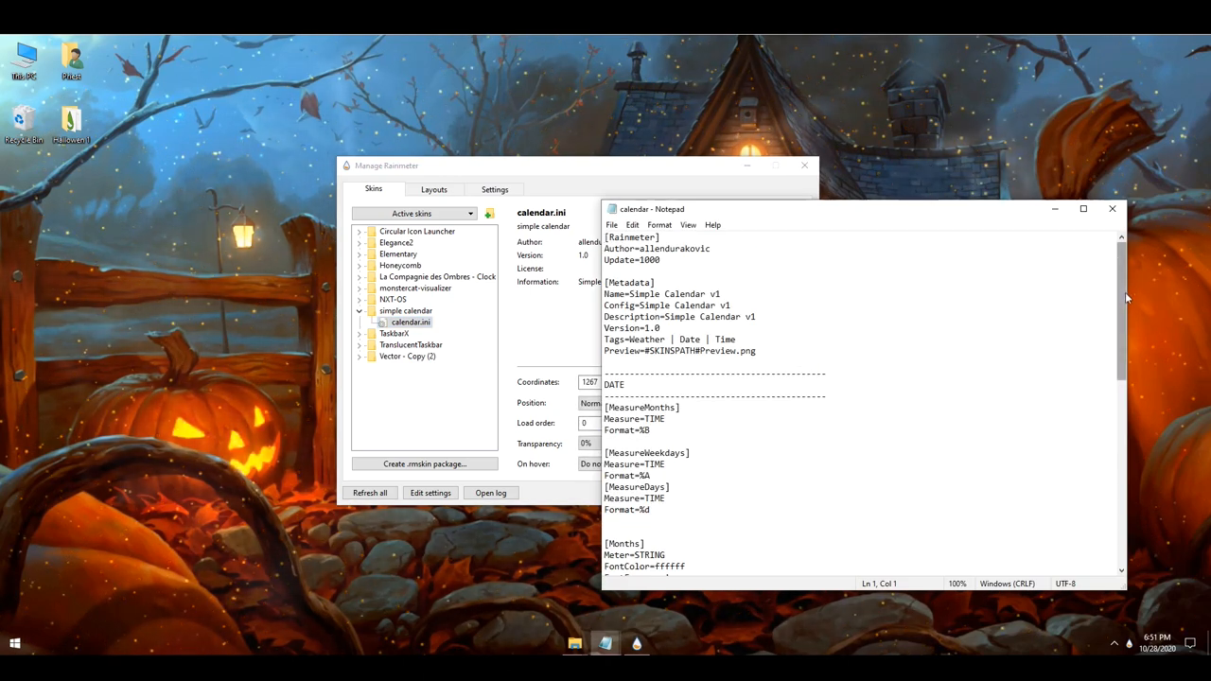
pyautogui.scroll(-3)
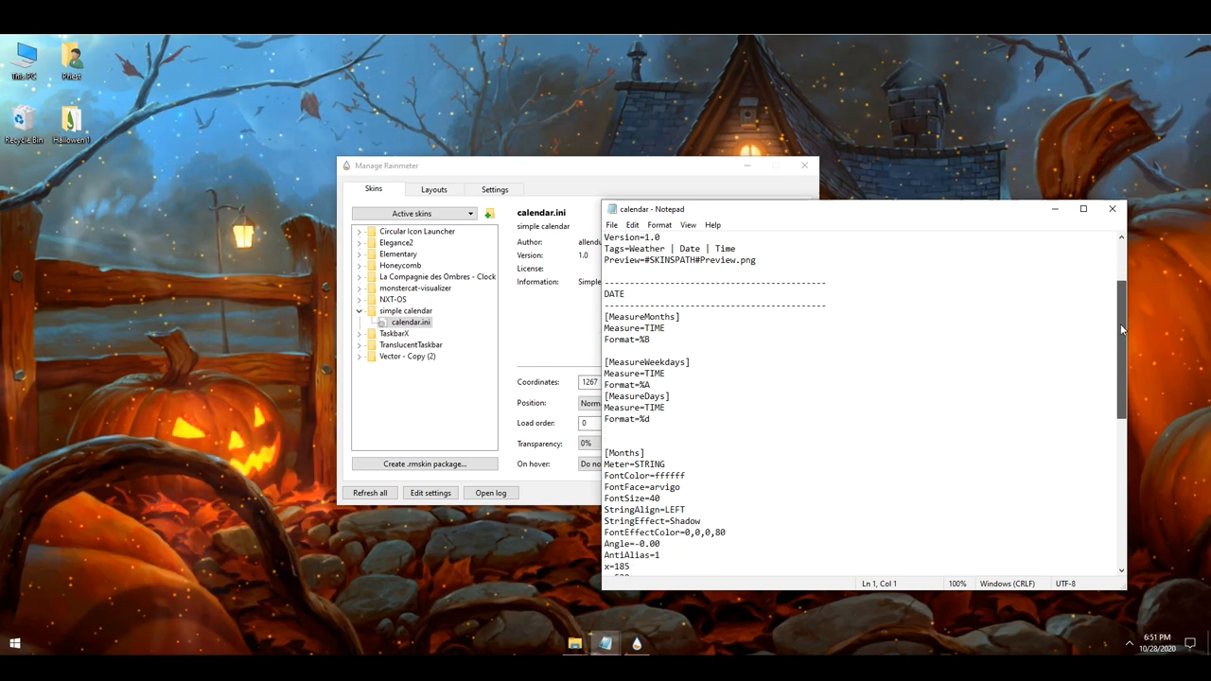
pyautogui.scroll(-3)
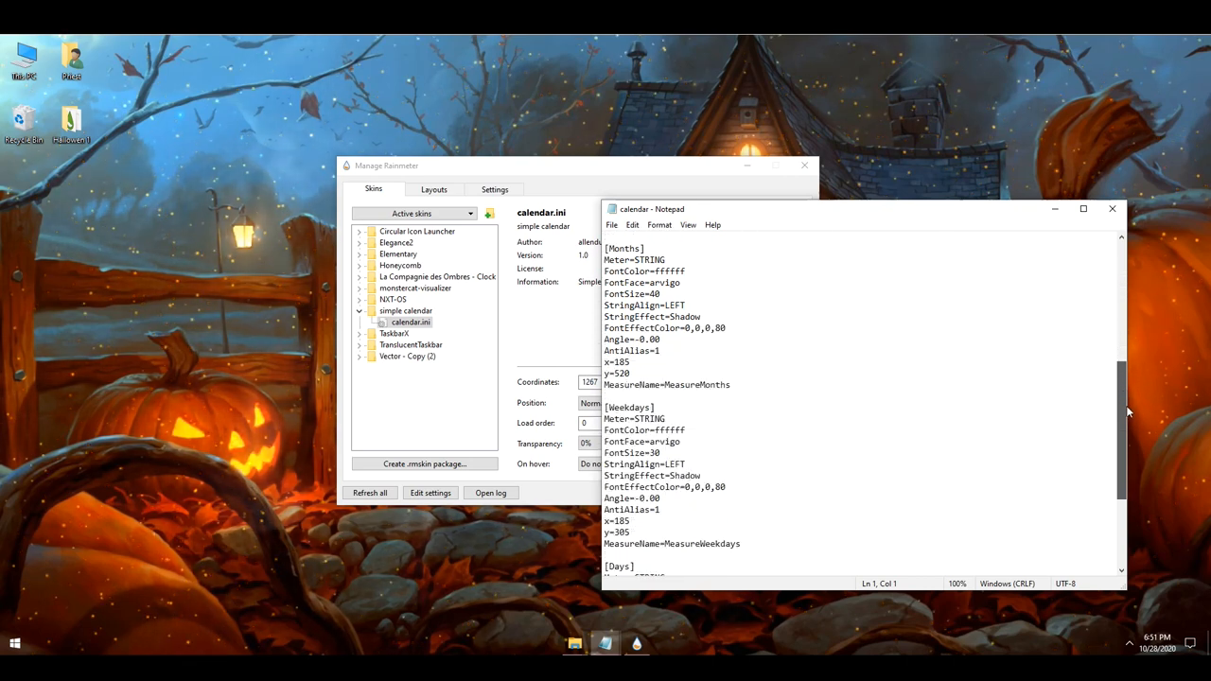
pyautogui.click(803, 165)
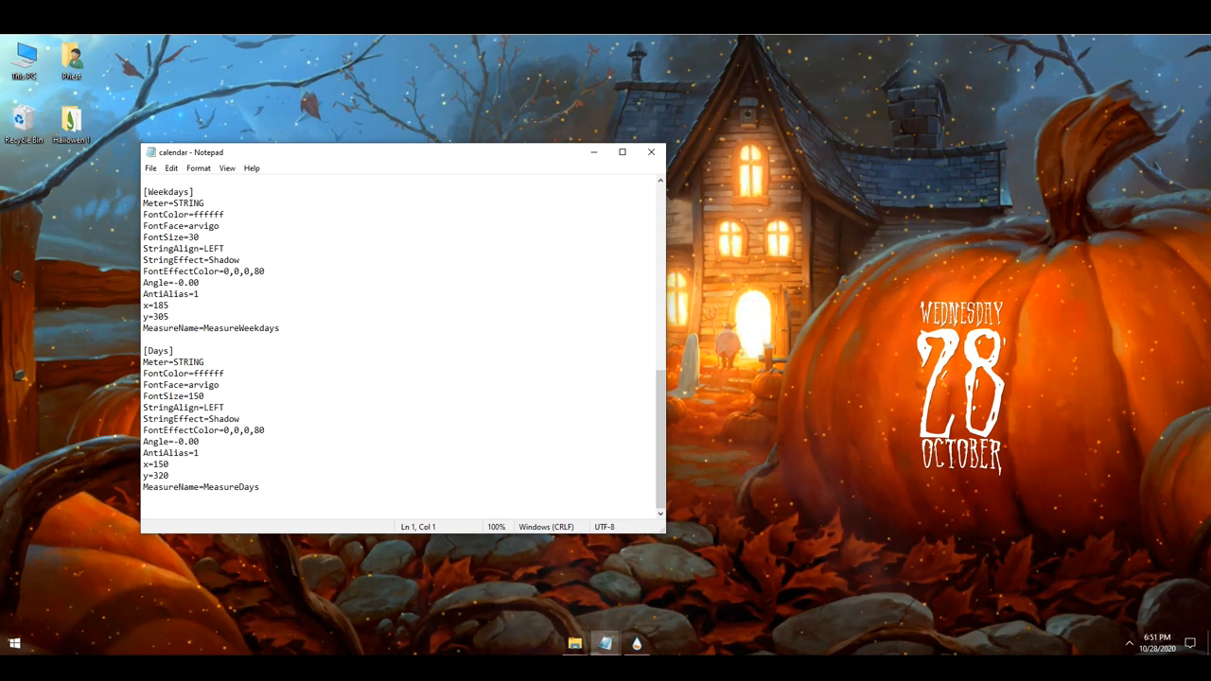
pyautogui.doubleClick(165, 385)
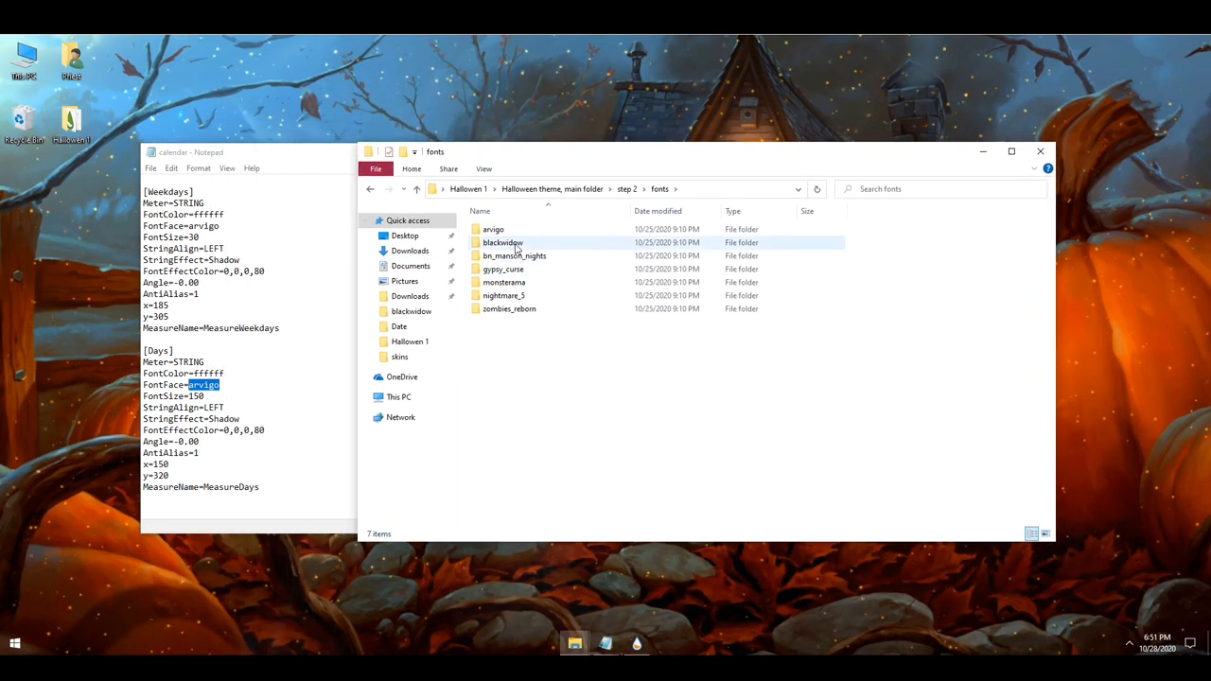
# Step: Compare with the theme's main folder and its skin installers
pyautogui.click(493, 229)
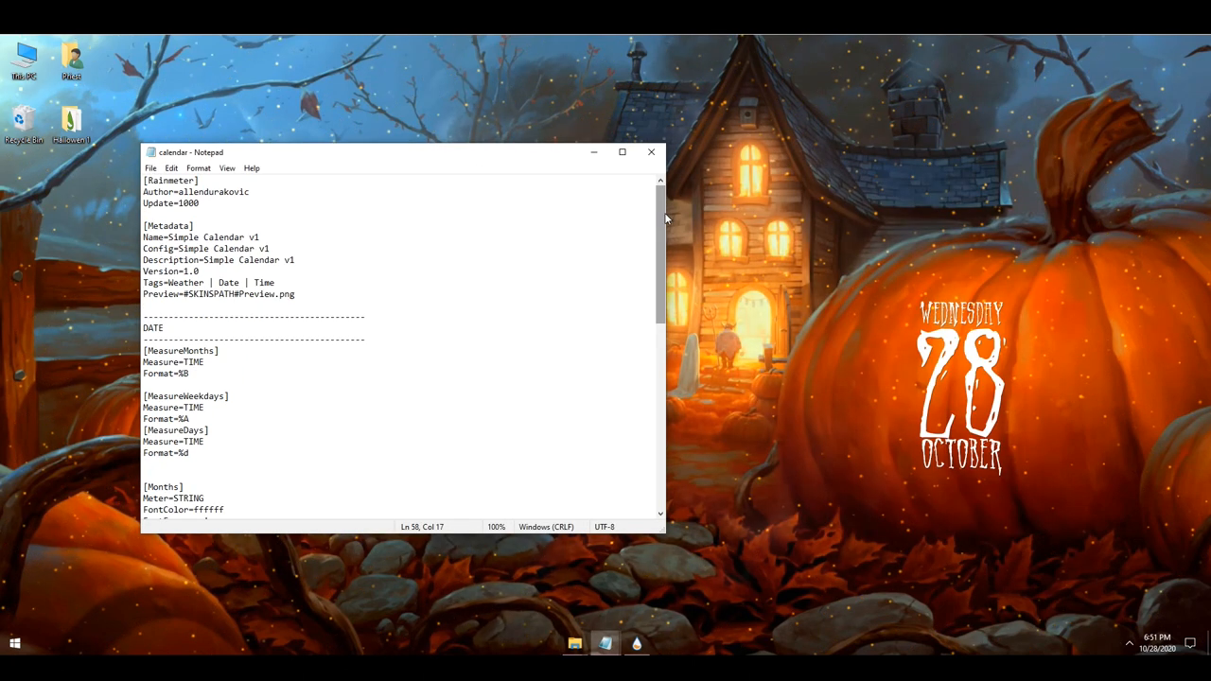
pyautogui.scroll(-3)
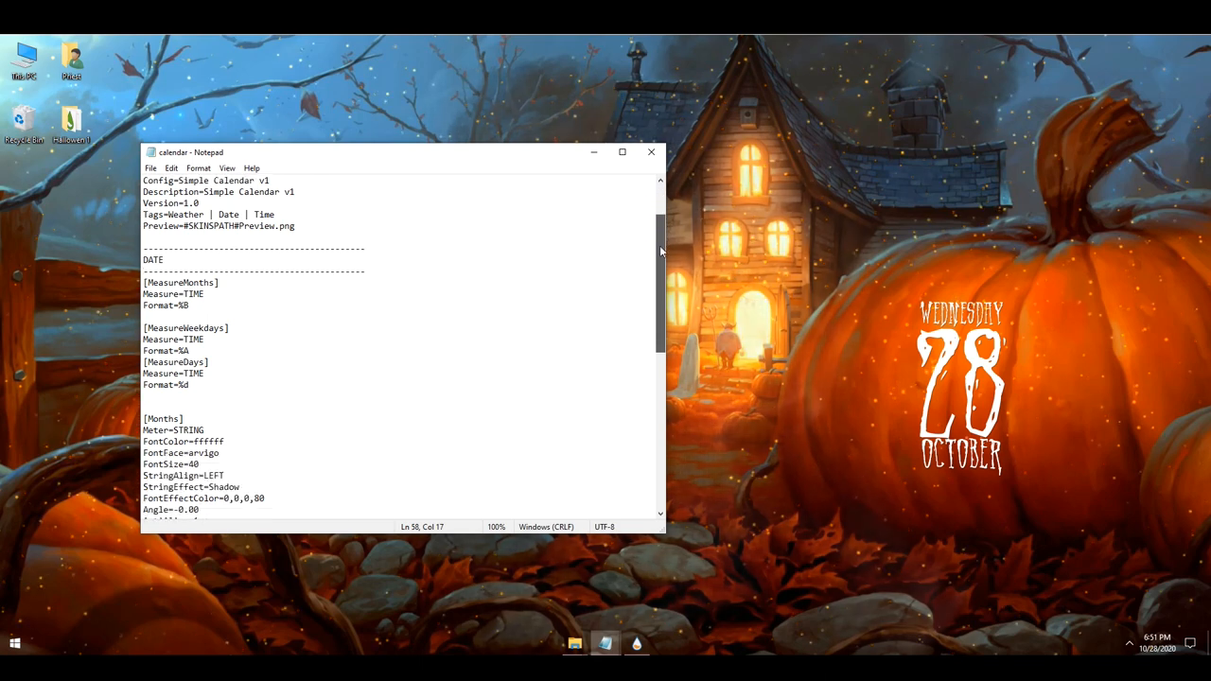
pyautogui.scroll(-3)
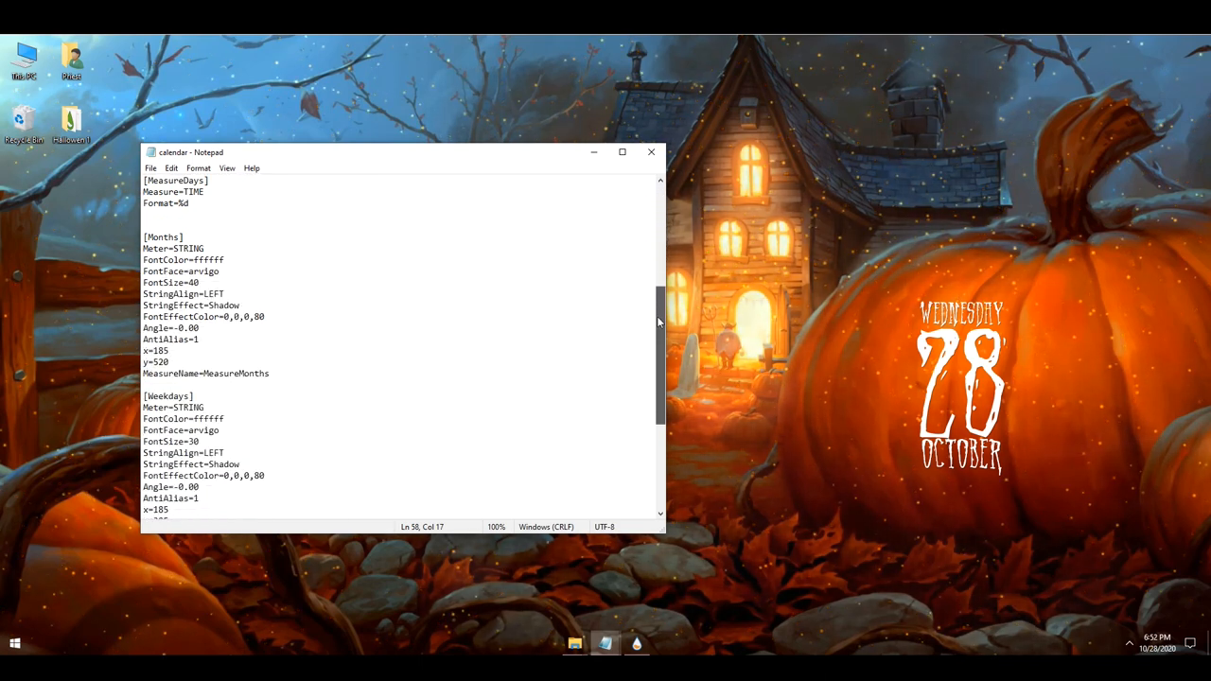
pyautogui.scroll(-3)
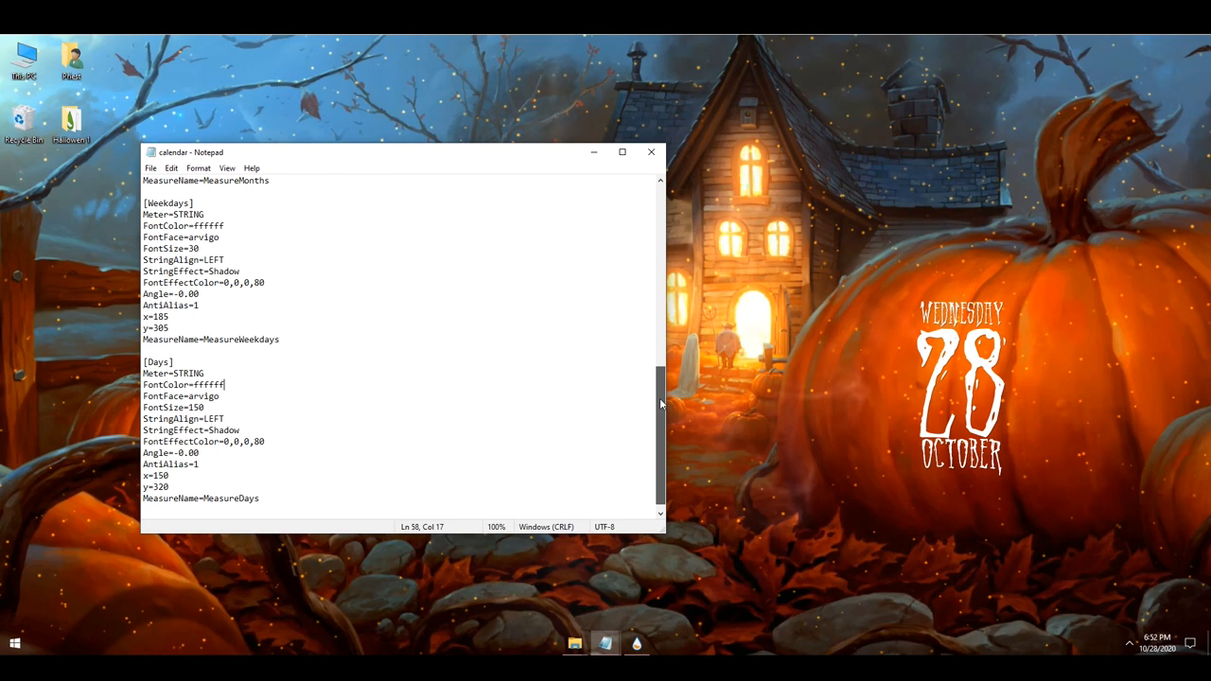
pyautogui.scroll(-3)
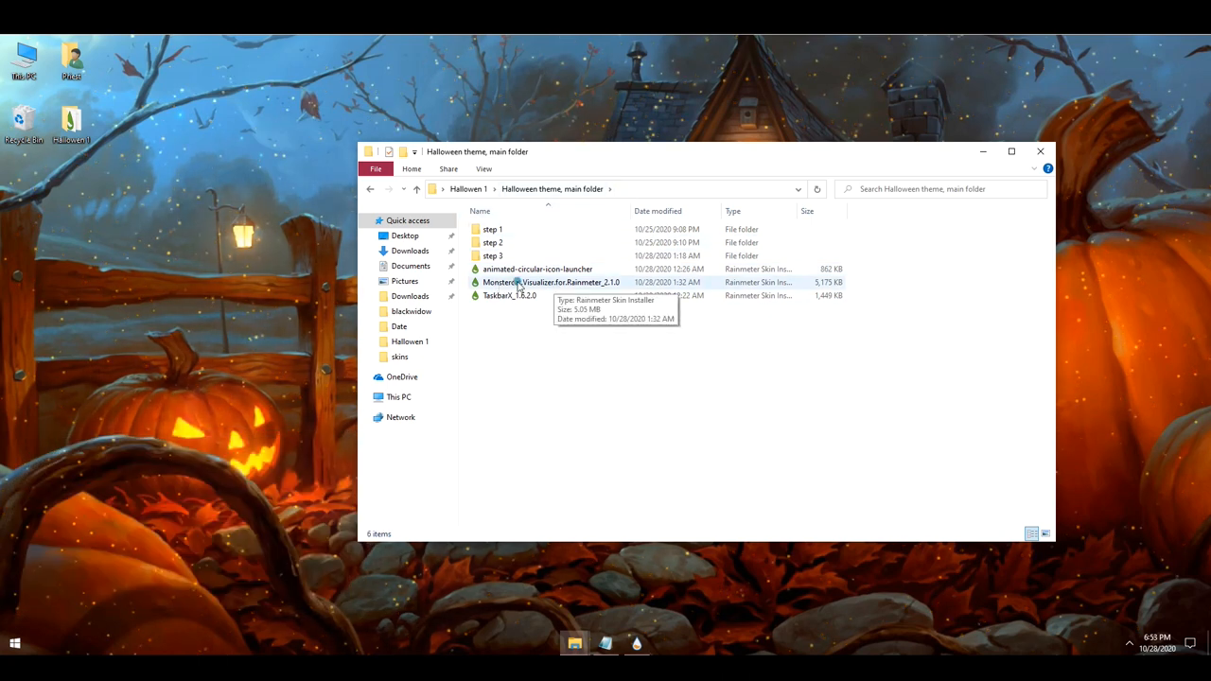
# Step: Install the Monstercat Visualizer skin with Load included skins kept checked
pyautogui.click(552, 282)
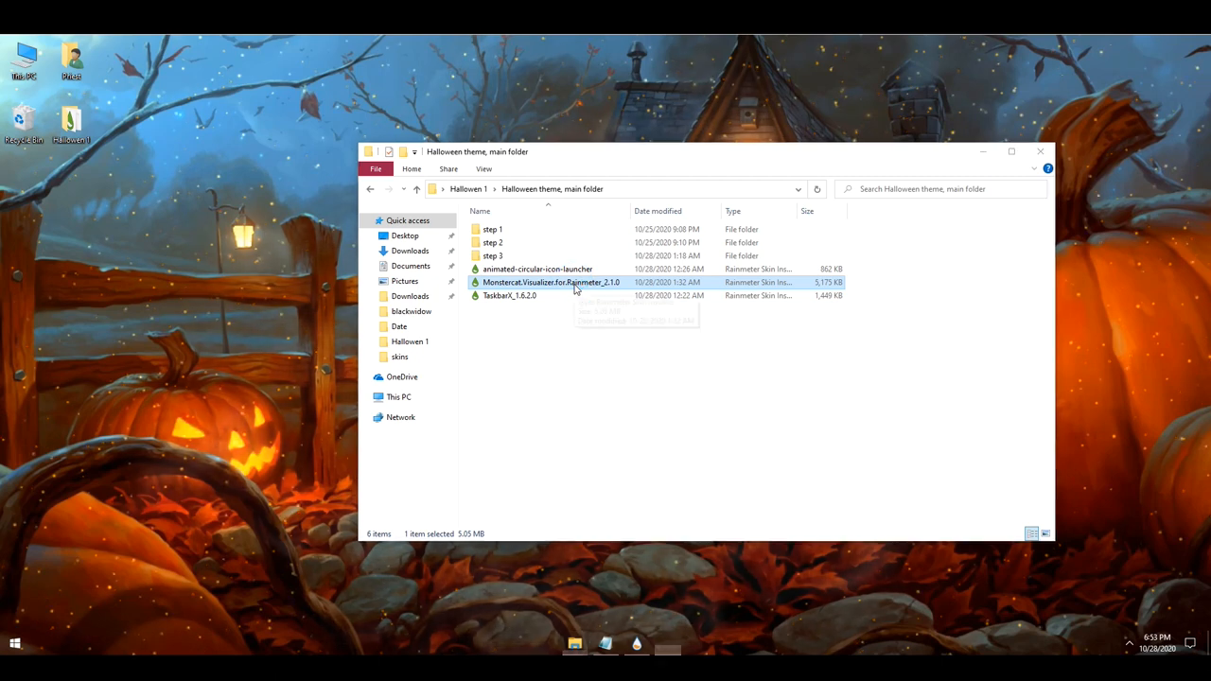
pyautogui.doubleClick(574, 282)
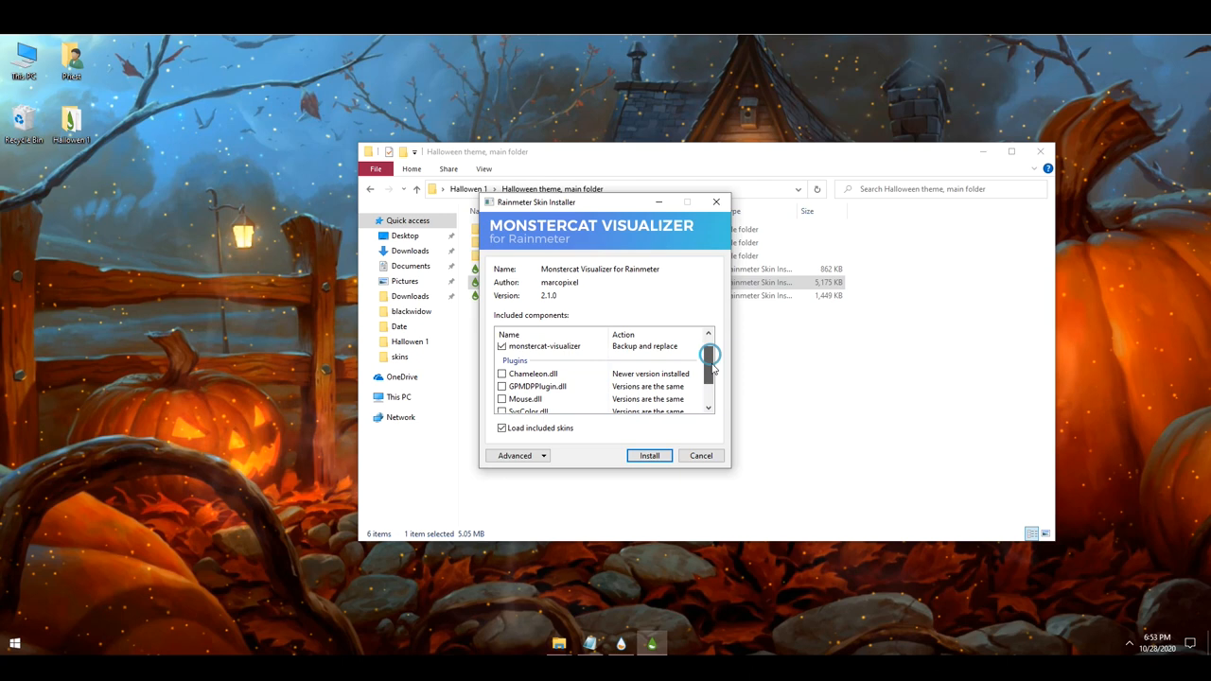
pyautogui.scroll(-3)
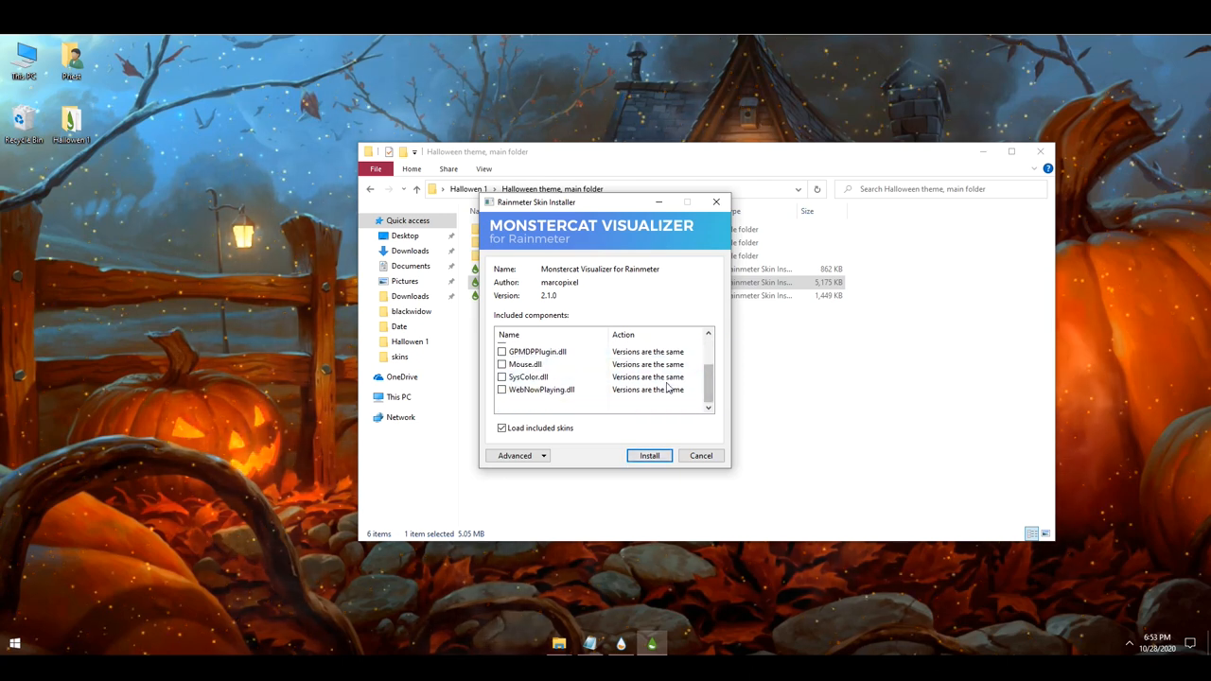
pyautogui.click(649, 455)
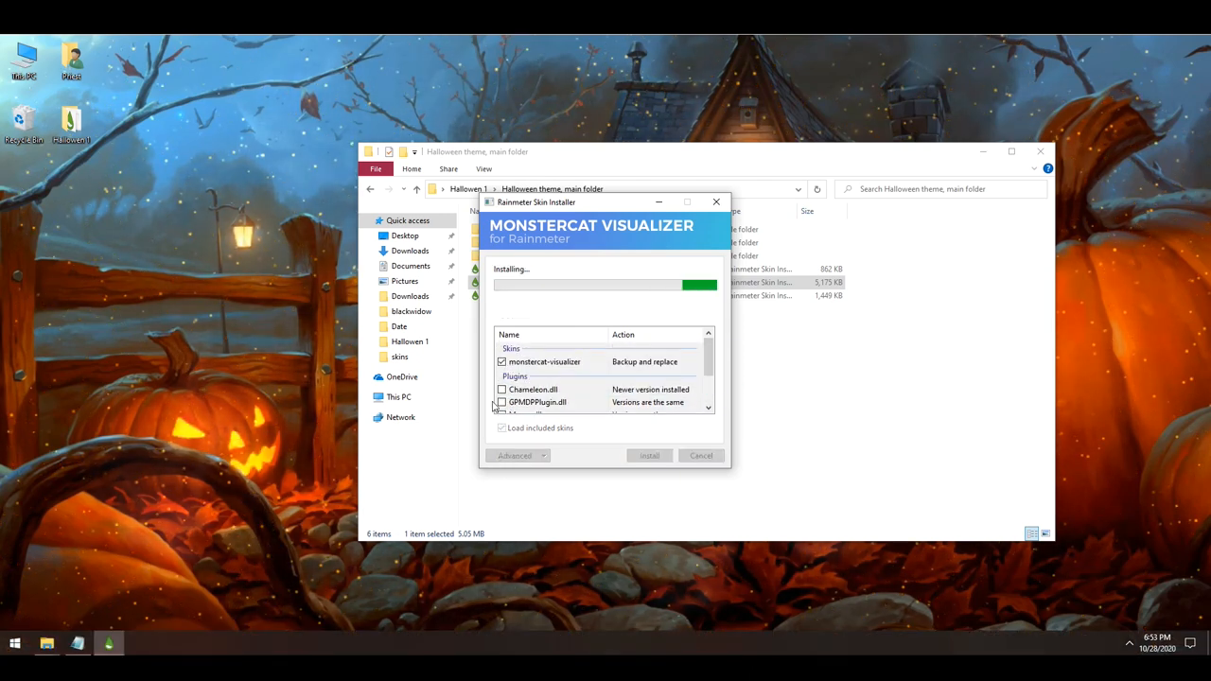
pyautogui.click(649, 455)
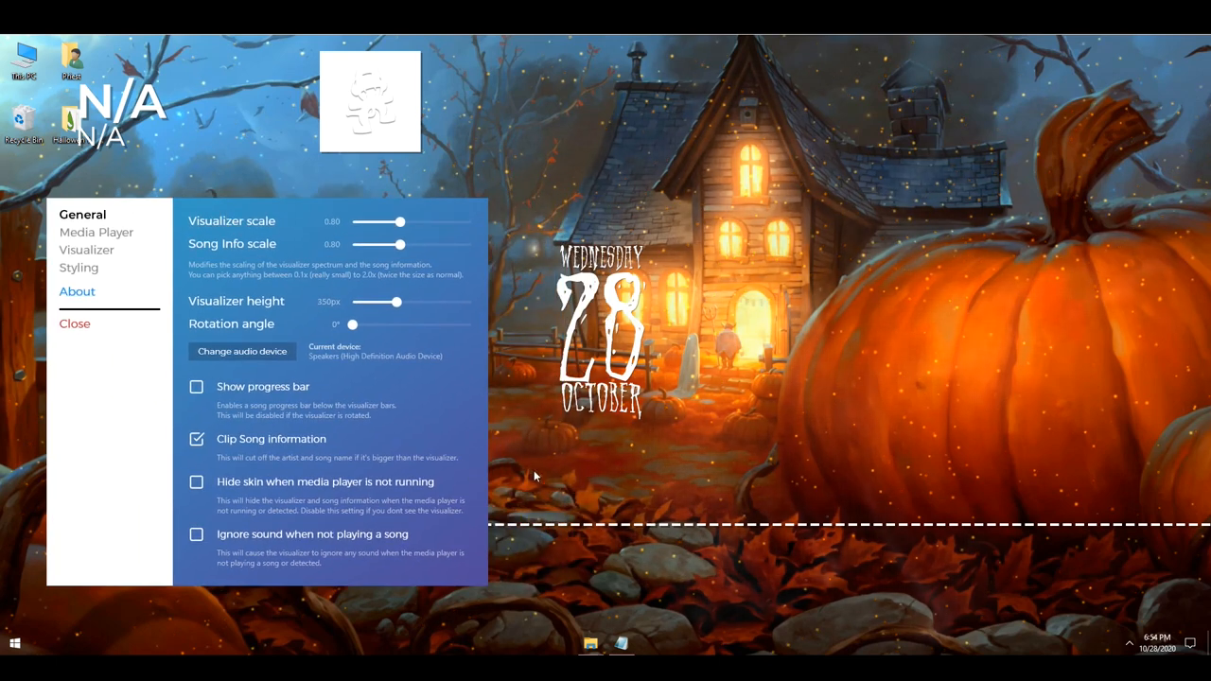
pyautogui.moveTo(698, 517)
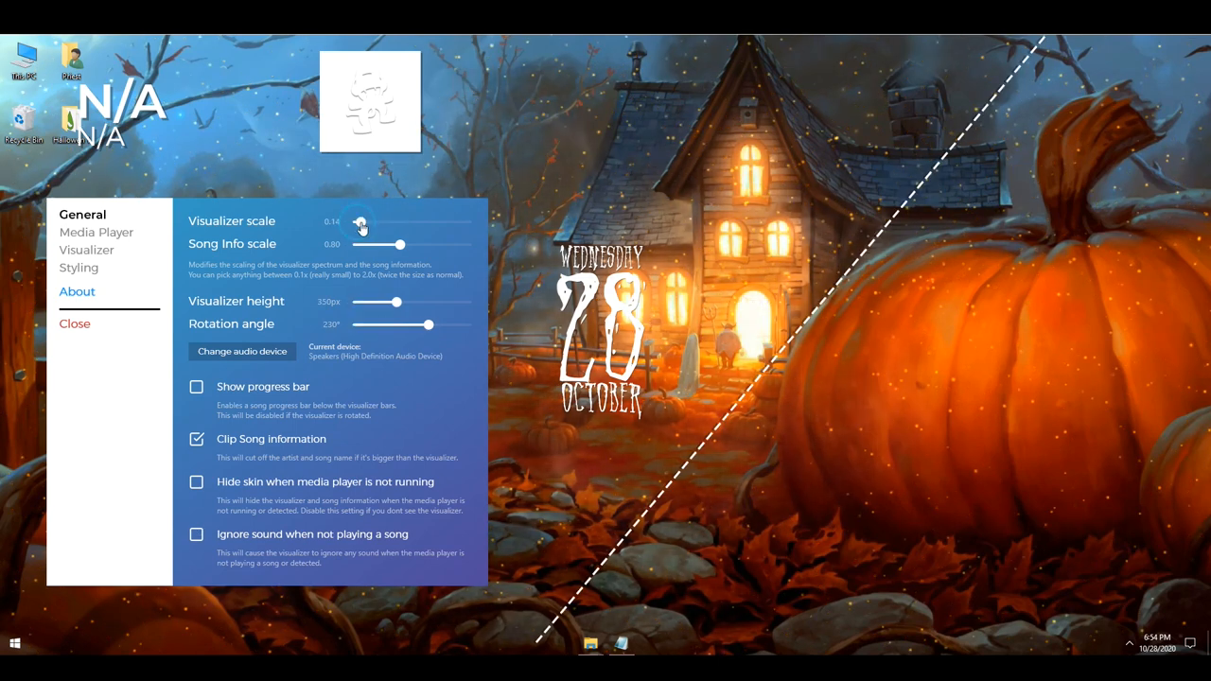
# Step: Set the visualizer rotation angle to 270° and its scale to about 0.17
pyautogui.moveTo(426, 325); pyautogui.dragTo(430, 325)
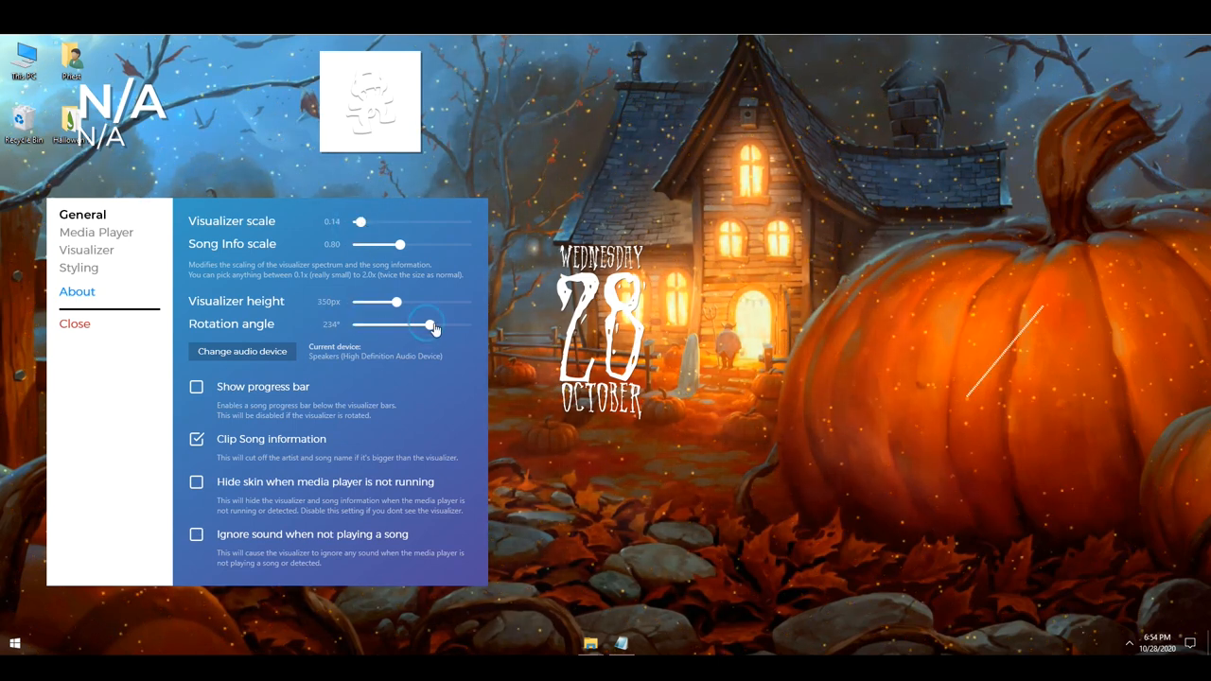
pyautogui.moveTo(431, 324); pyautogui.dragTo(440, 325)
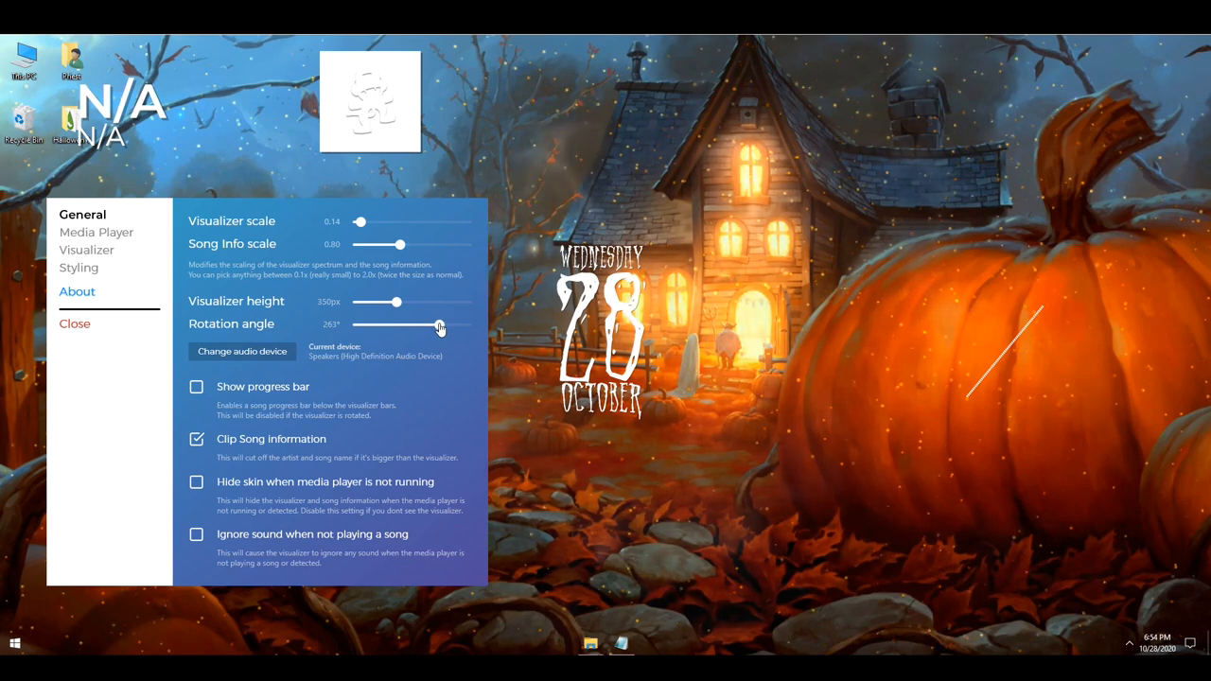
pyautogui.moveTo(435, 326); pyautogui.dragTo(442, 326)
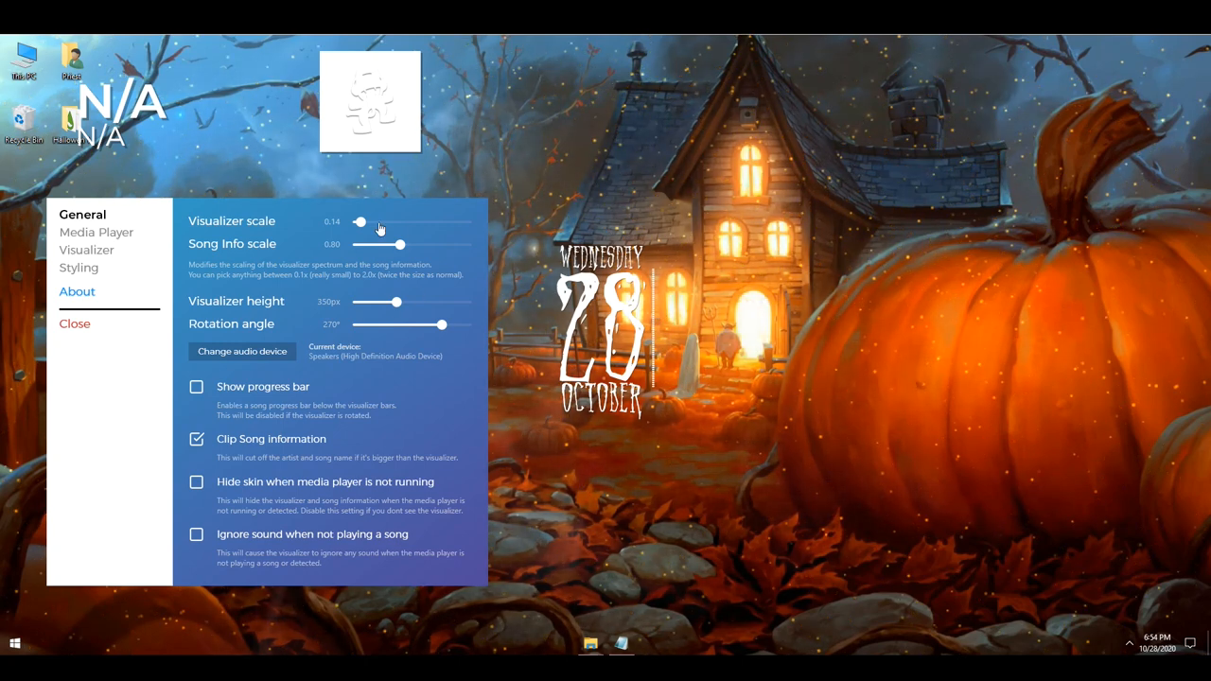
pyautogui.moveTo(362, 222); pyautogui.dragTo(365, 222)
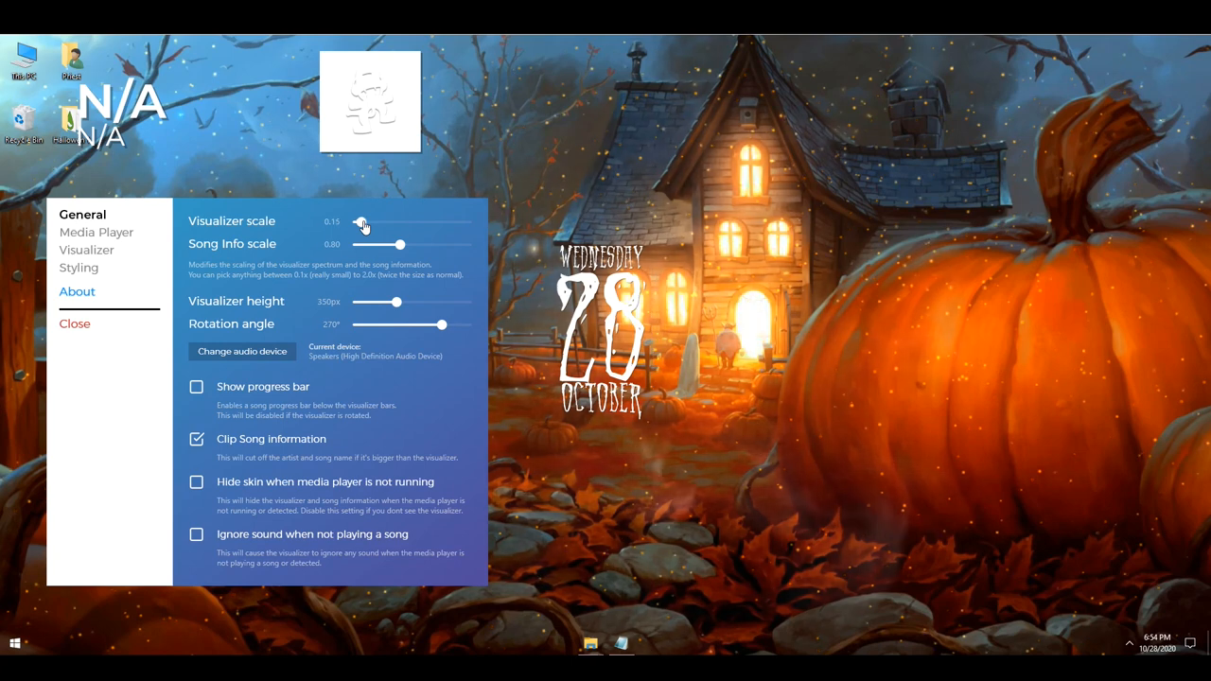
pyautogui.moveTo(357, 226); pyautogui.dragTo(361, 226)
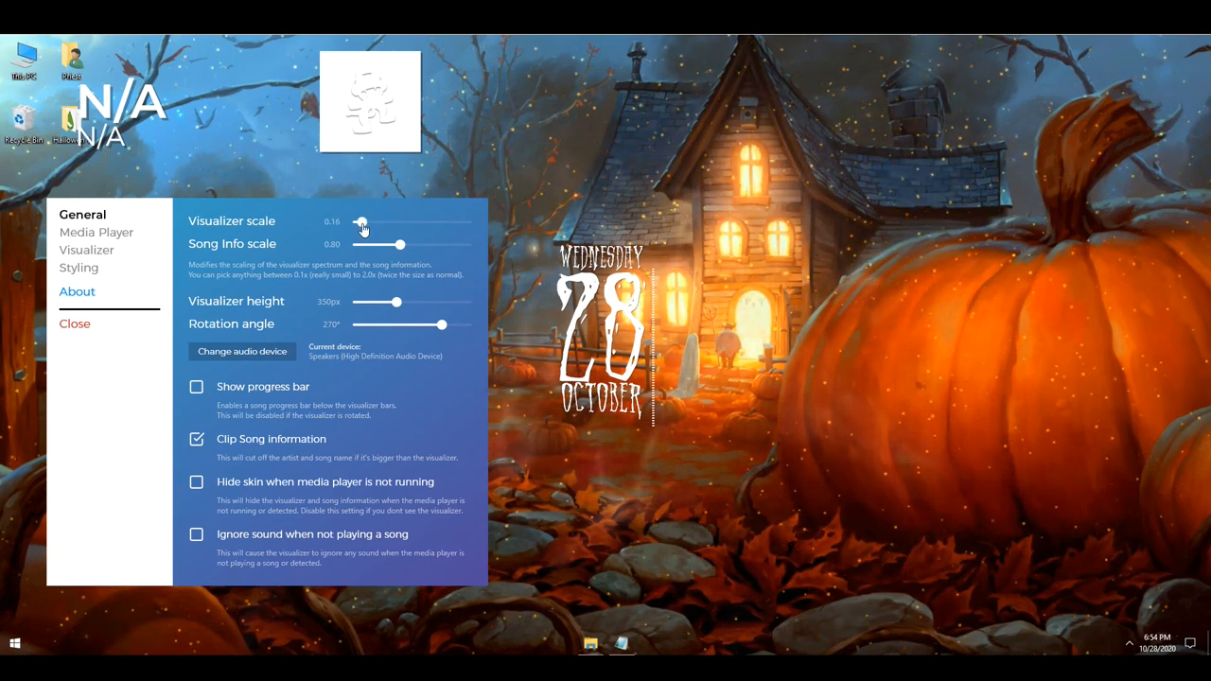
pyautogui.moveTo(359, 222); pyautogui.dragTo(363, 222)
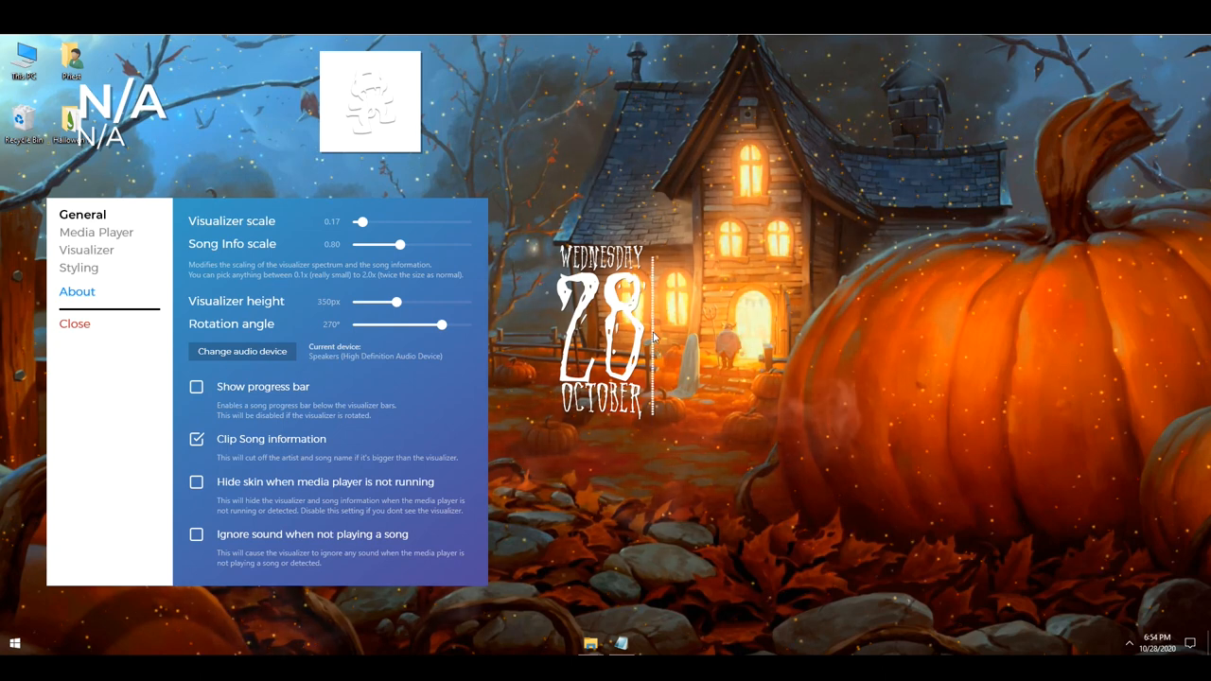
pyautogui.click(97, 233)
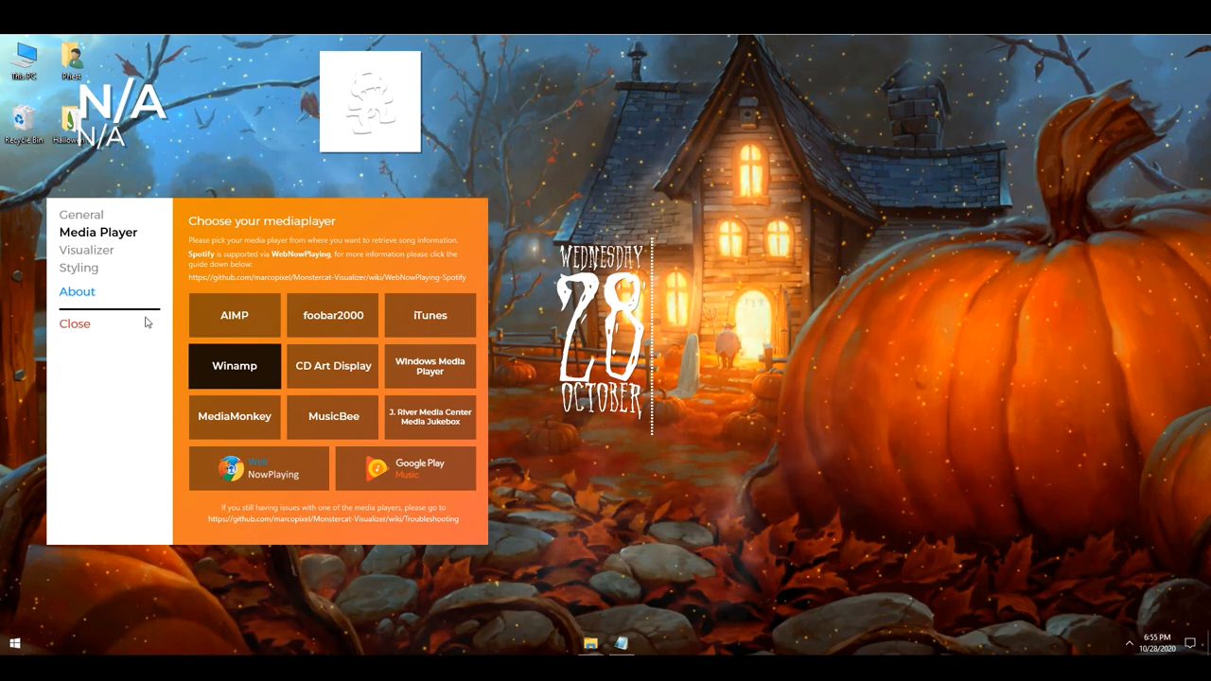
# Step: Retune the visualizer bars to 22px width, count 47 and multiplier 28
pyautogui.click(87, 249)
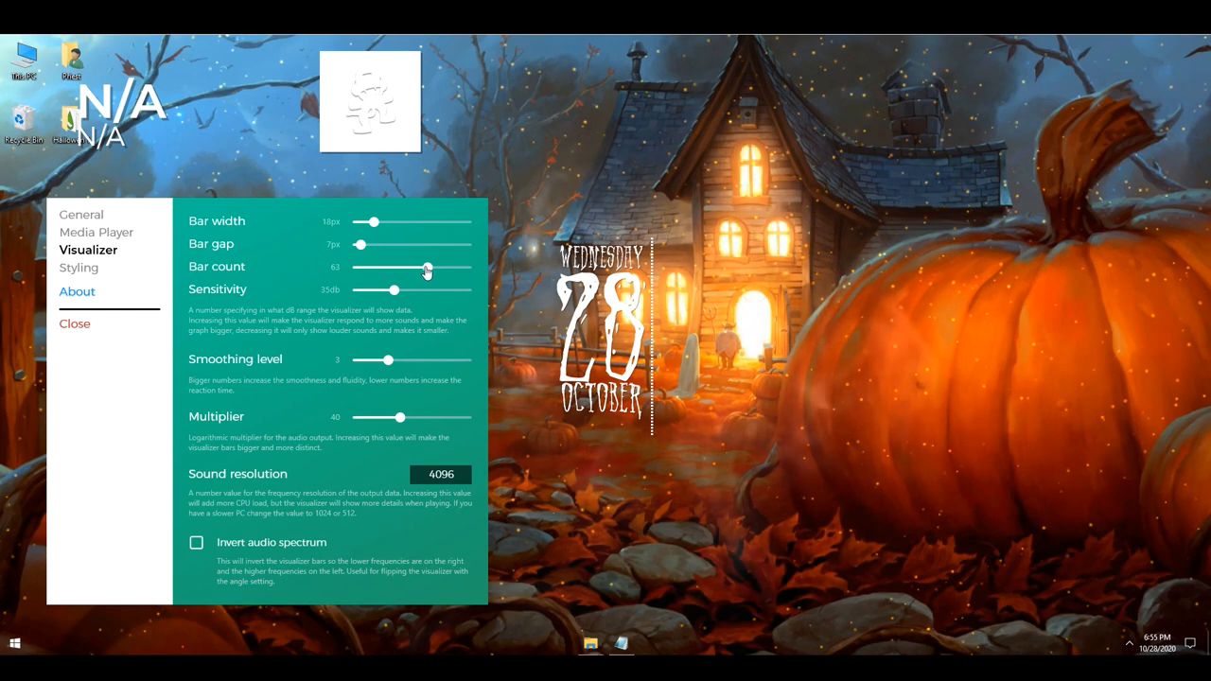
pyautogui.moveTo(426, 267); pyautogui.dragTo(397, 267)
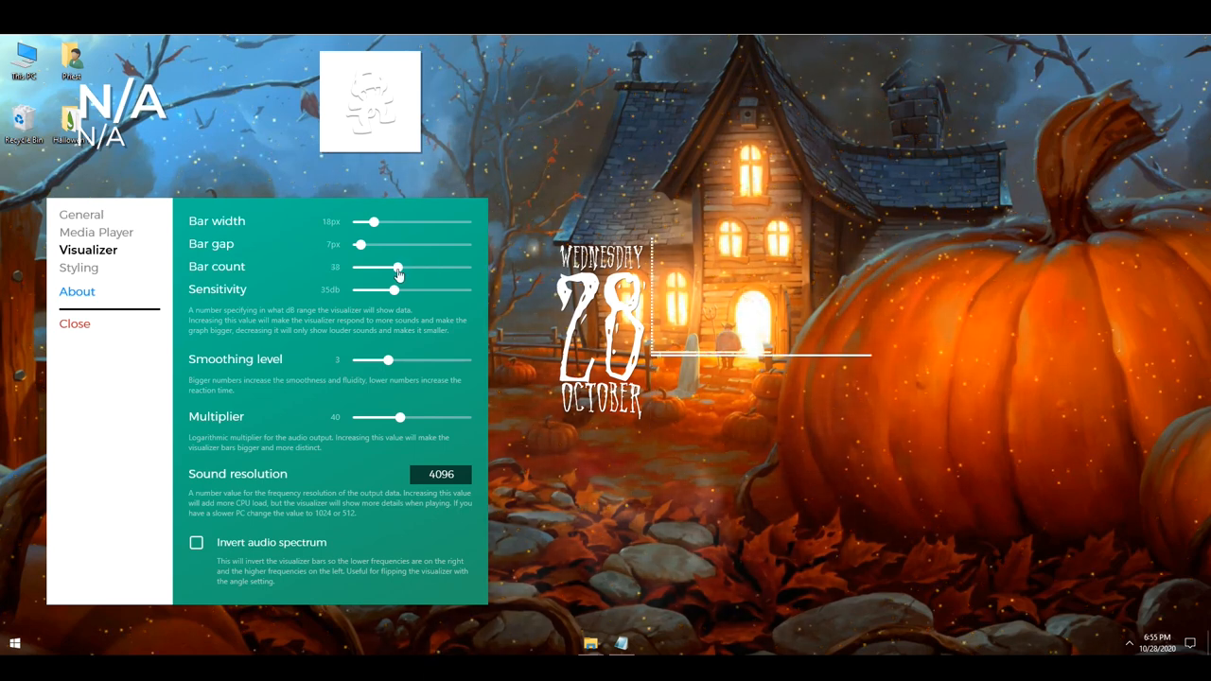
pyautogui.moveTo(398, 267); pyautogui.dragTo(426, 267)
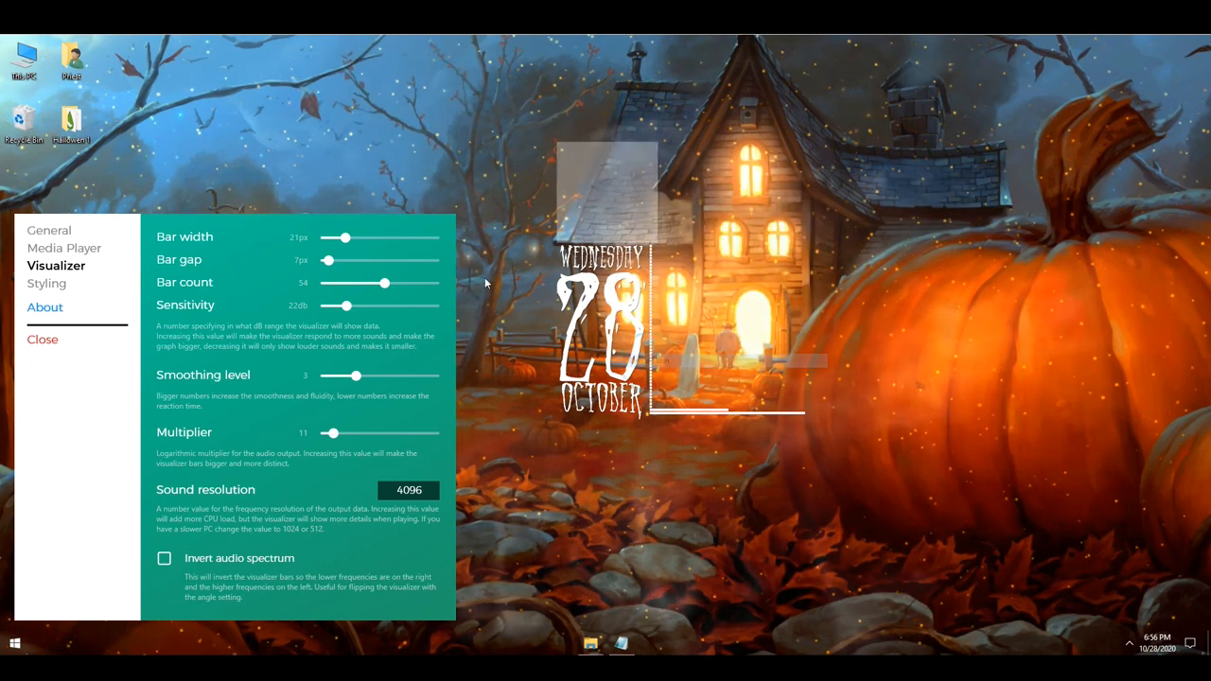
# Step: Lower Song Info scale and Visualizer height in General, then review the media player, bar and styling options
pyautogui.click(48, 230)
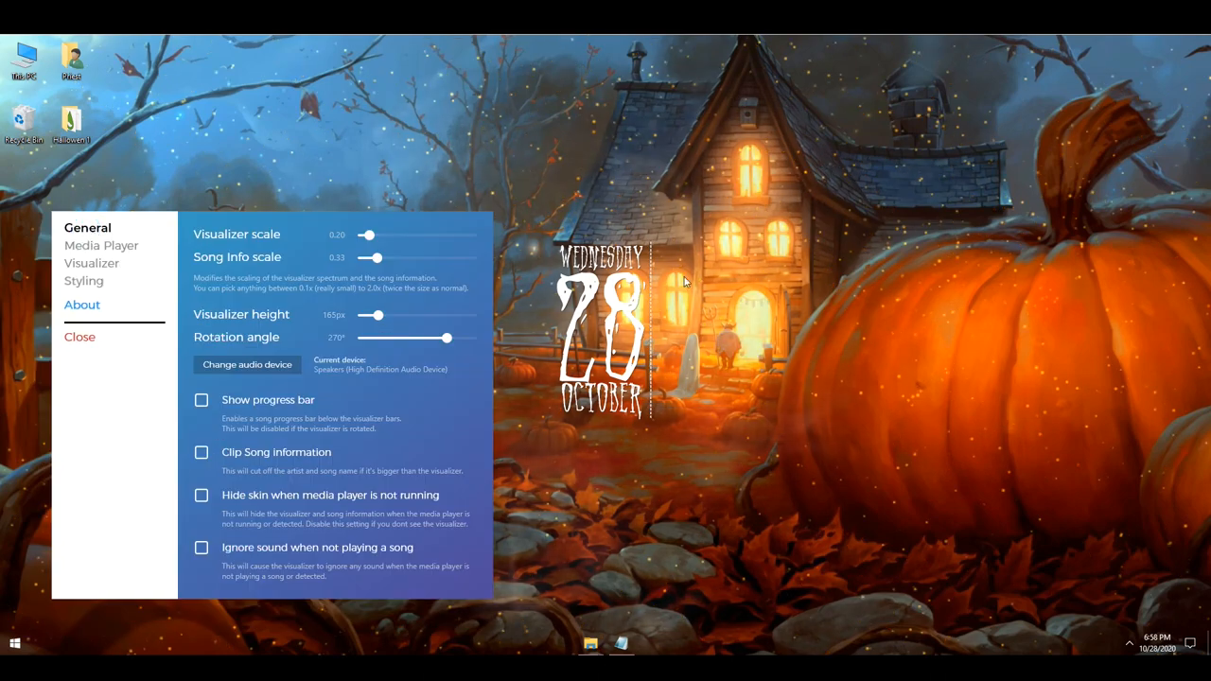
pyautogui.click(102, 245)
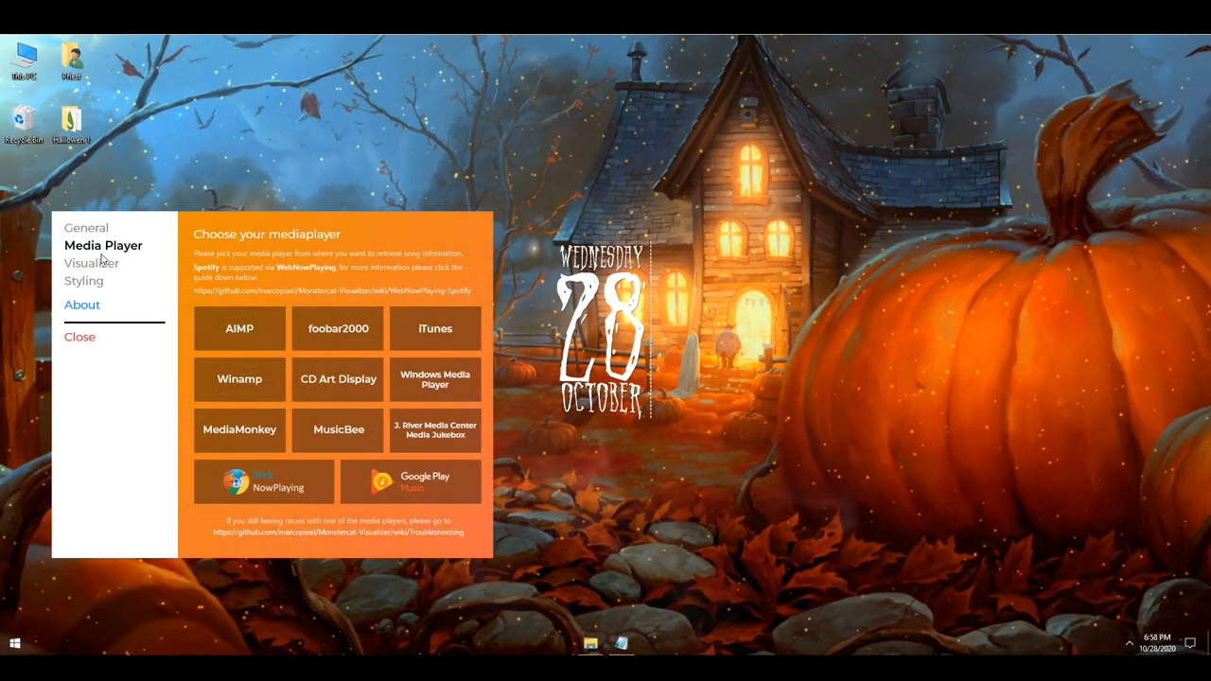
pyautogui.click(93, 263)
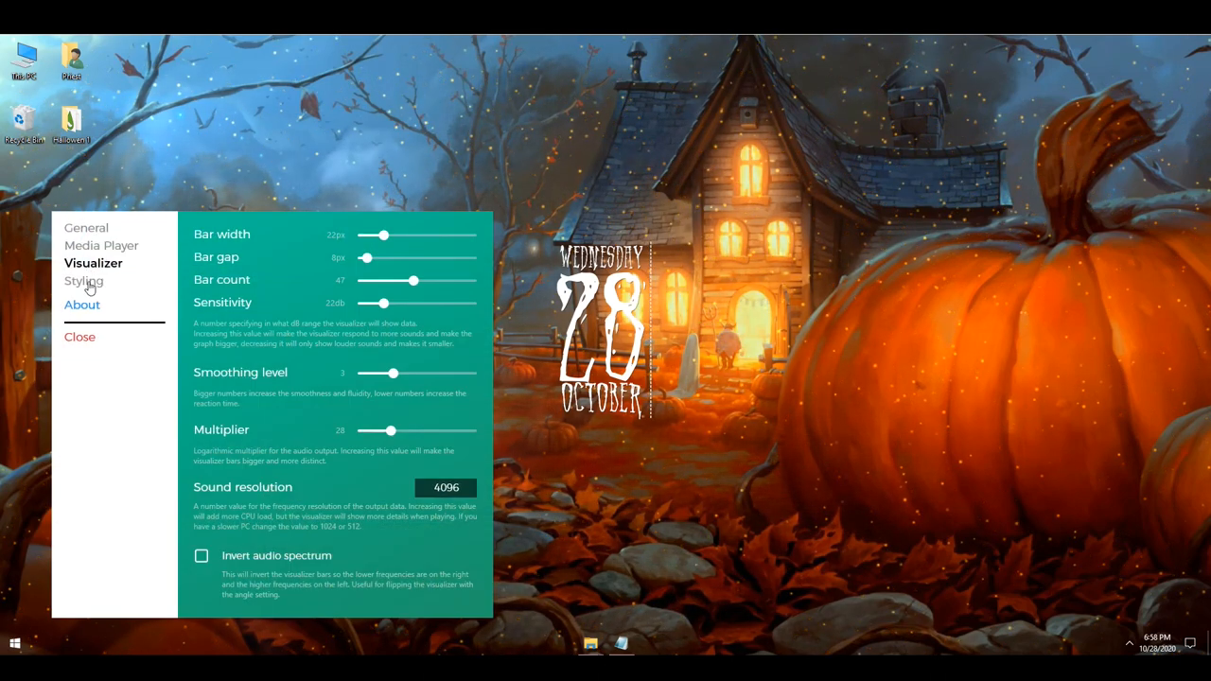
pyautogui.click(84, 280)
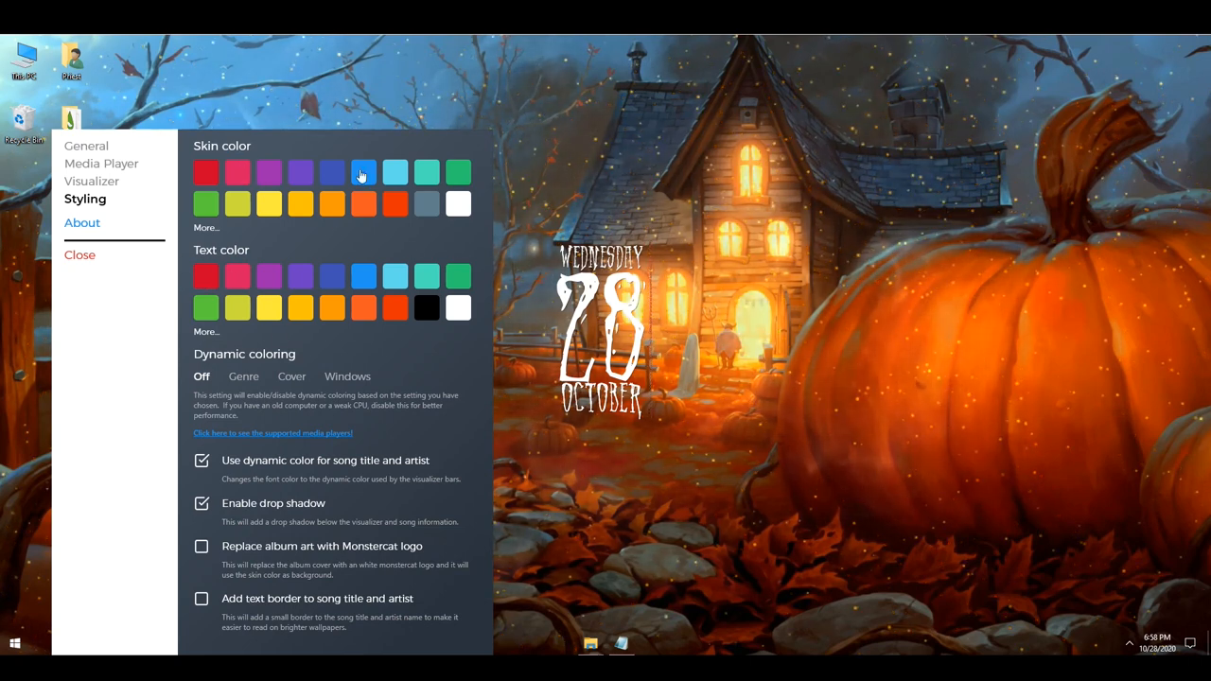
pyautogui.click(458, 204)
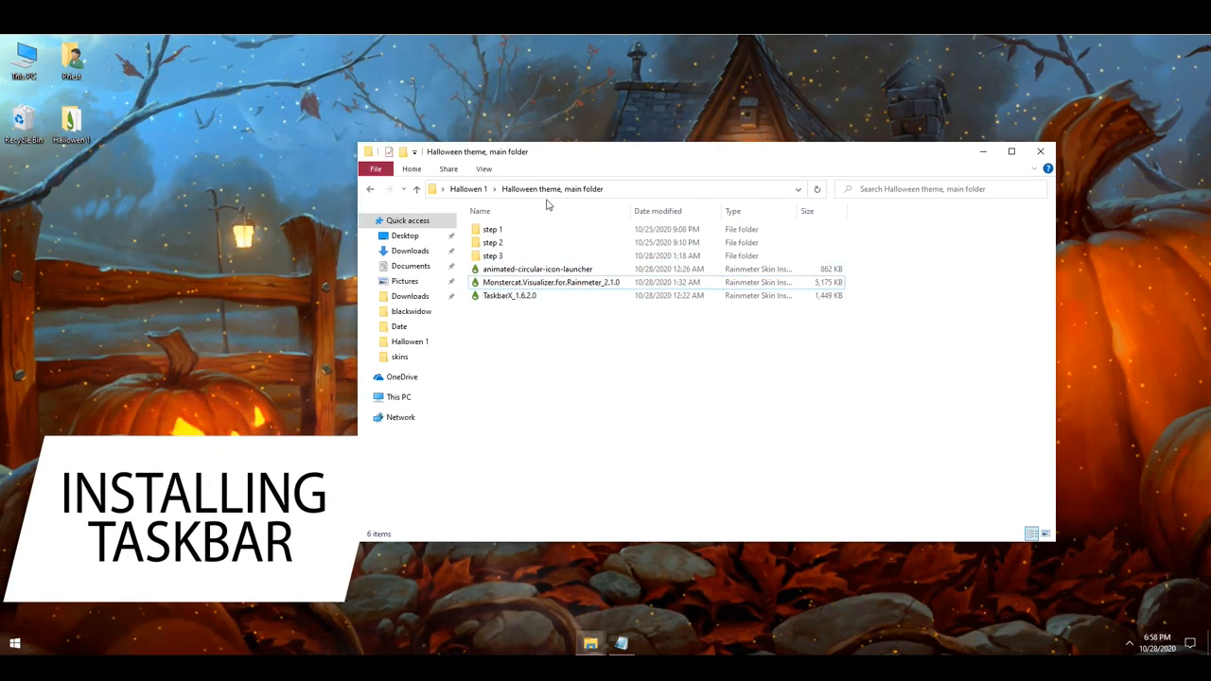
pyautogui.moveTo(509, 295)
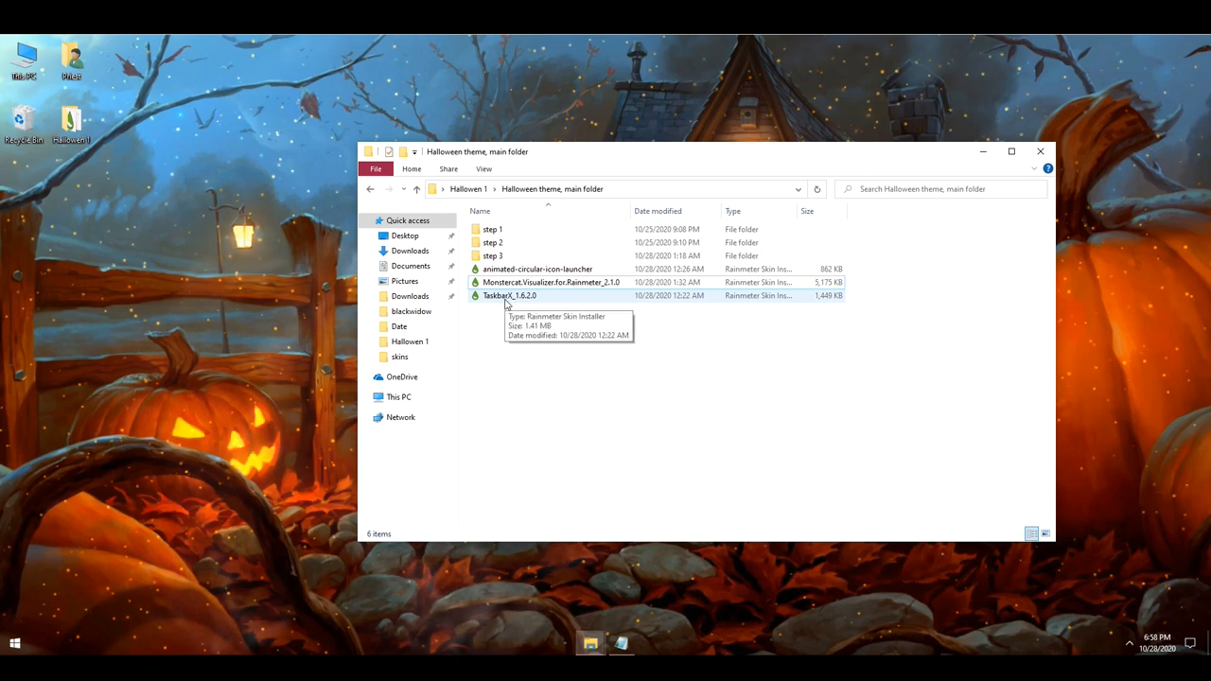
# Step: Install the TaskbarX_1.6.2.0 skin package through the Rainmeter Skin Installer
pyautogui.doubleClick(509, 295)
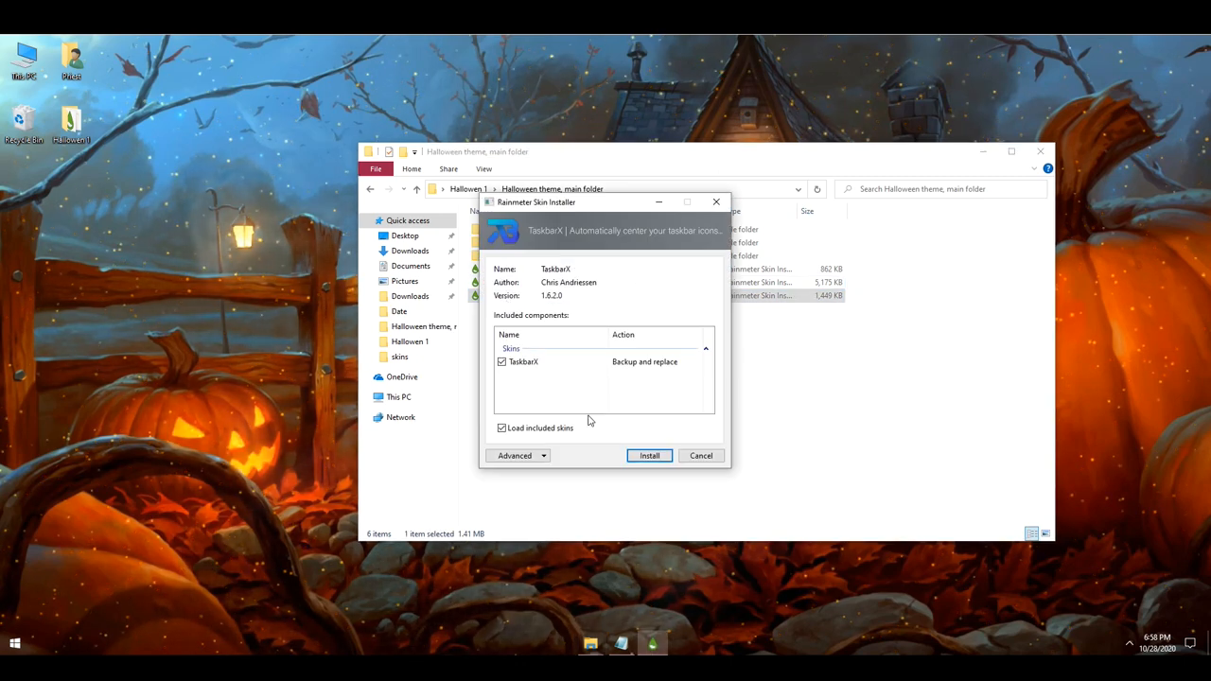
pyautogui.click(649, 455)
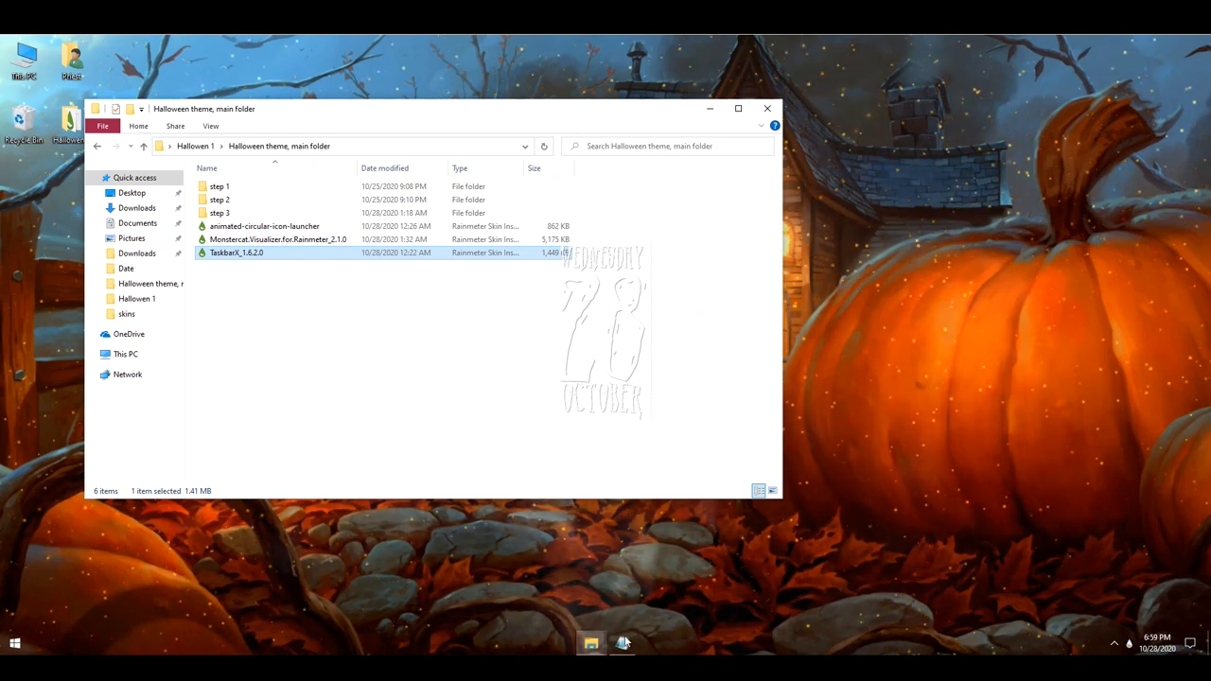
# Step: Edit TaskbarX's settings file from Manage Rainmeter, setting tbs to 2
pyautogui.click(635, 643)
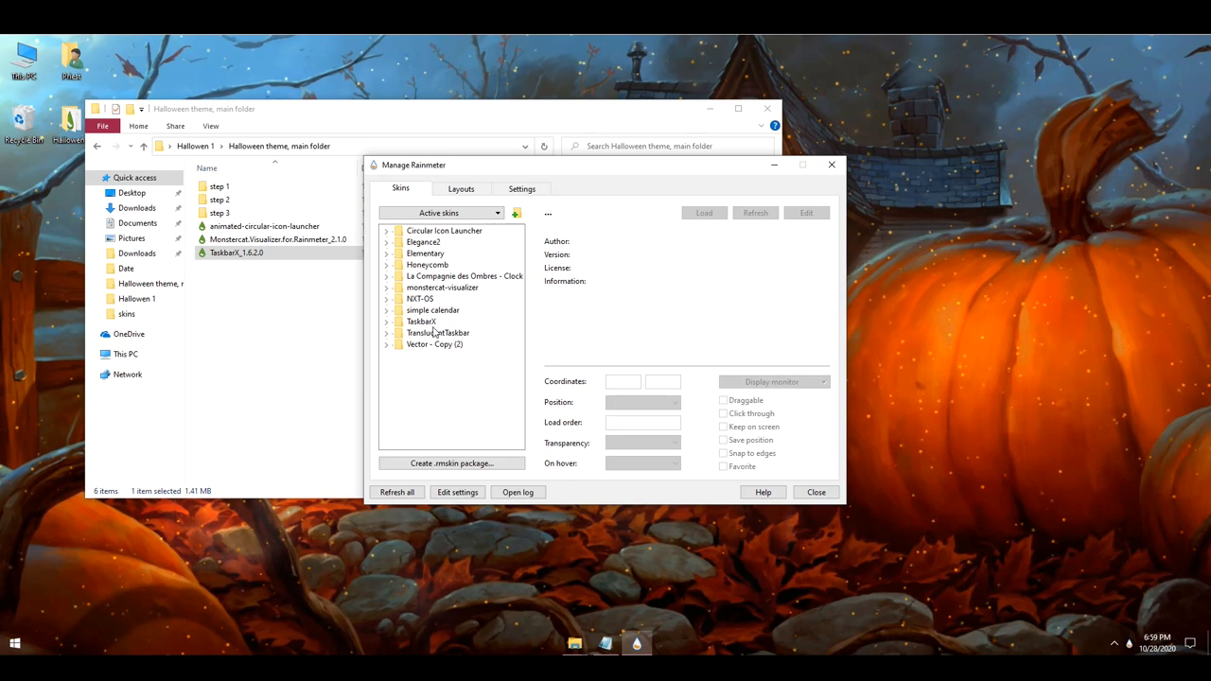
pyautogui.click(421, 322)
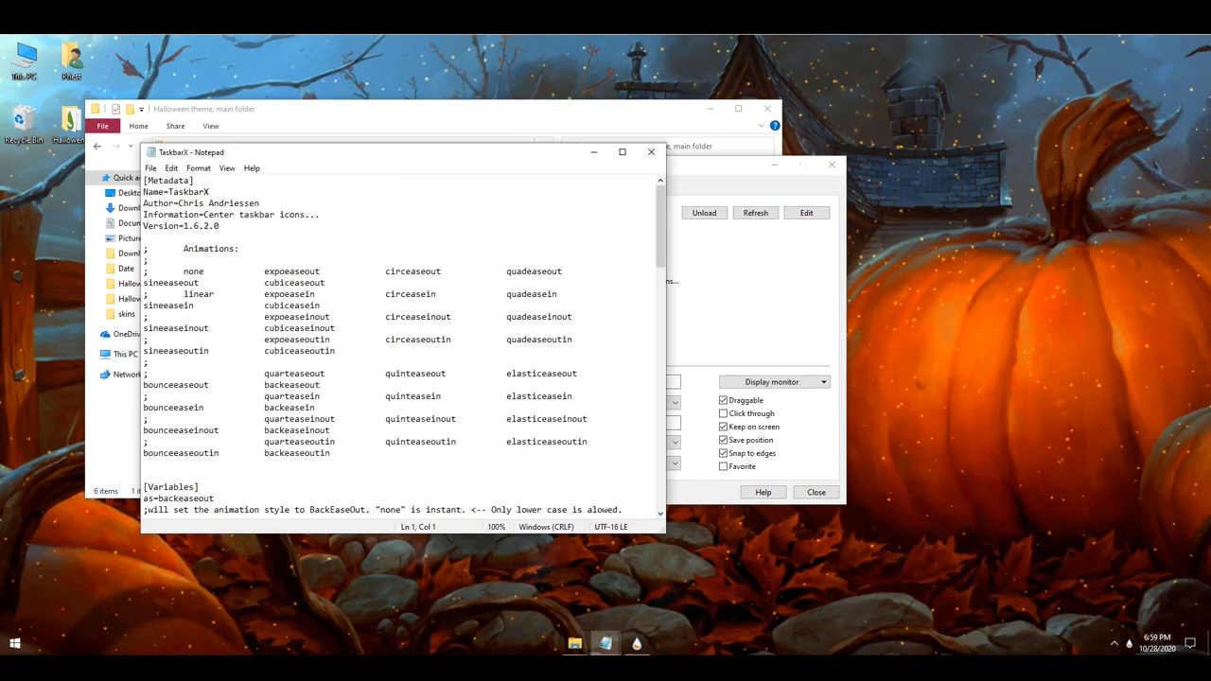
pyautogui.scroll(-3)
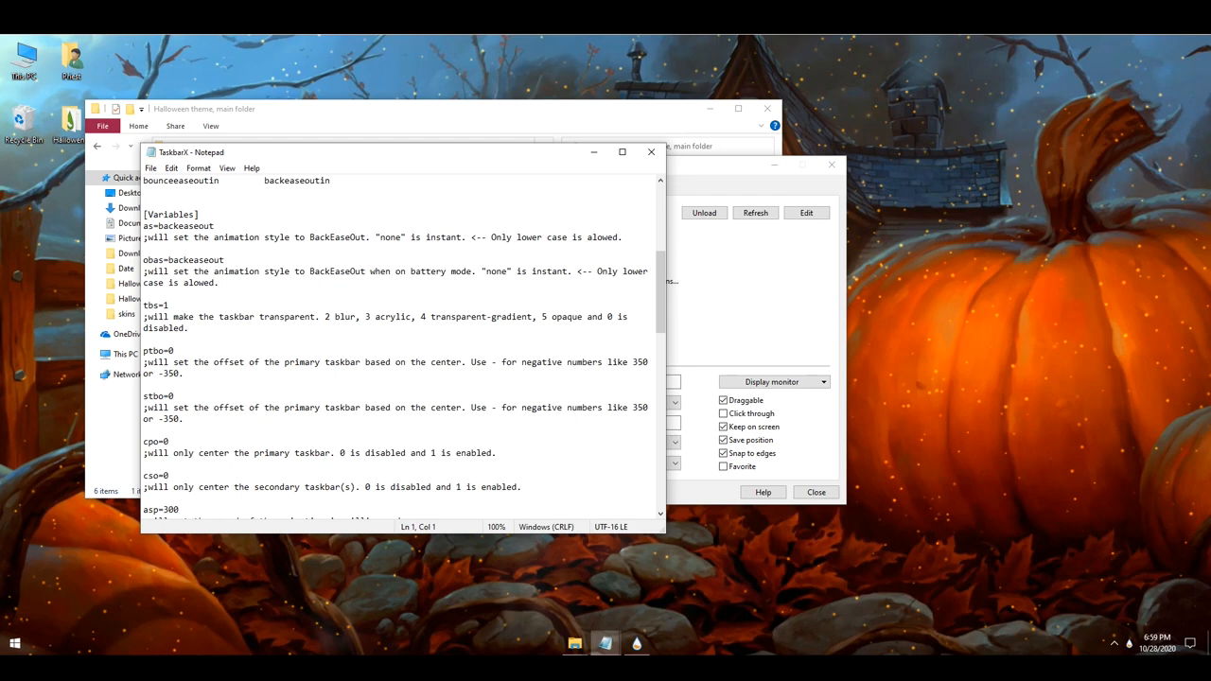
pyautogui.tripleClick(378, 322)
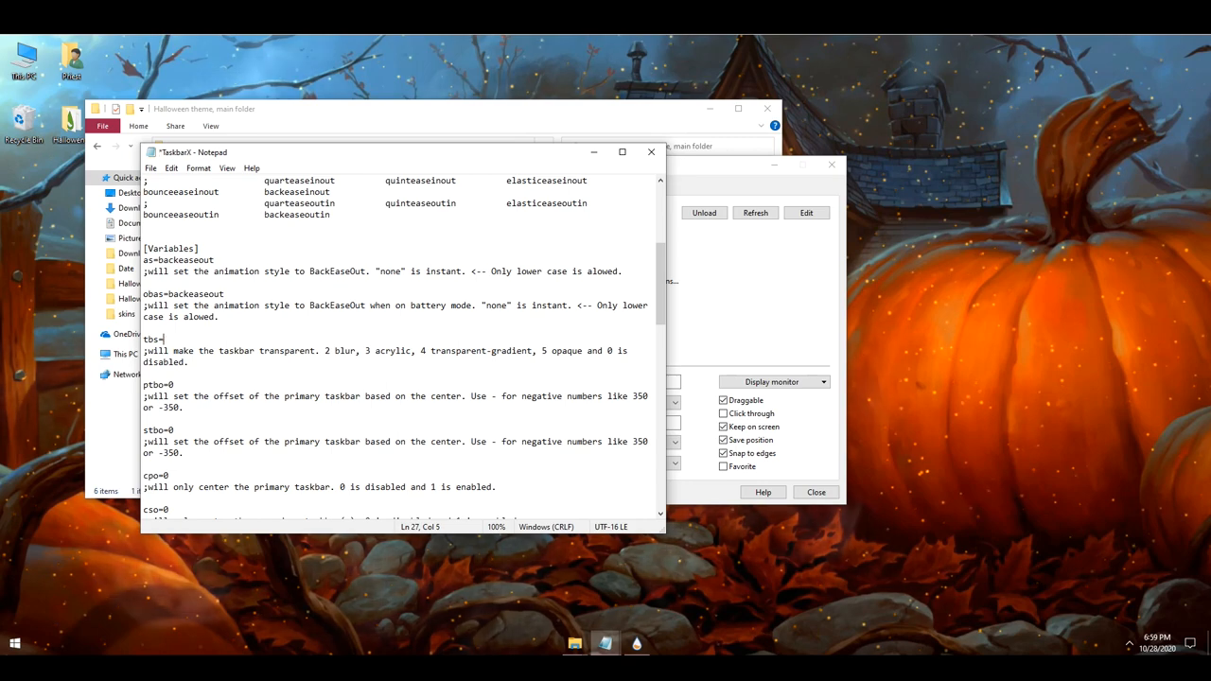
pyautogui.write('2')
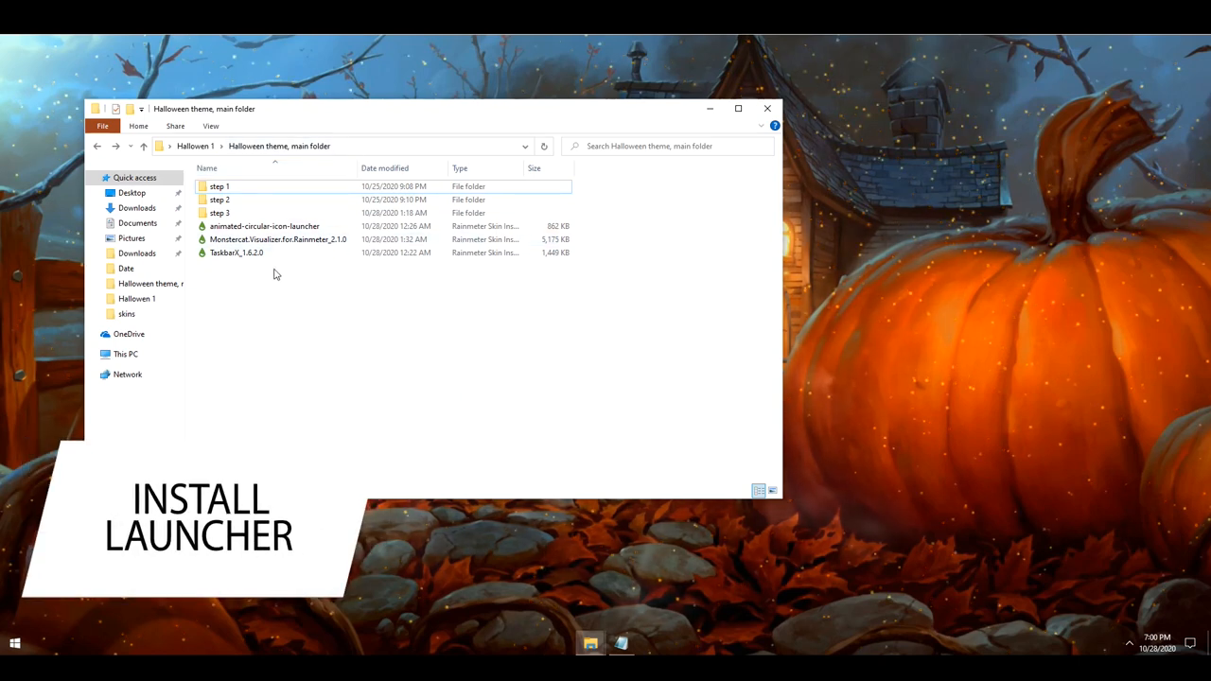
# Step: Install animated-circular-icon-launcher.rmskin and bring up the launcher's skin menu on the desktop
pyautogui.click(265, 226)
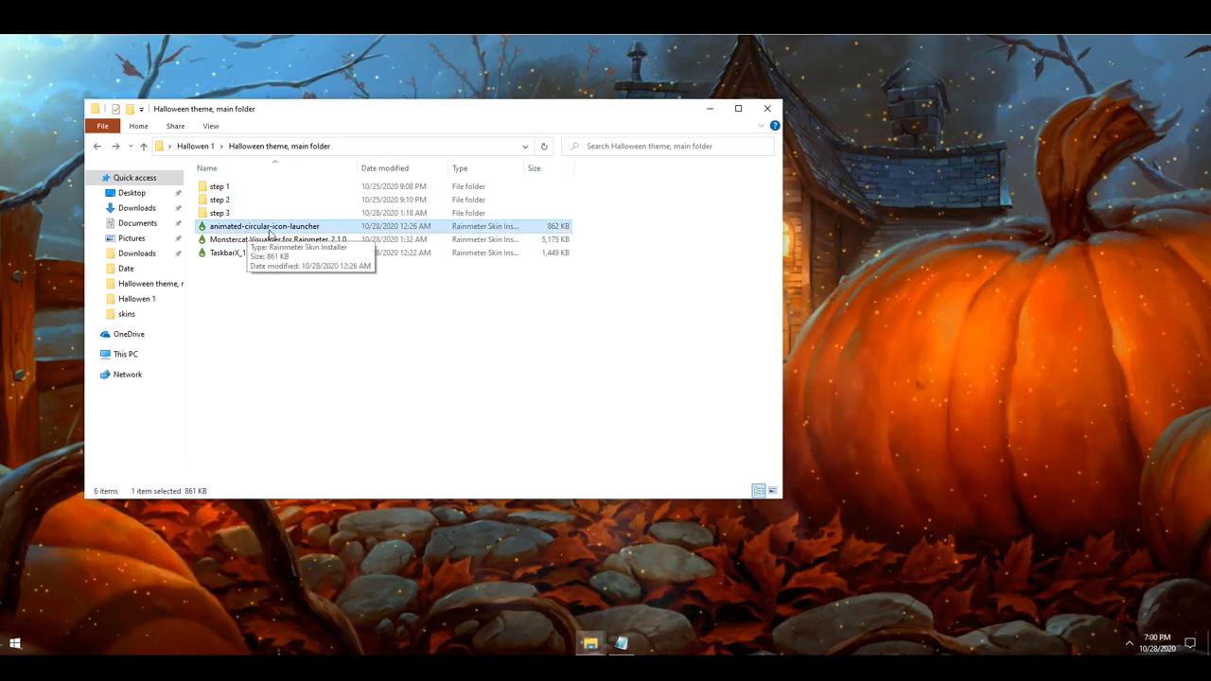
pyautogui.moveTo(440, 203)
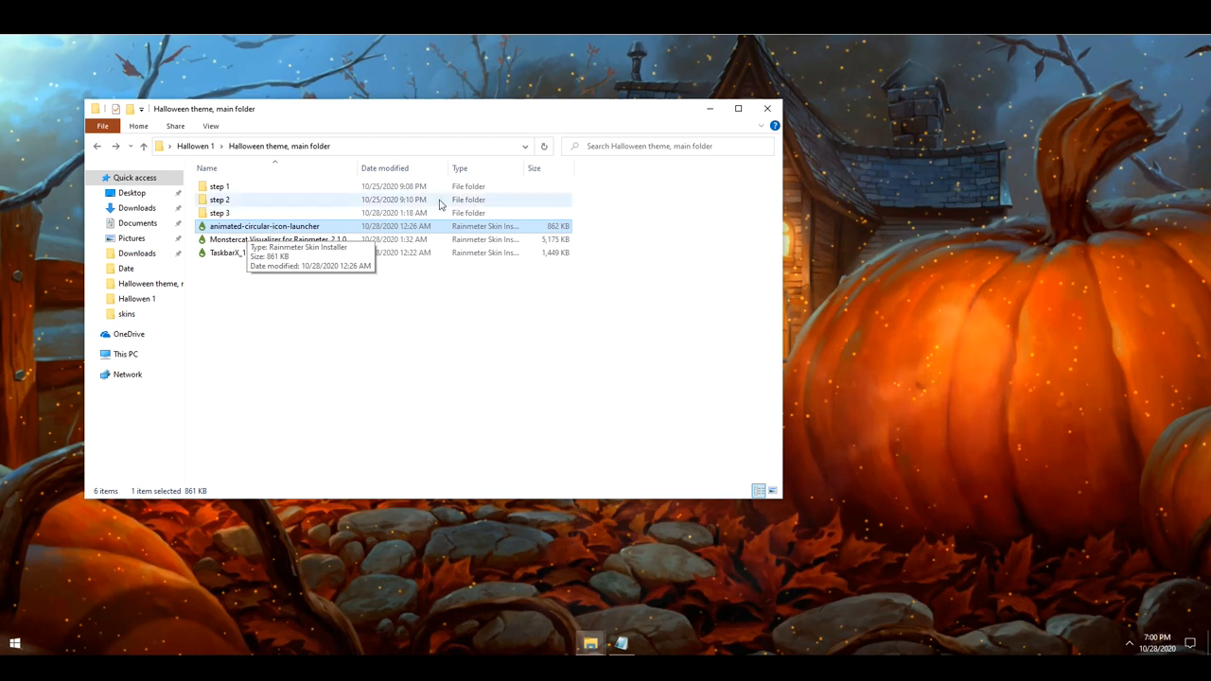
pyautogui.doubleClick(265, 226)
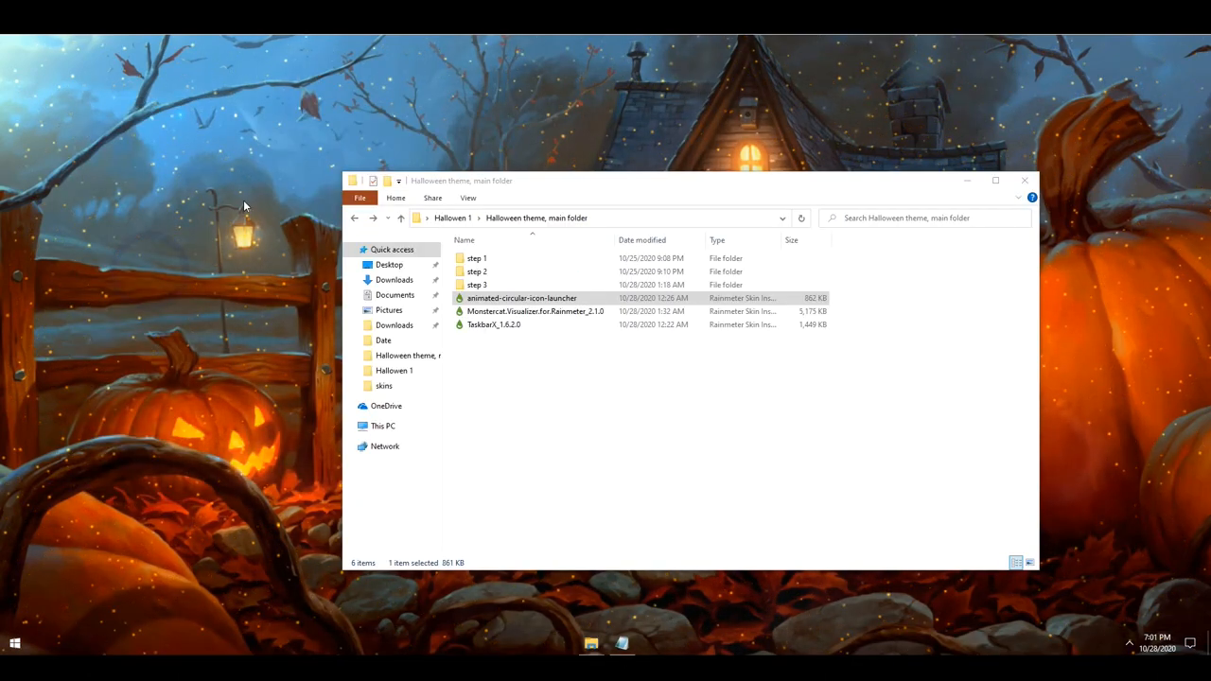
pyautogui.moveTo(145, 275)
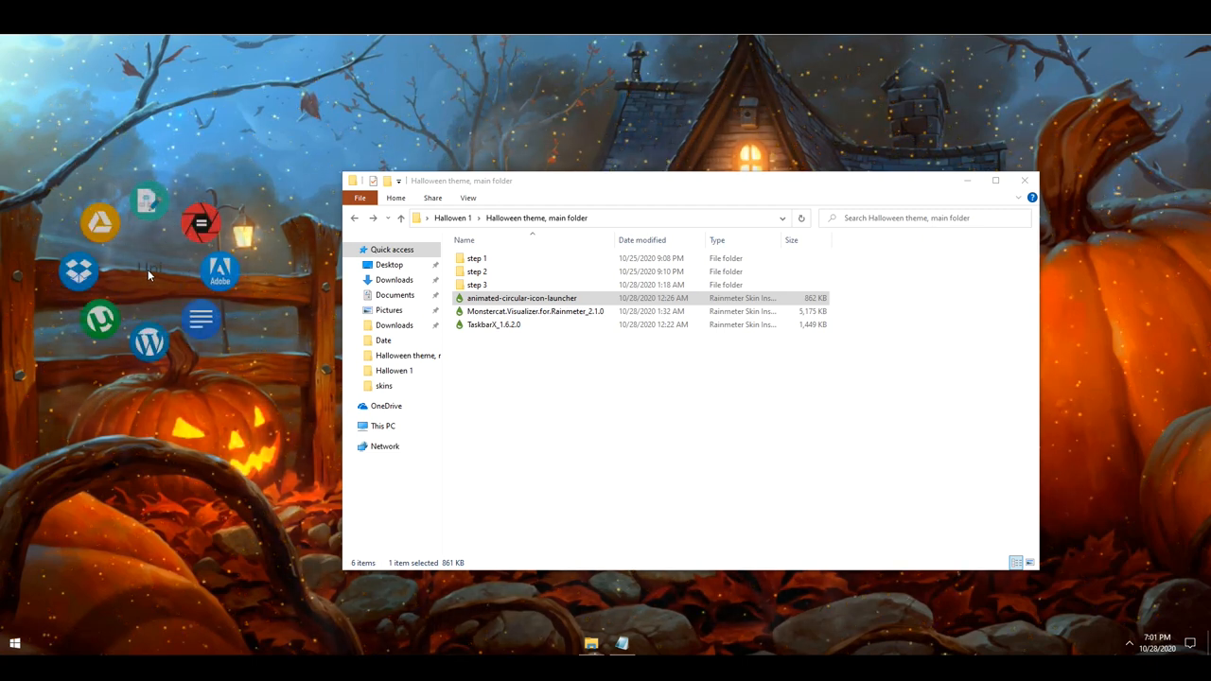
pyautogui.rightClick(147, 275)
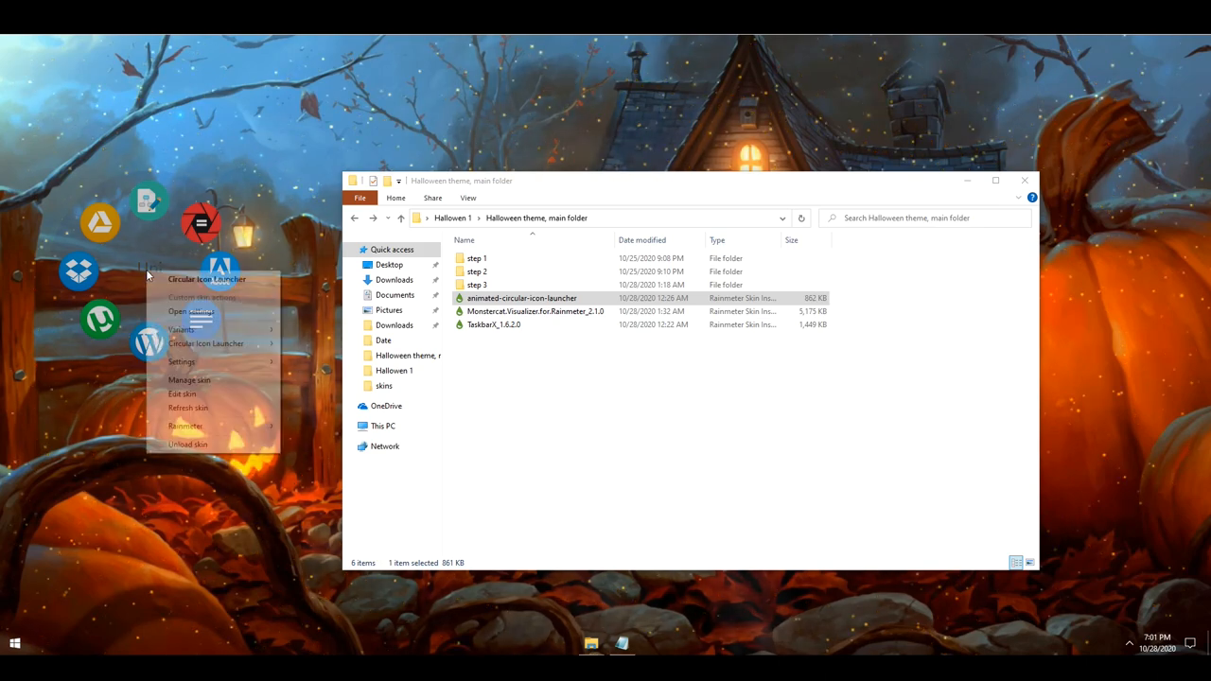
# Step: Browse Documents > Rainmeter > Circular Icon Launcher resources and select the productivity2 image
pyautogui.click(182, 393)
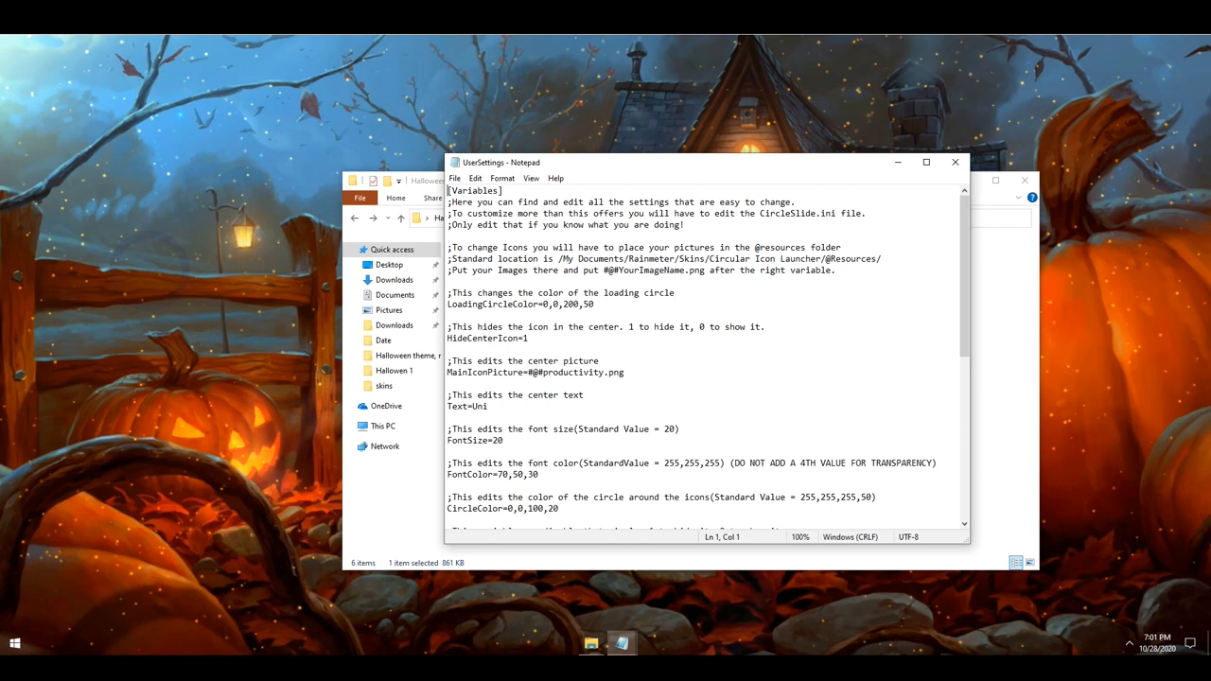
pyautogui.doubleClick(584, 372)
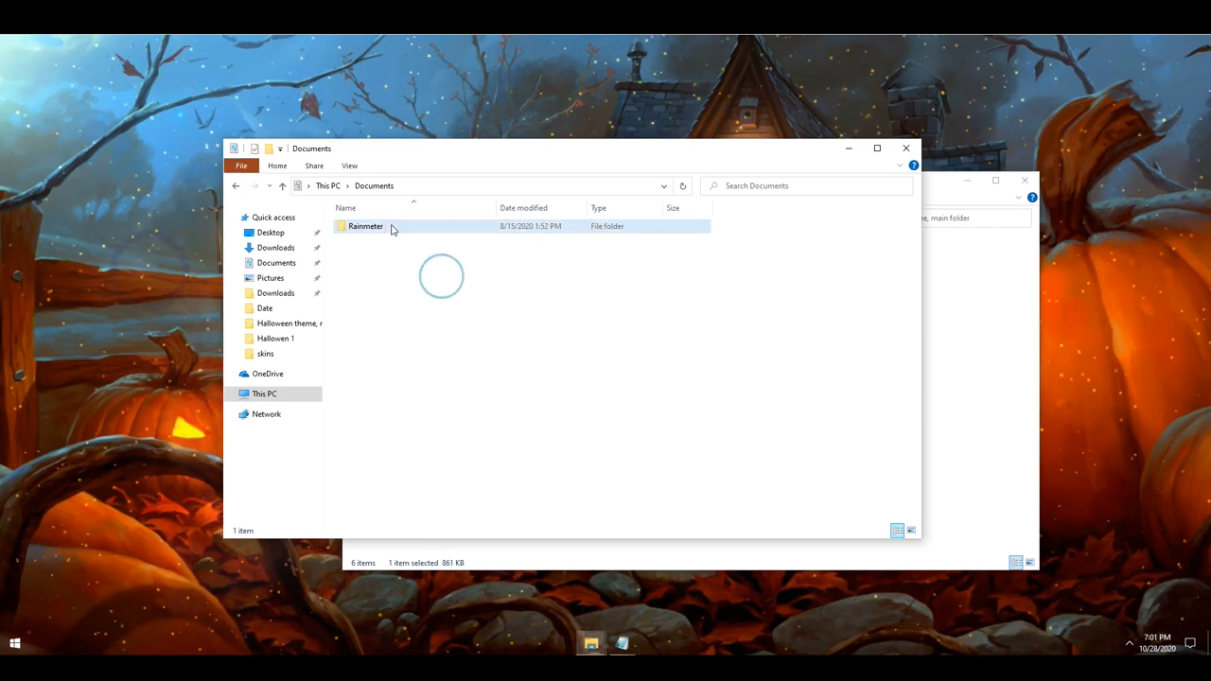
pyautogui.doubleClick(366, 226)
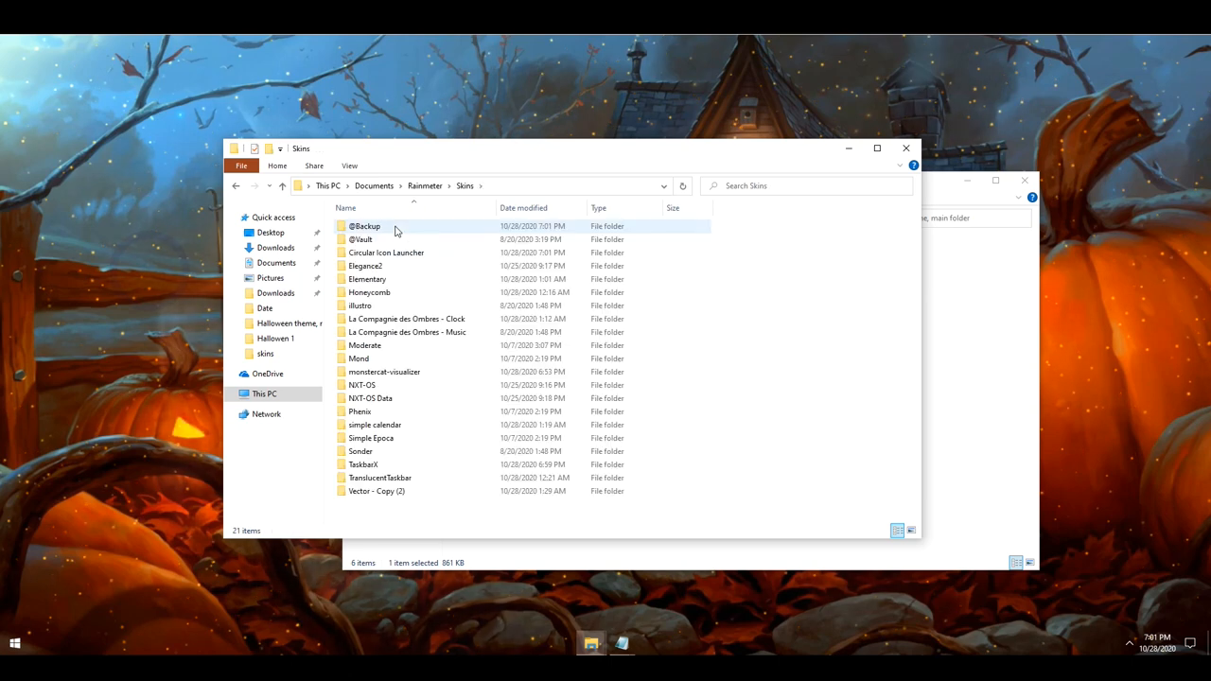
pyautogui.moveTo(386, 252)
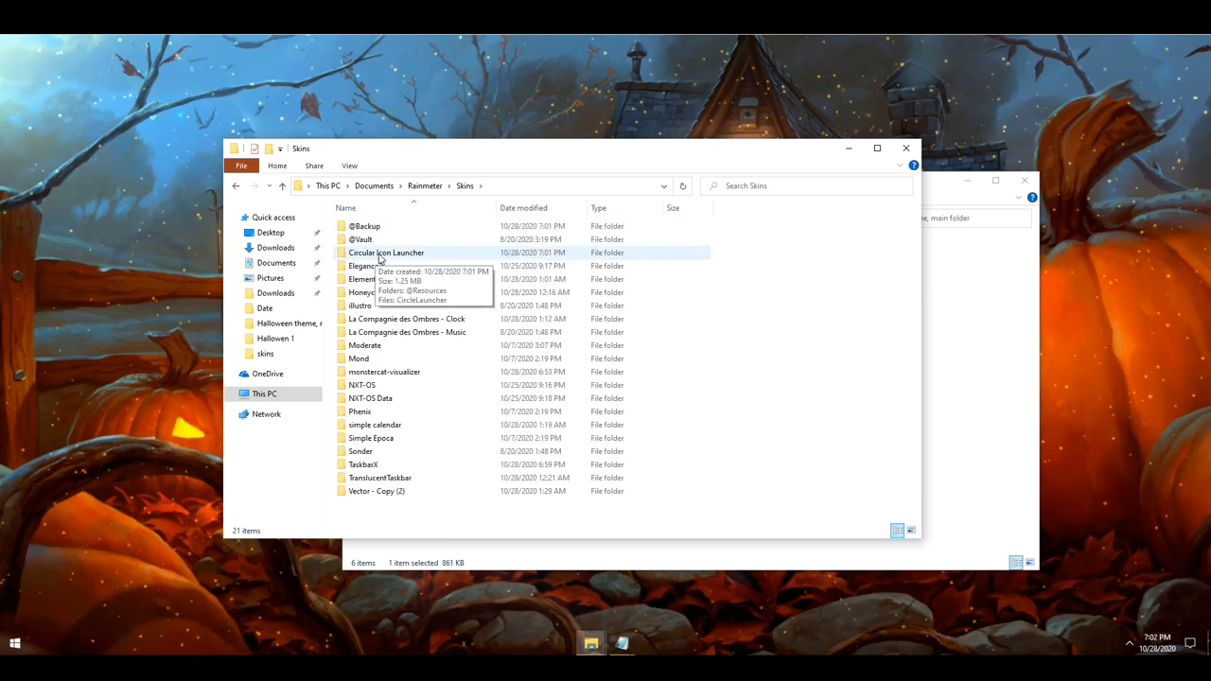
pyautogui.doubleClick(386, 253)
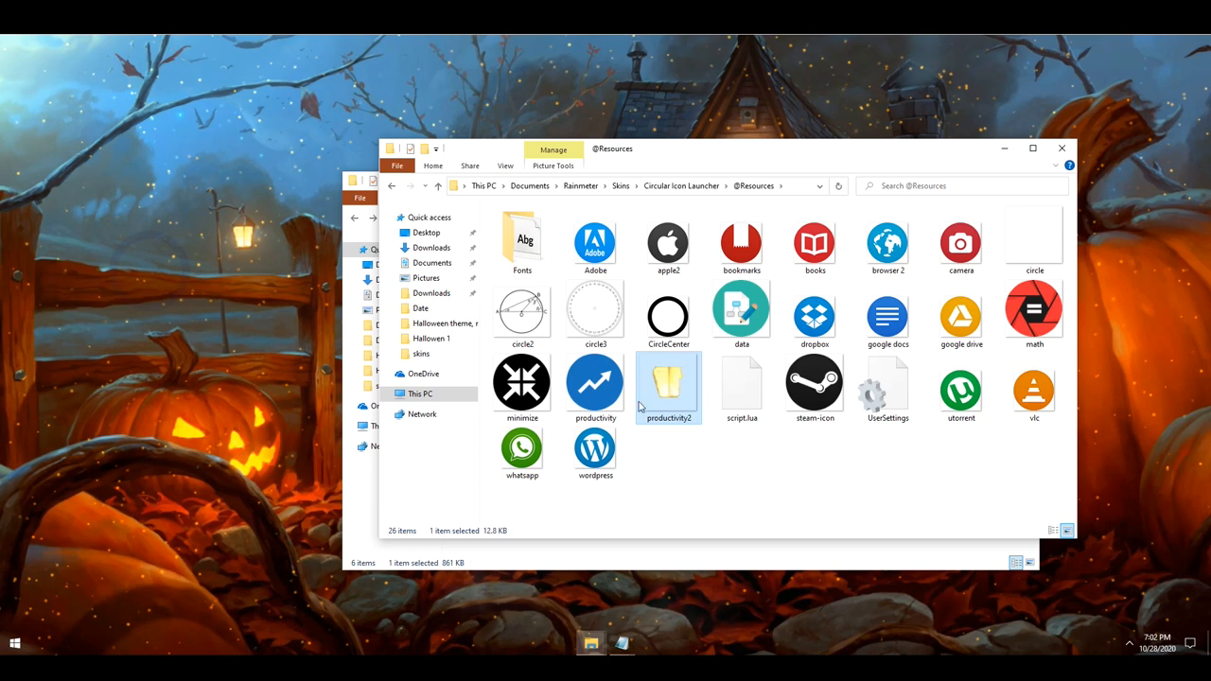
pyautogui.click(595, 384)
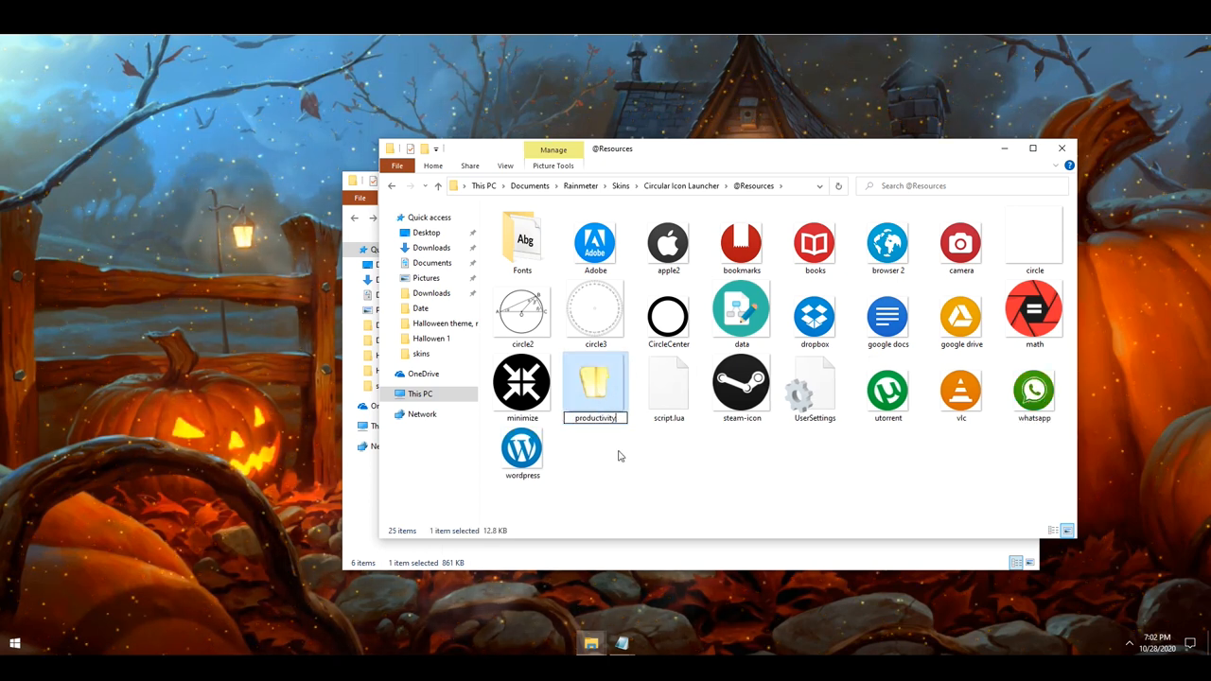
pyautogui.moveTo(594, 388)
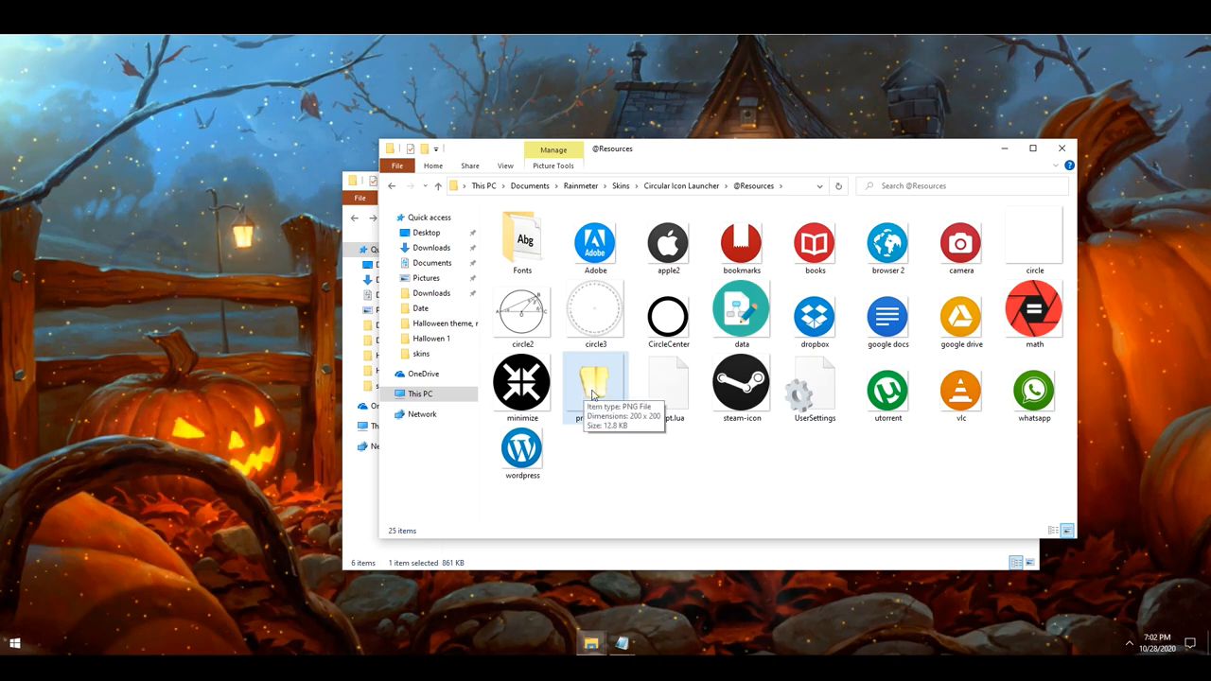
pyautogui.moveTo(284, 267)
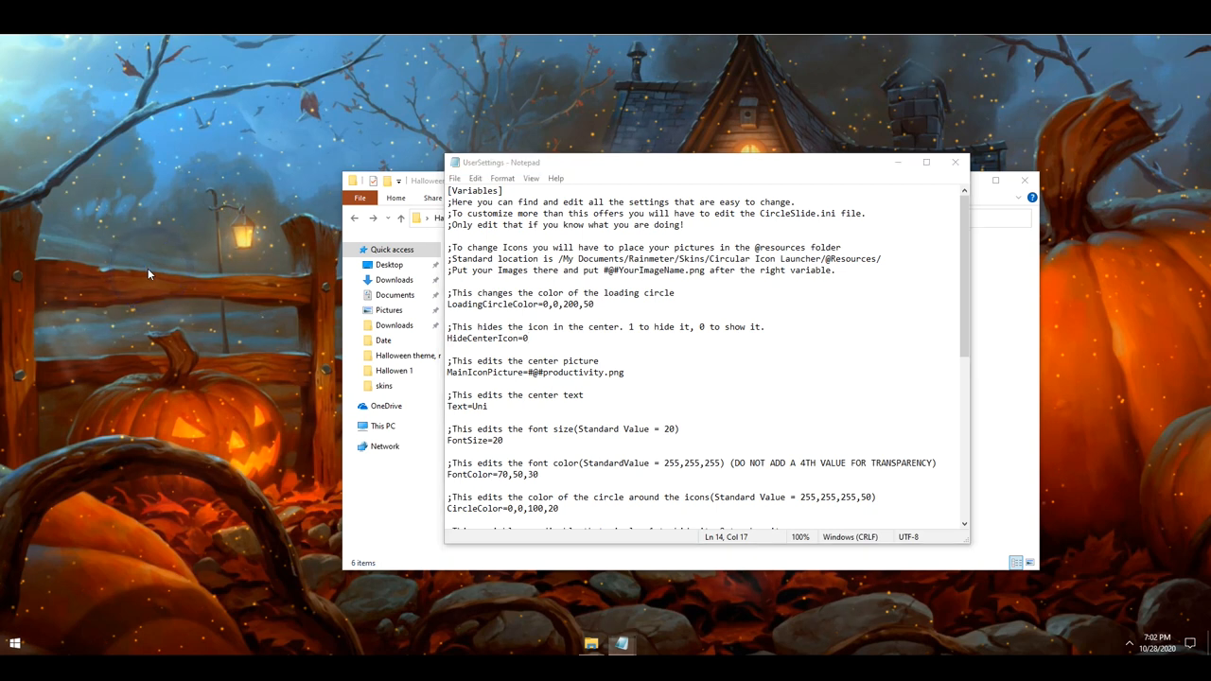
pyautogui.moveTo(255, 436)
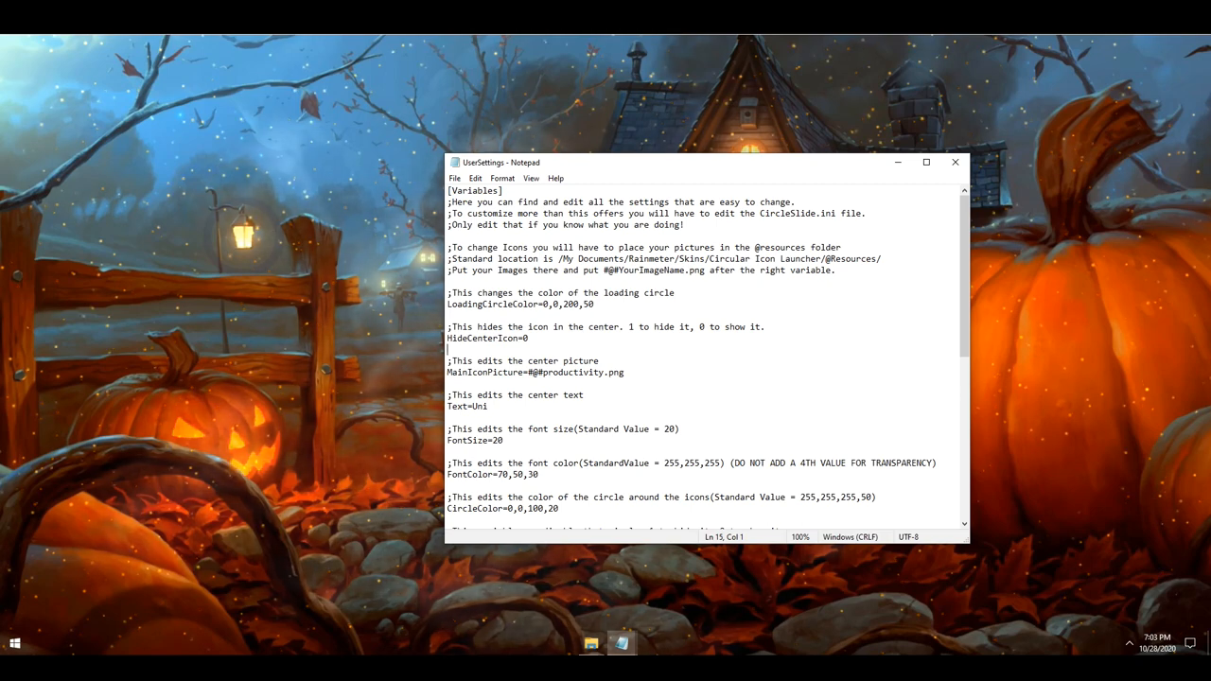
# Step: Clear the 'Uni' center text and set HideCircle to 1
pyautogui.doubleClick(476, 406)
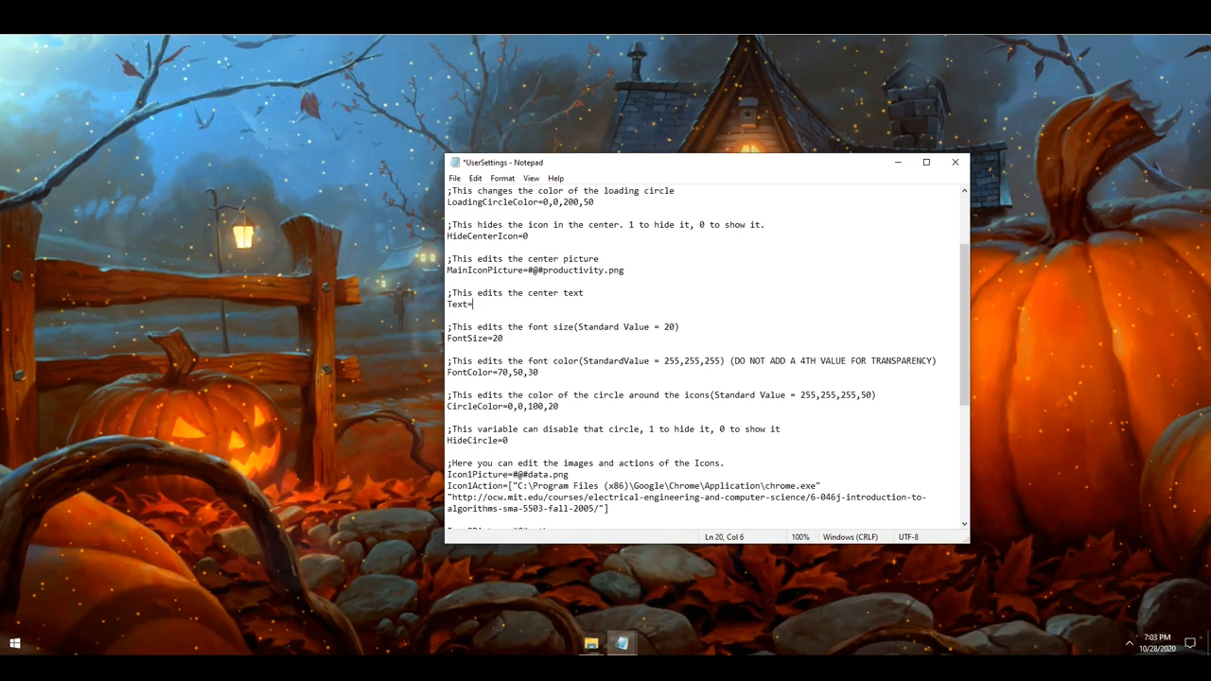
pyautogui.write('1')
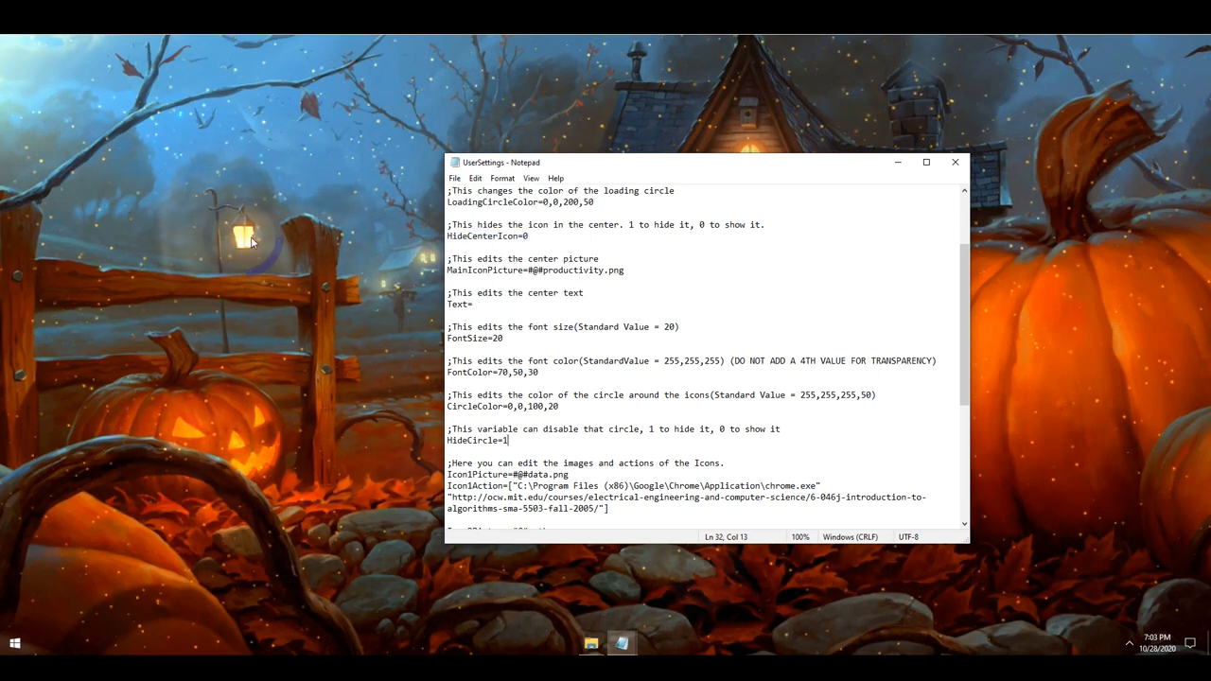
# Step: Refresh the launcher skin so the new settings take effect
pyautogui.rightClick(251, 242)
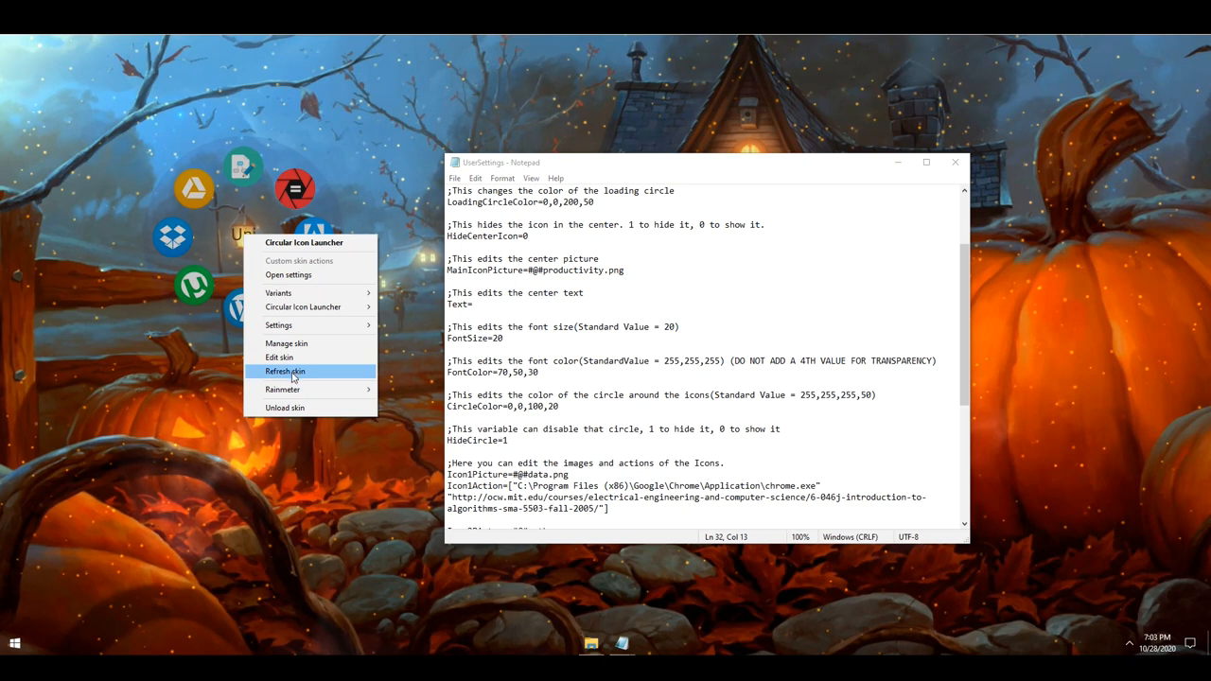
pyautogui.click(285, 371)
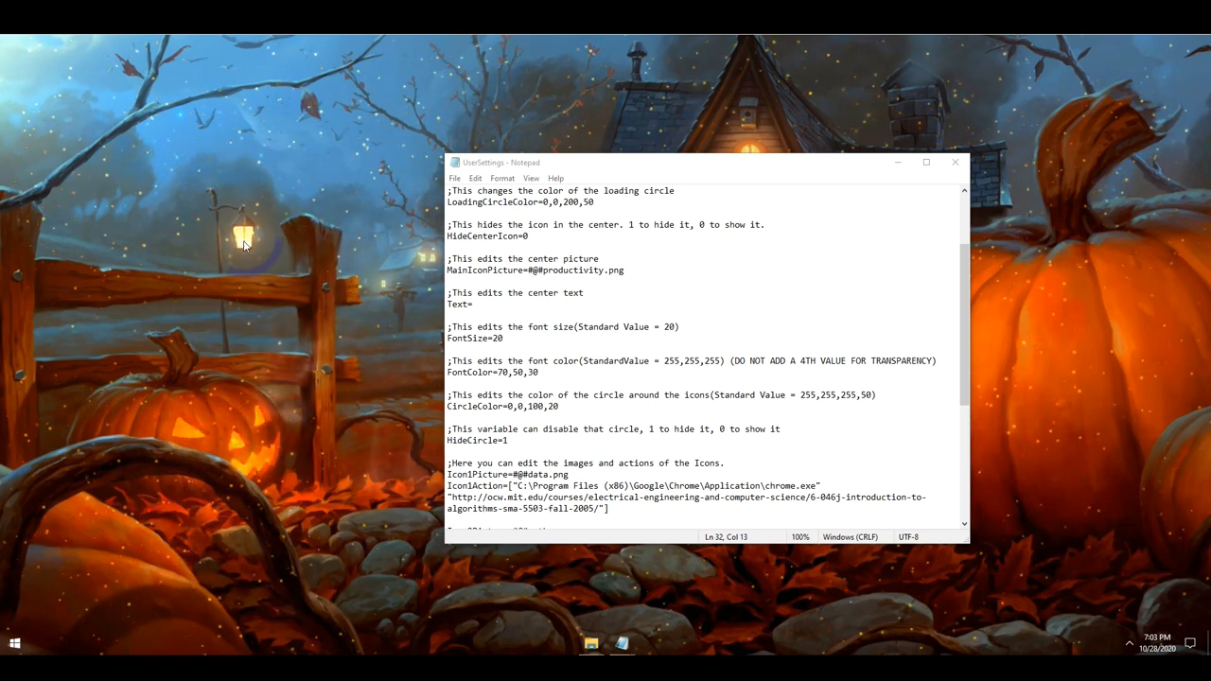
pyautogui.click(243, 244)
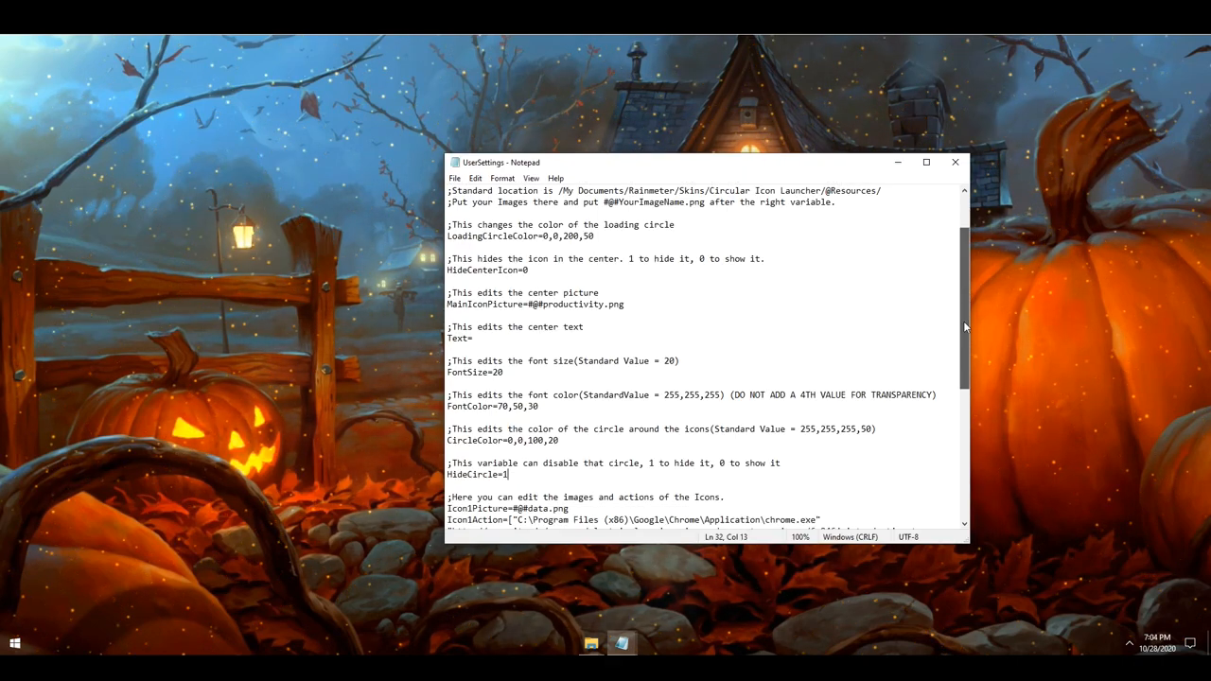
pyautogui.scroll(-3)
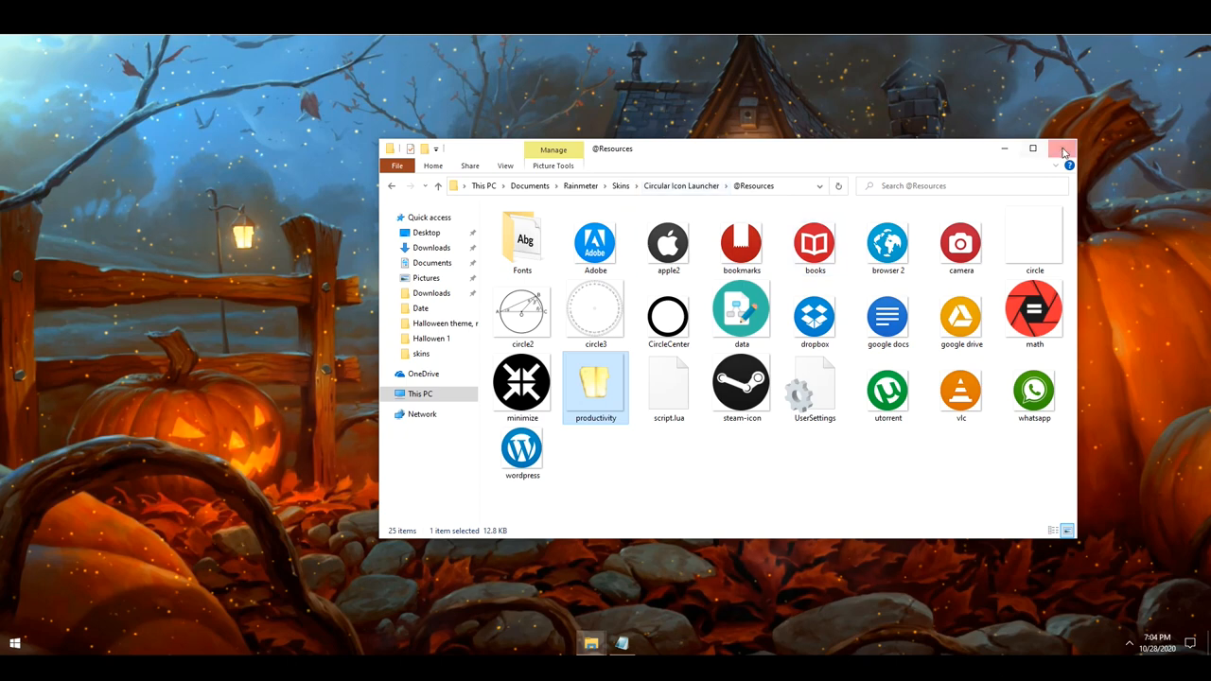
pyautogui.click(1061, 148)
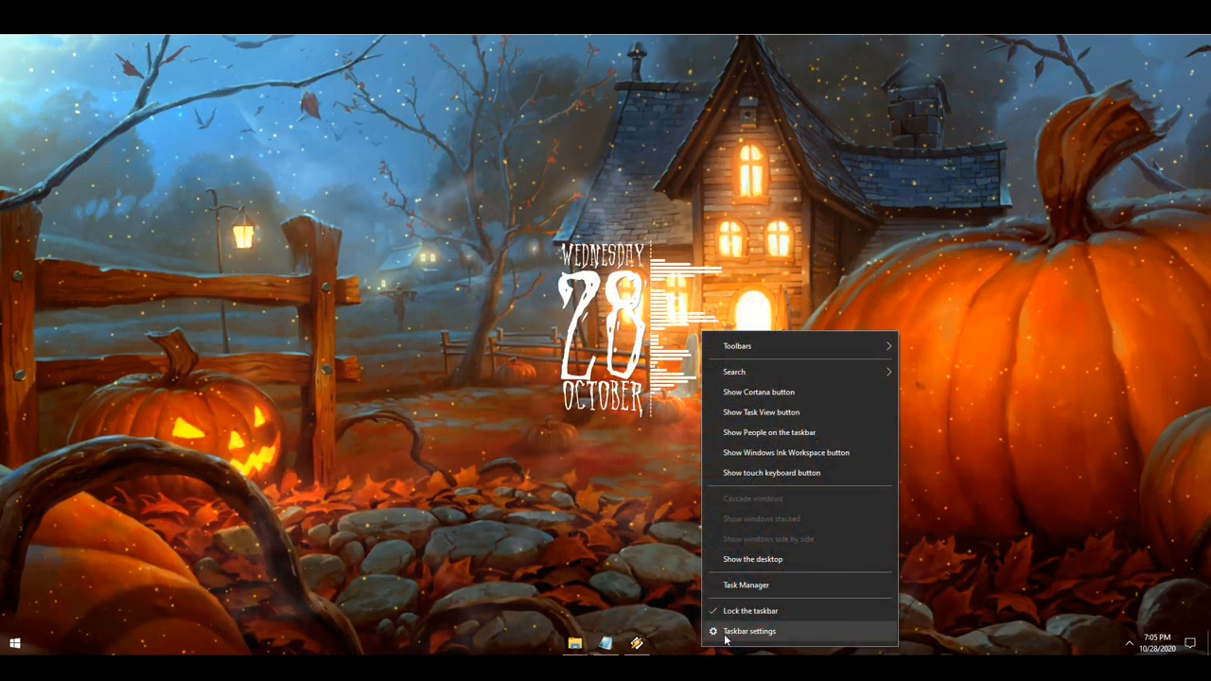
pyautogui.click(749, 631)
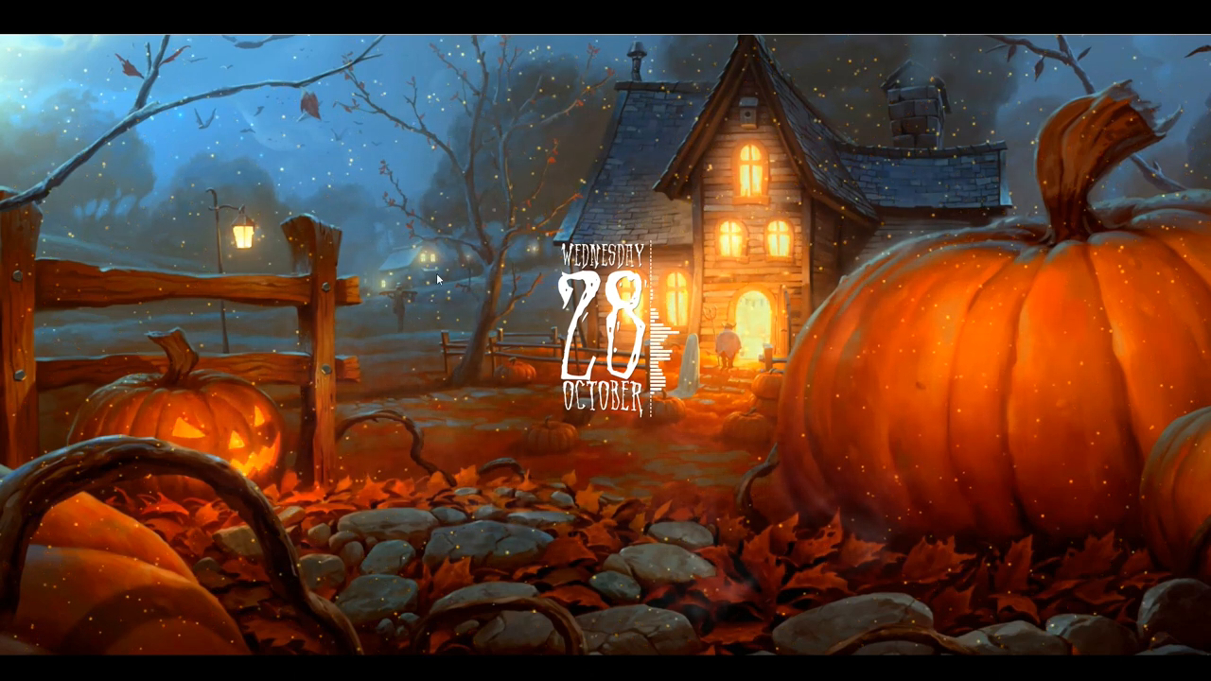
pyautogui.moveTo(506, 175)
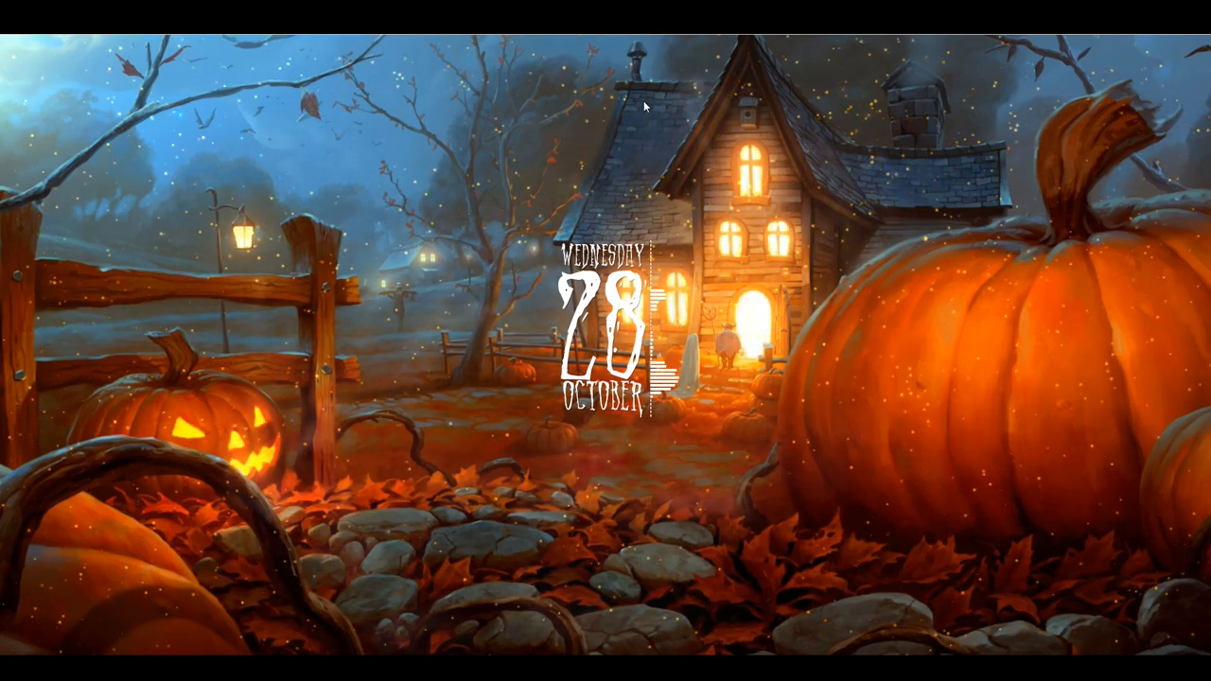
pyautogui.moveTo(902, 416)
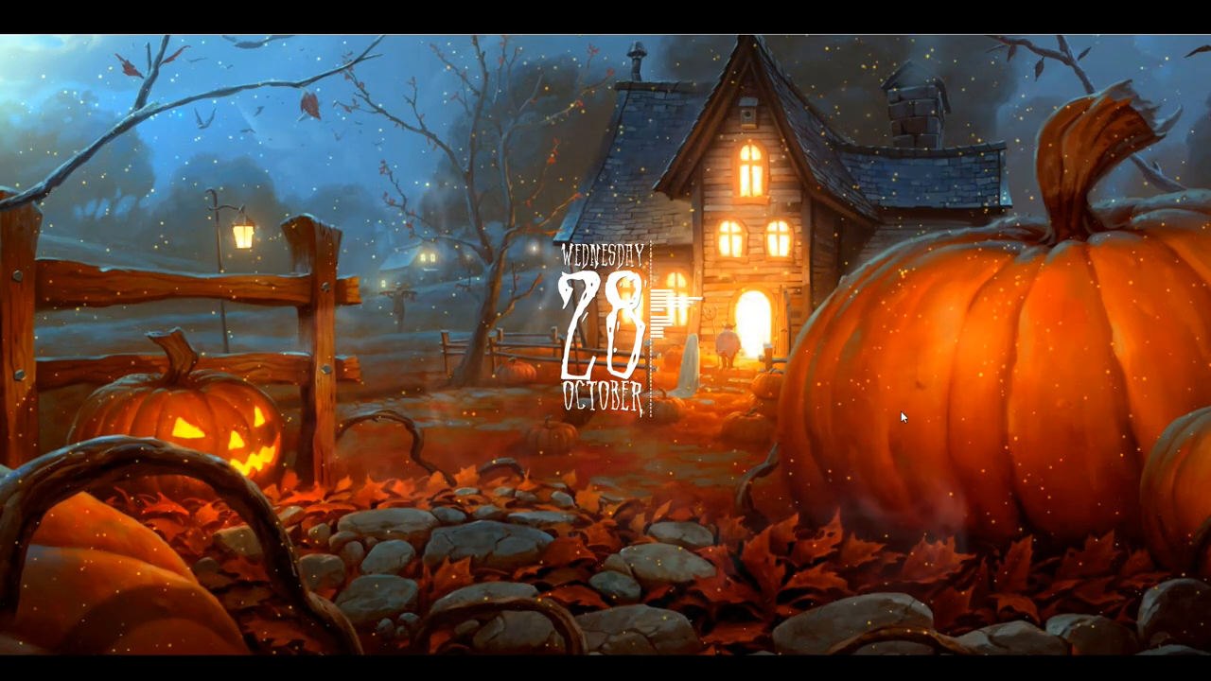